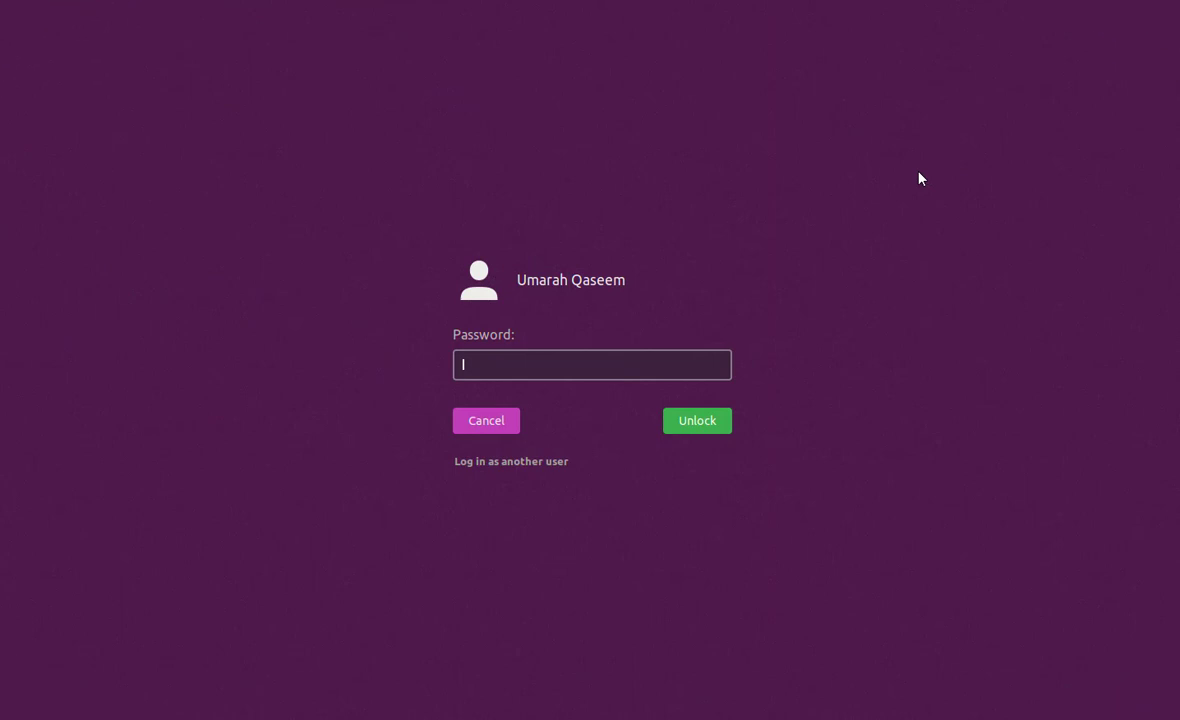
{"action": "mouse_move", "coordinate": [614, 360]}
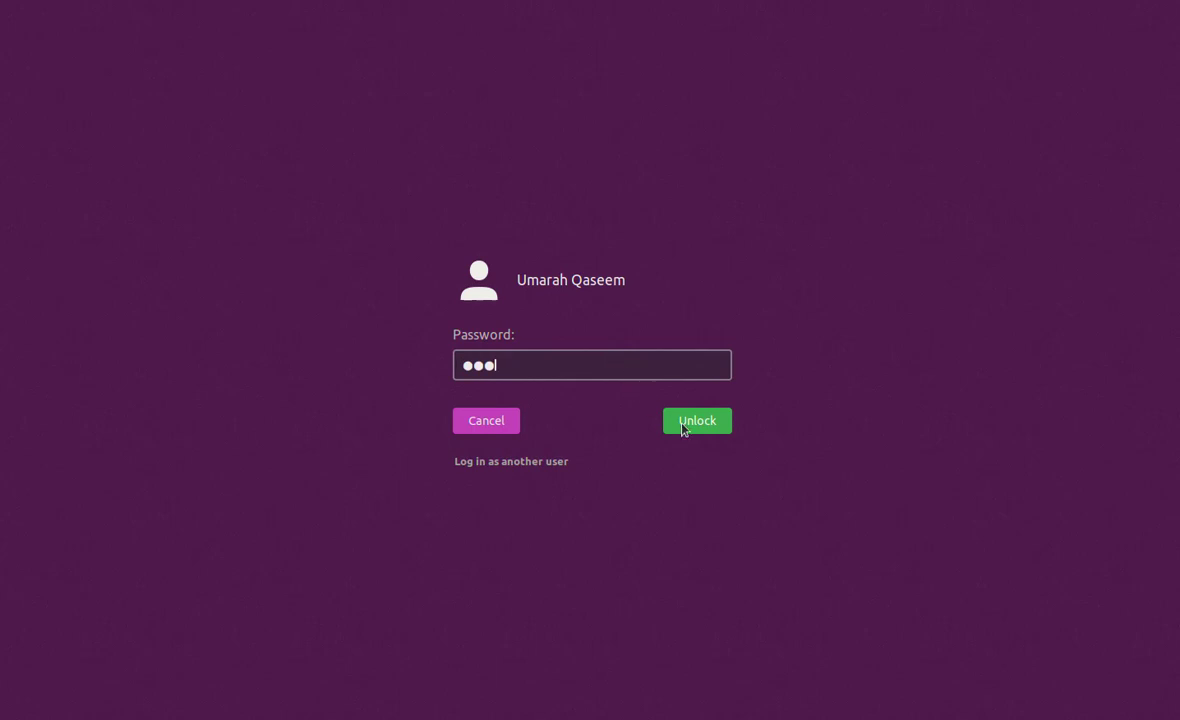
Unlock the Ubuntu session to reach the desktop
{"action": "left_click", "coordinate": [696, 420]}
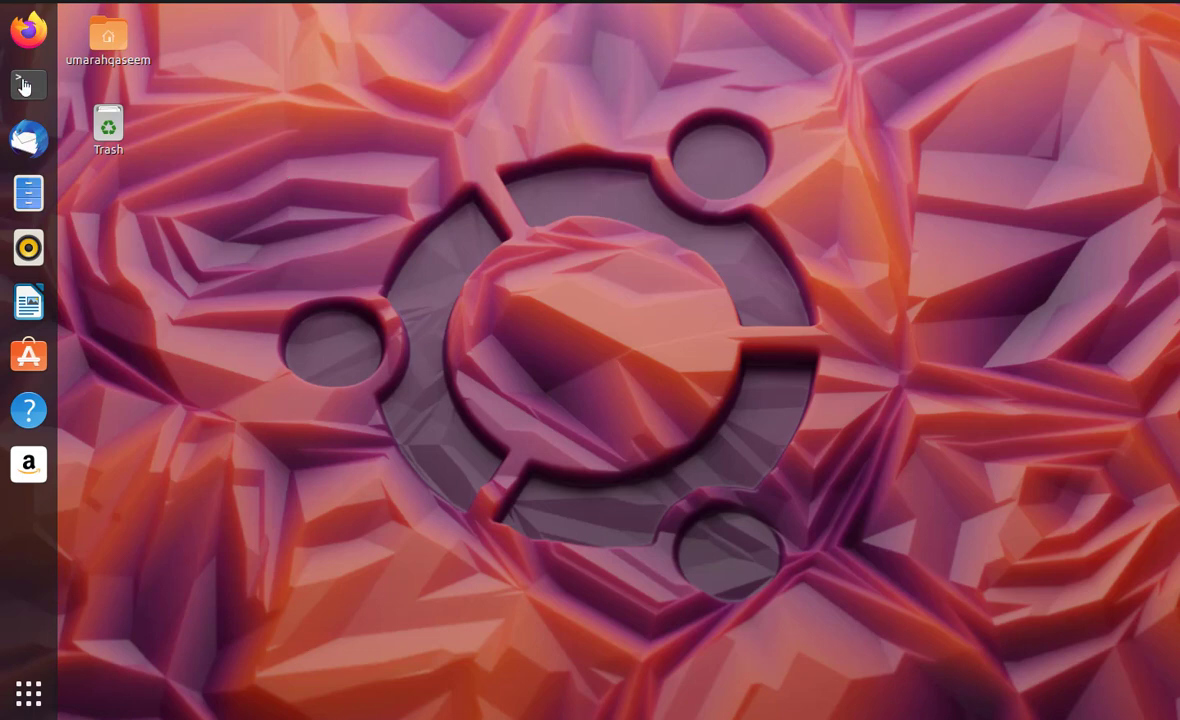
{"action": "mouse_move", "coordinate": [28, 84]}
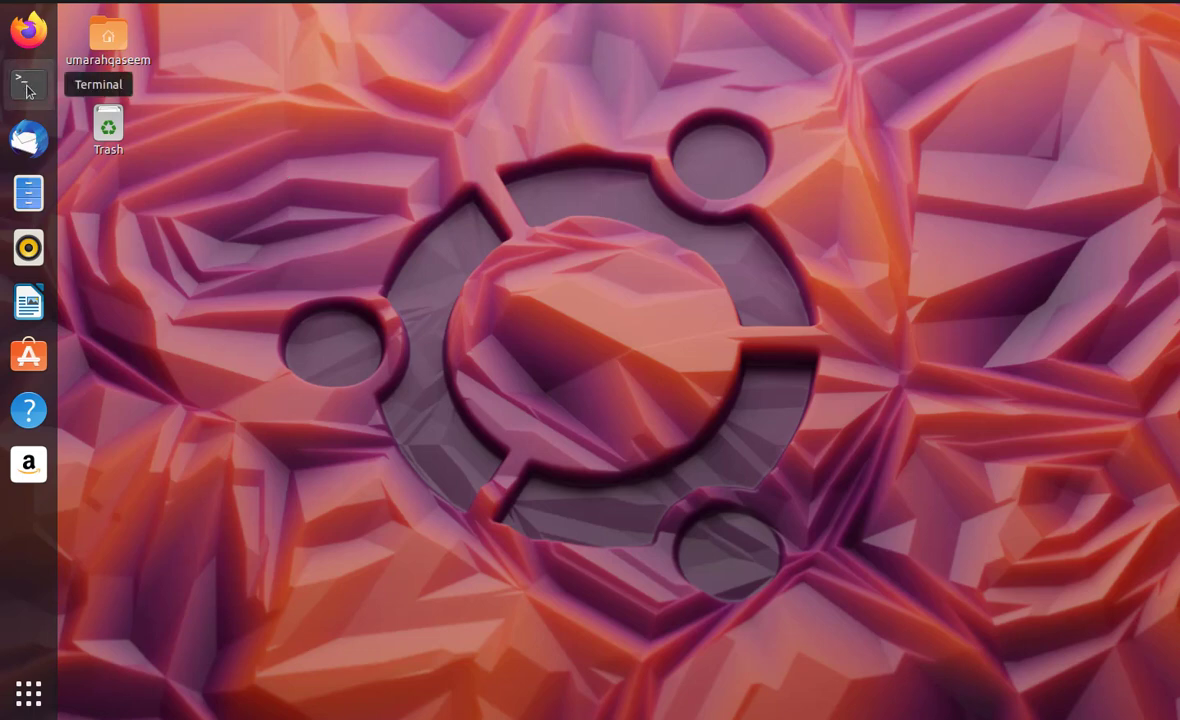
Launch Terminal and Files, then create an empty userInput.c with touch
{"action": "left_click", "coordinate": [28, 84]}
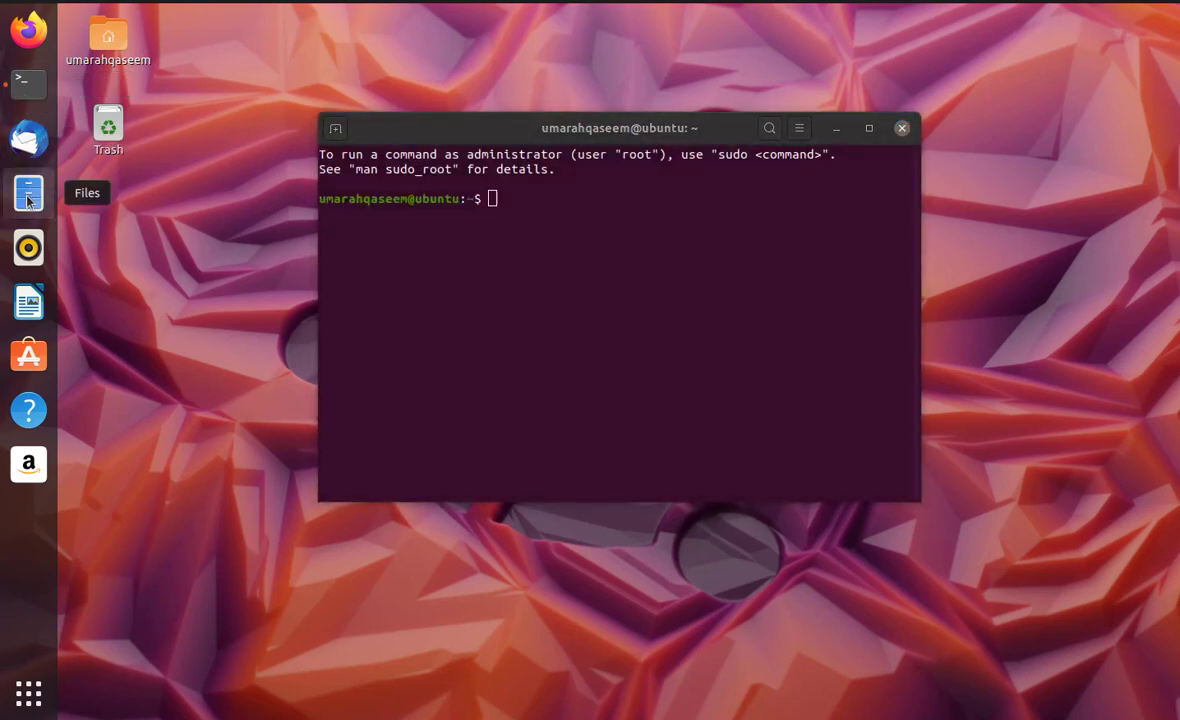
{"action": "left_click", "coordinate": [28, 192]}
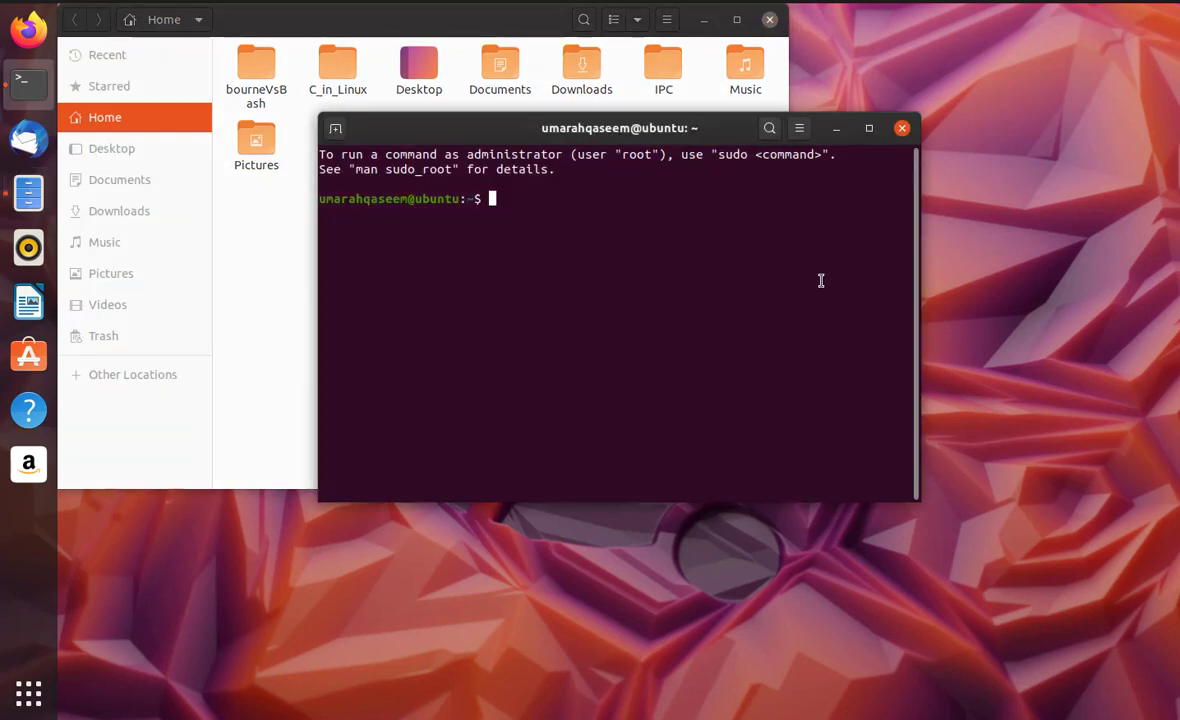
{"action": "type", "text": "touch"}
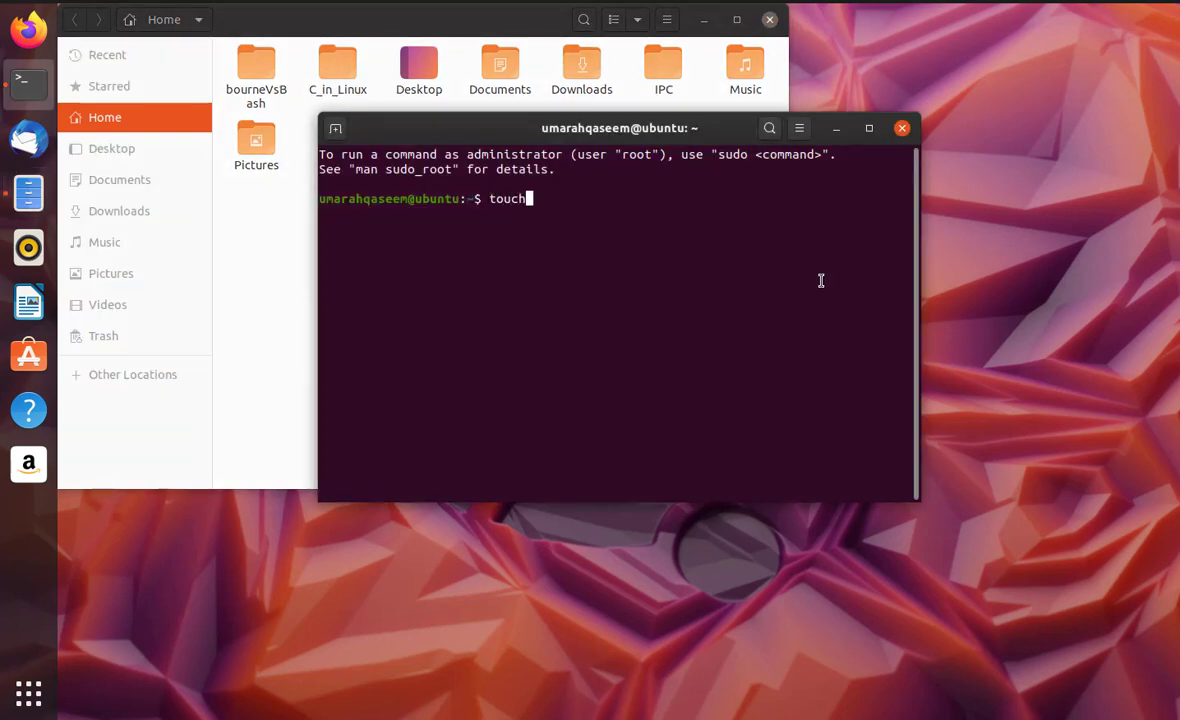
{"action": "type", "text": "userInput"}
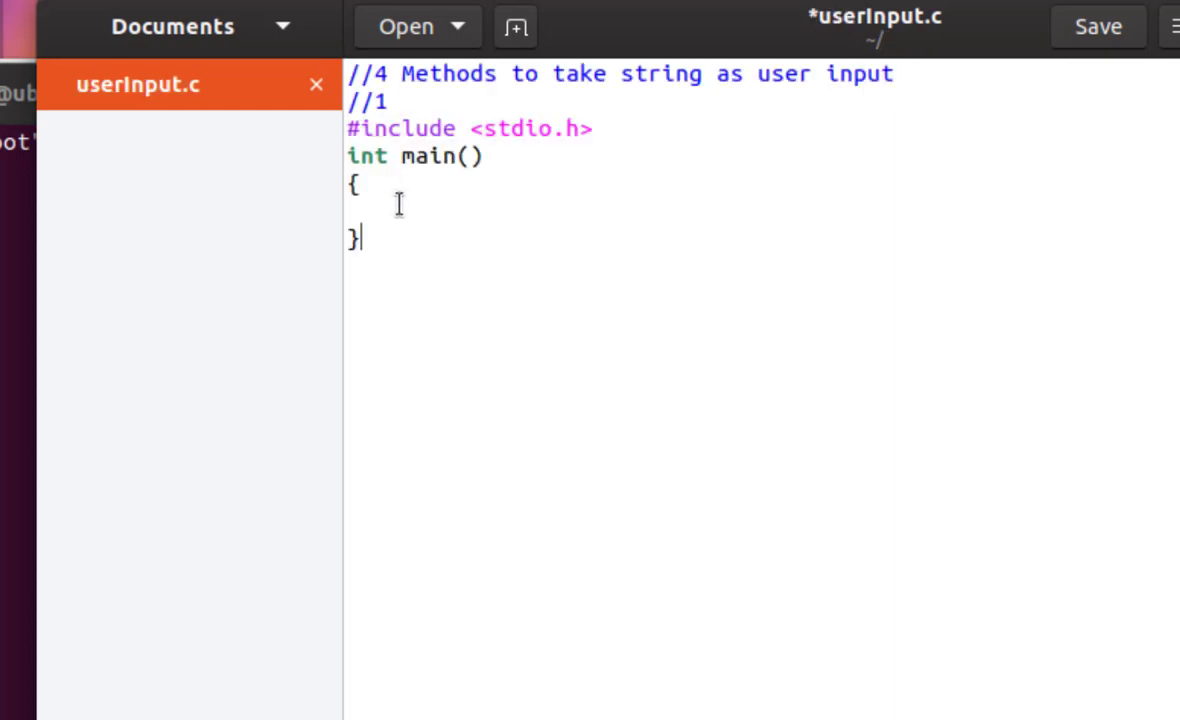
Declare char msg[30]; and add a printf prompt asking for the message
{"action": "type", "text": "char msg["}
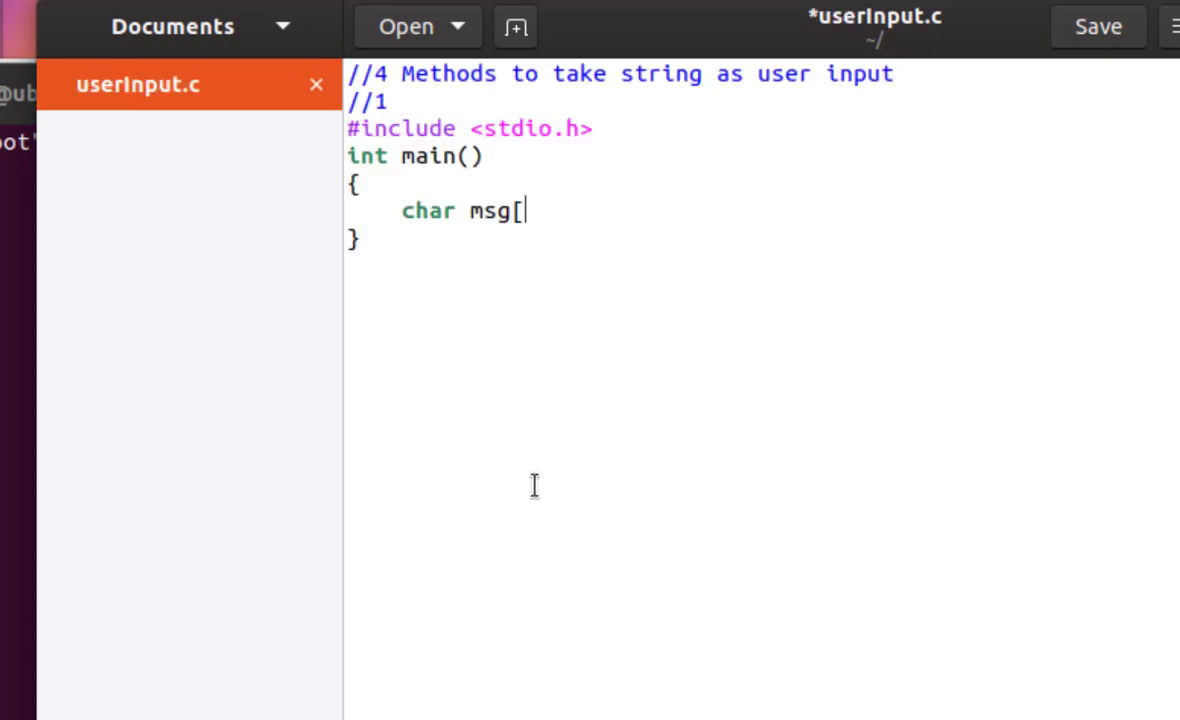
{"action": "type", "text": "30];"}
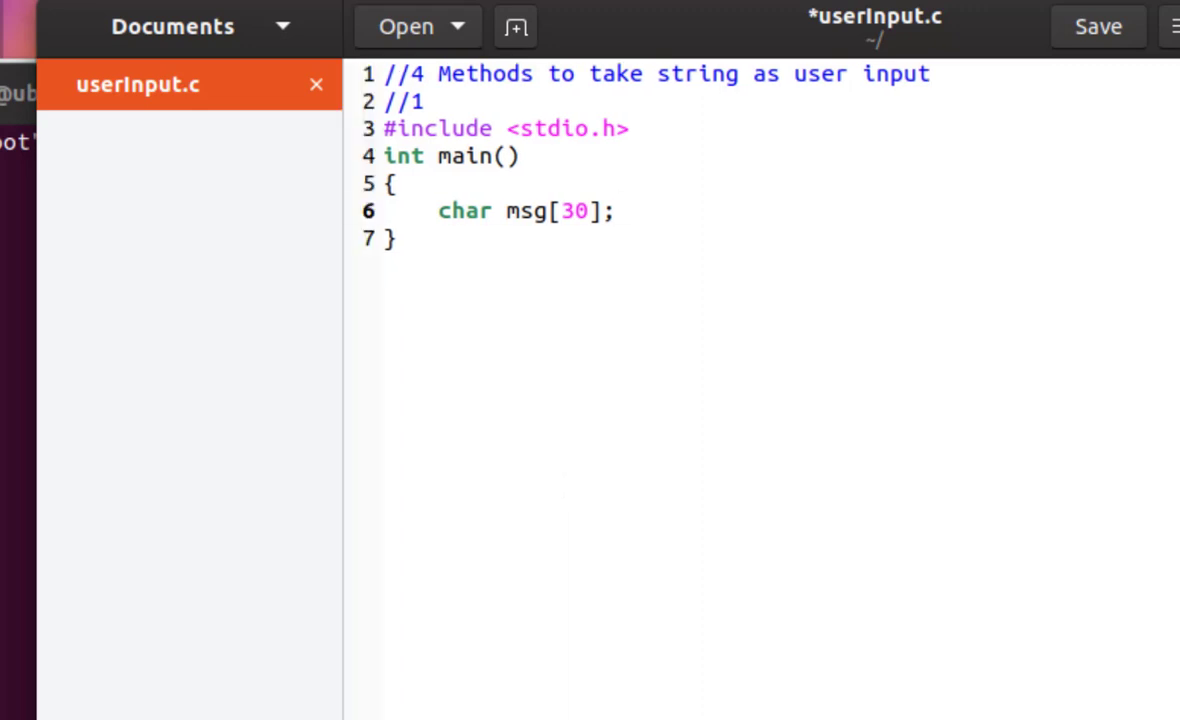
{"action": "key", "text": "Return"}
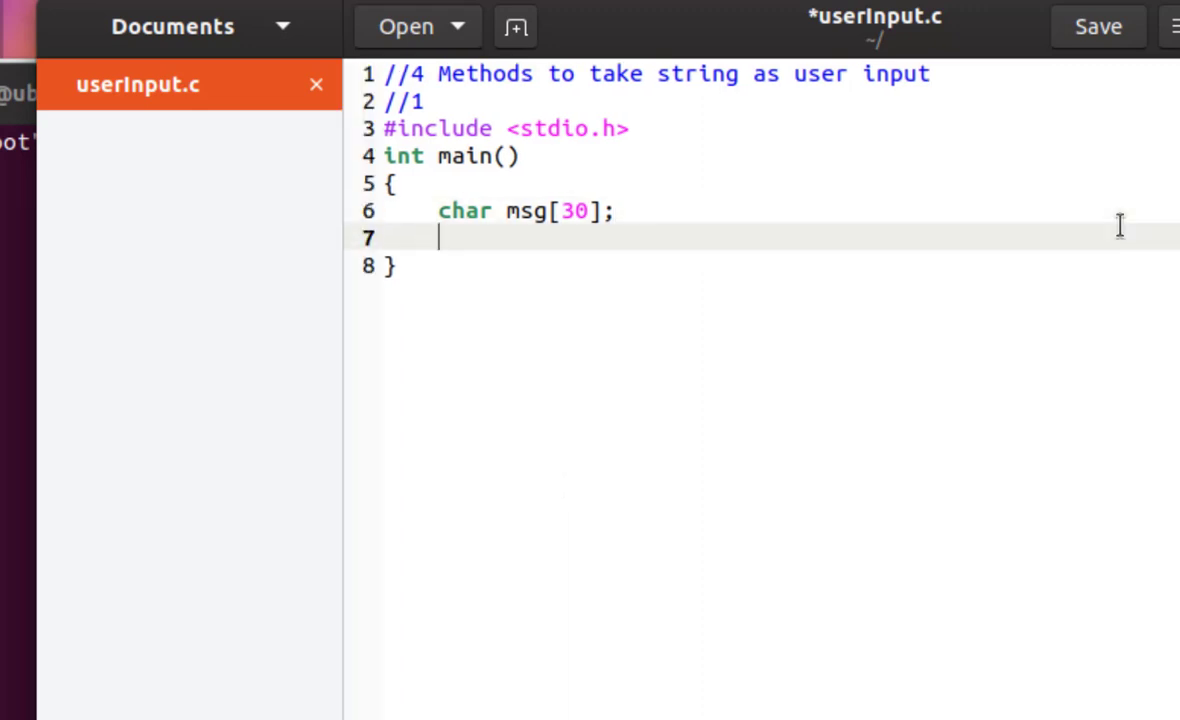
{"action": "type", "text": "printf(\"Enter your ms\");"}
{"action": "type", "text": "scanf"}
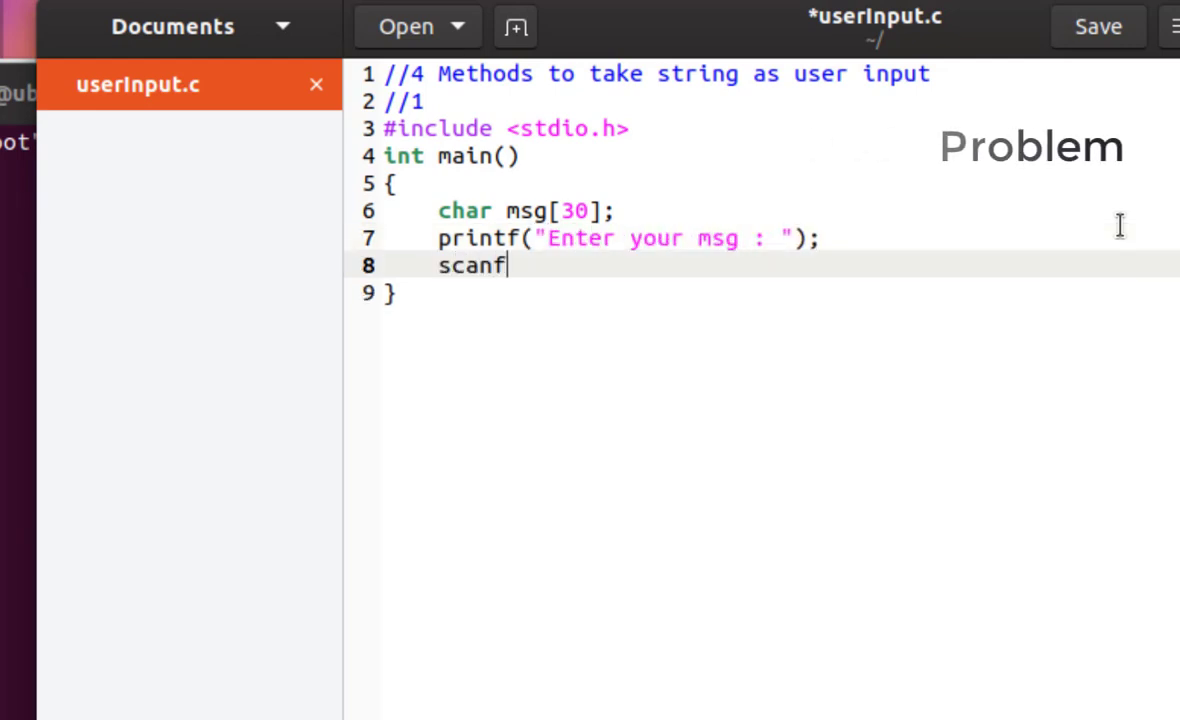
Read msg with scanf("%s",msg) and echo it with printf("Your msg is : %s ",msg)
{"action": "type", "text": "(\"%s\",ms"}
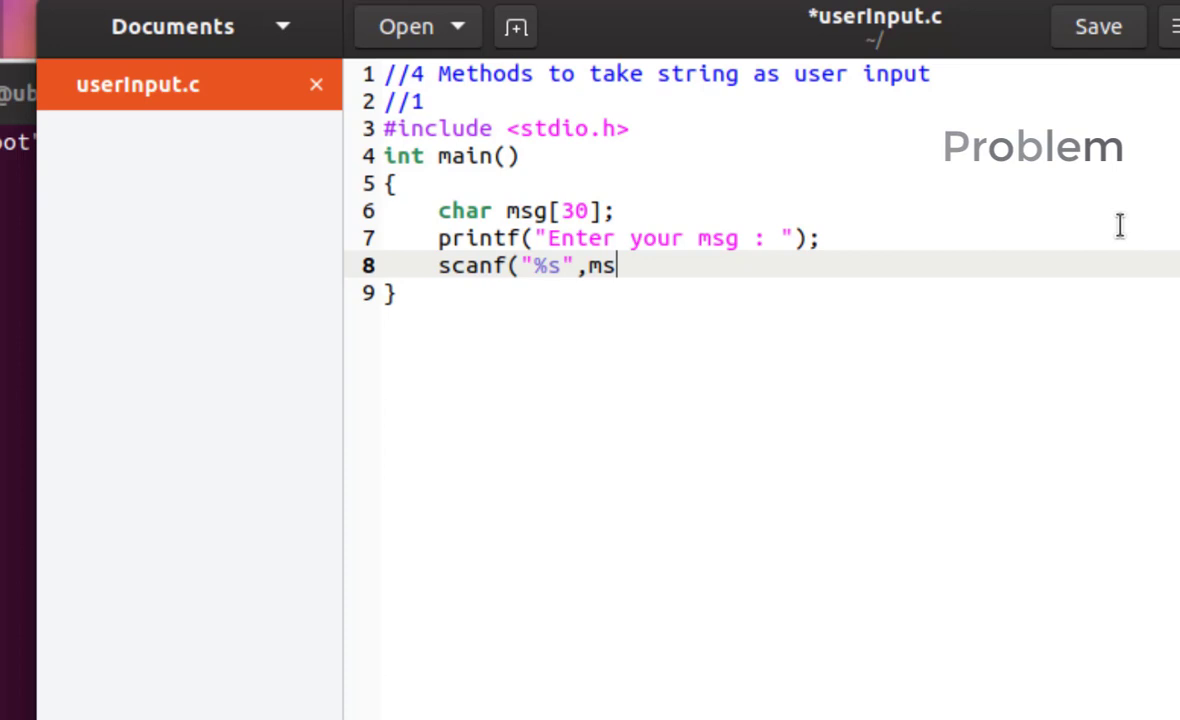
{"action": "type", "text": "g);"}
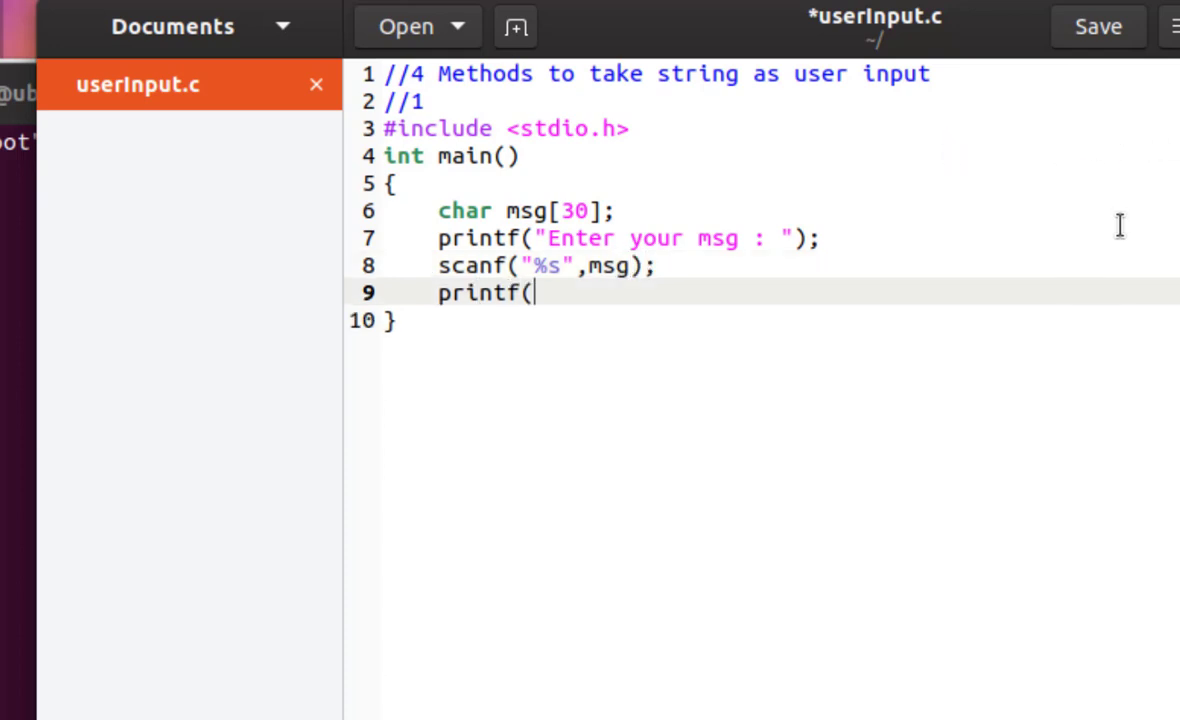
{"action": "type", "text": "\"Your msg is\");"}
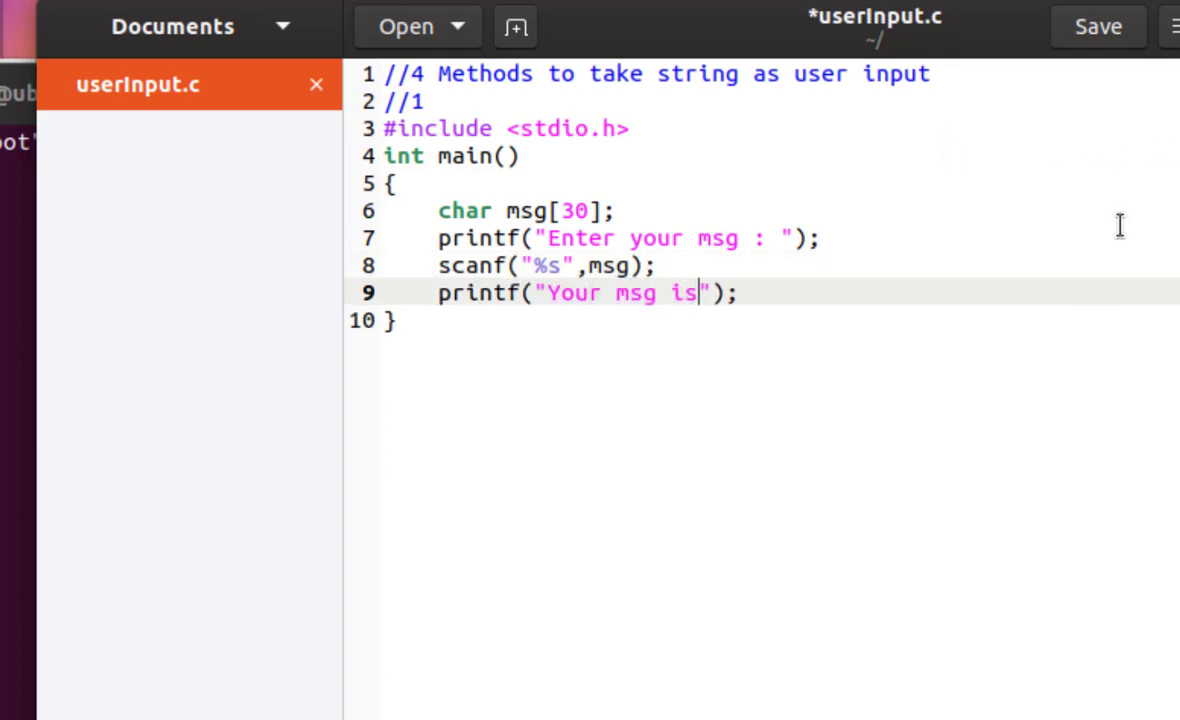
{"action": "type", "text": ": %s \",na"}
{"action": "type", "text": "return 0;"}
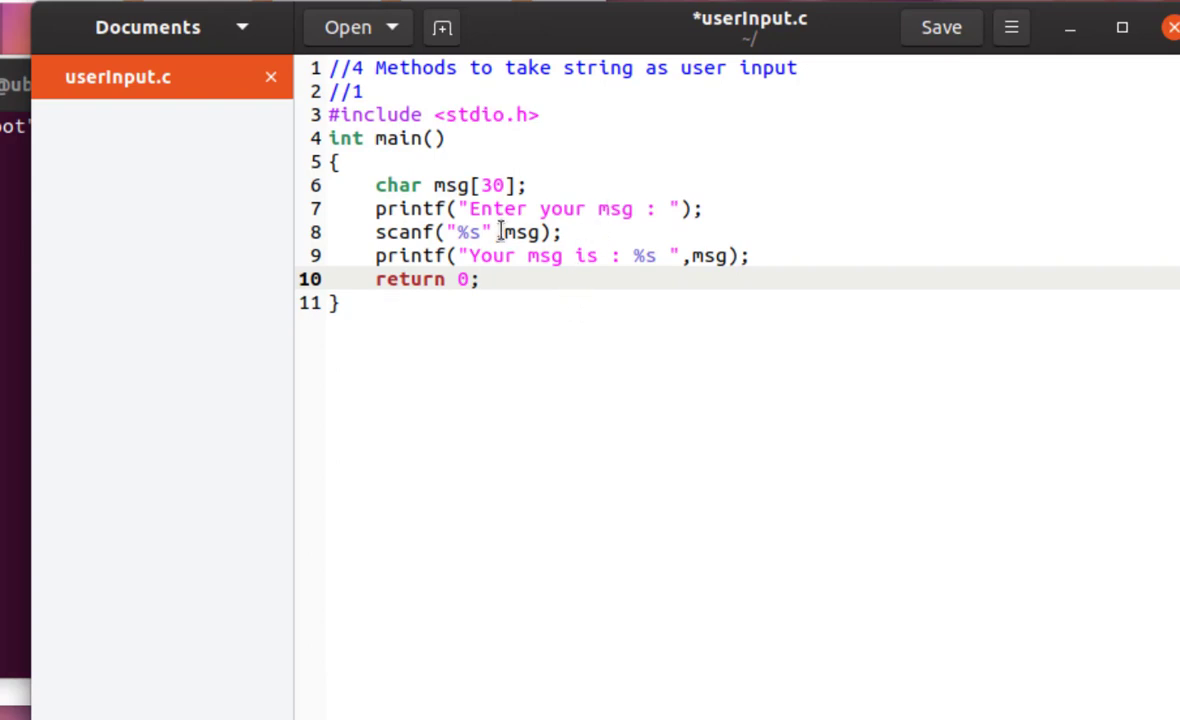
{"action": "double_click", "coordinate": [520, 232]}
{"action": "type", "text": "g"}
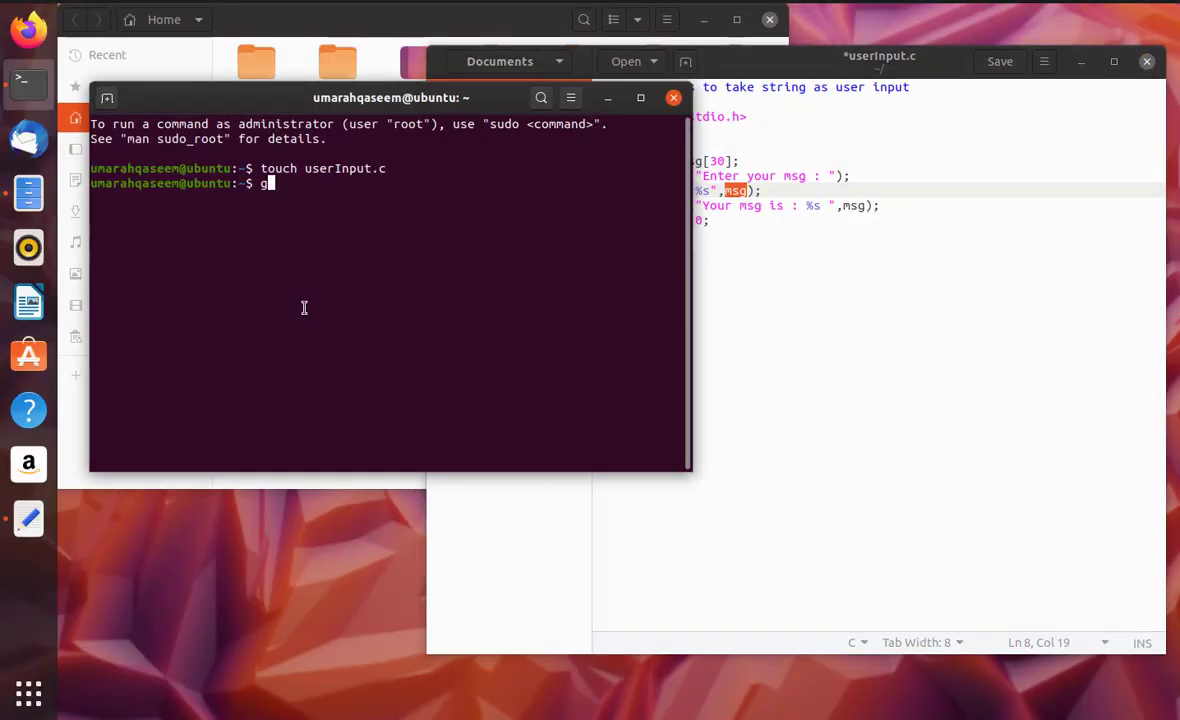
Compile userInput.c into executable u with gcc -o u userInput.c
{"action": "type", "text": "cc -o u userInput.c IP"}
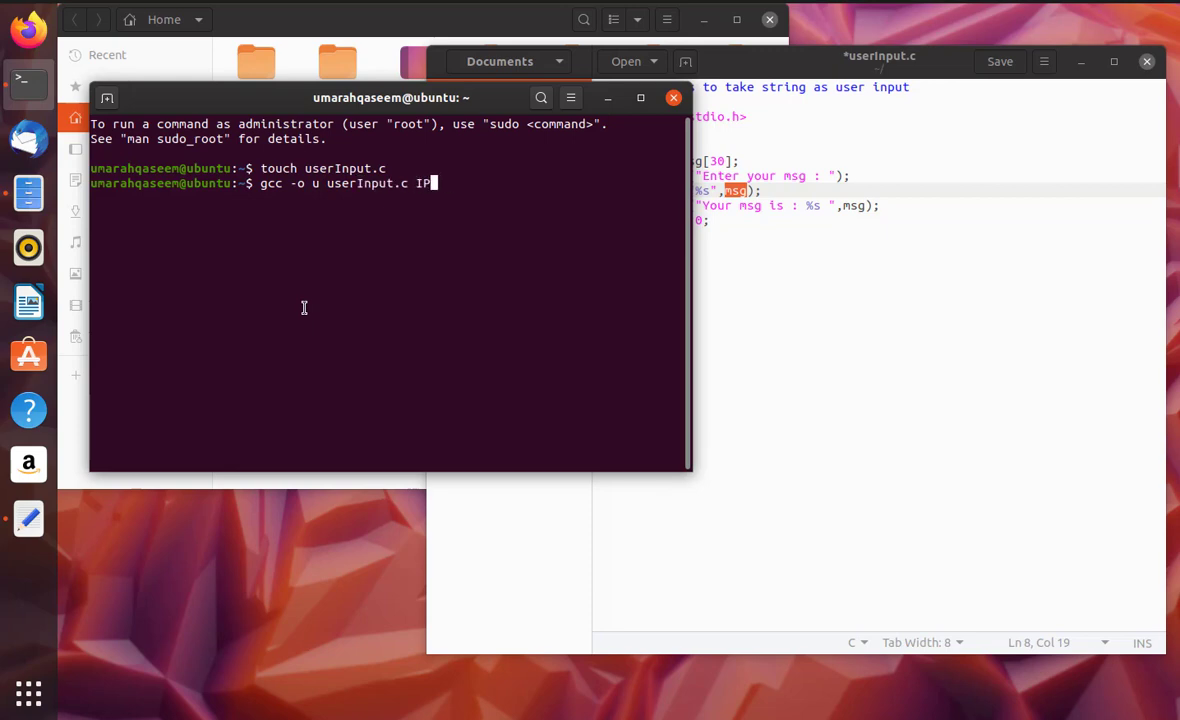
{"action": "key", "text": "Return"}
{"action": "type", "text": "./u"}
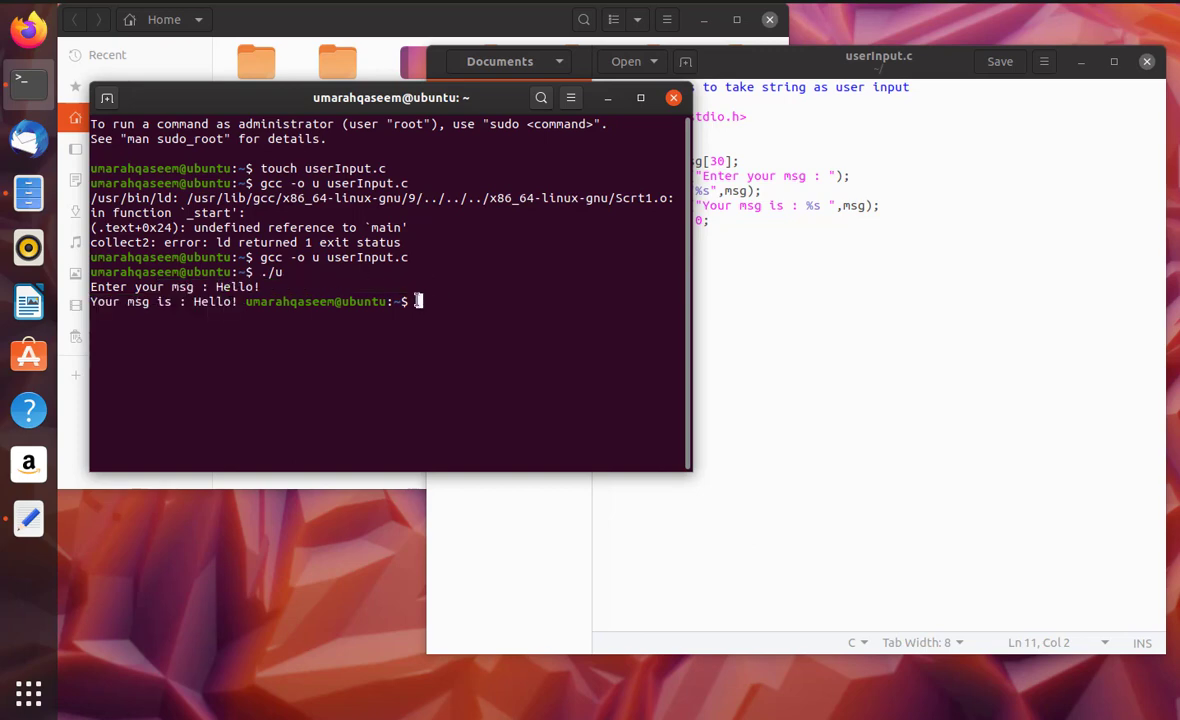
Run ./u and enter 'Hello How are you?', which echoes only Hello
{"action": "key", "text": "Return"}
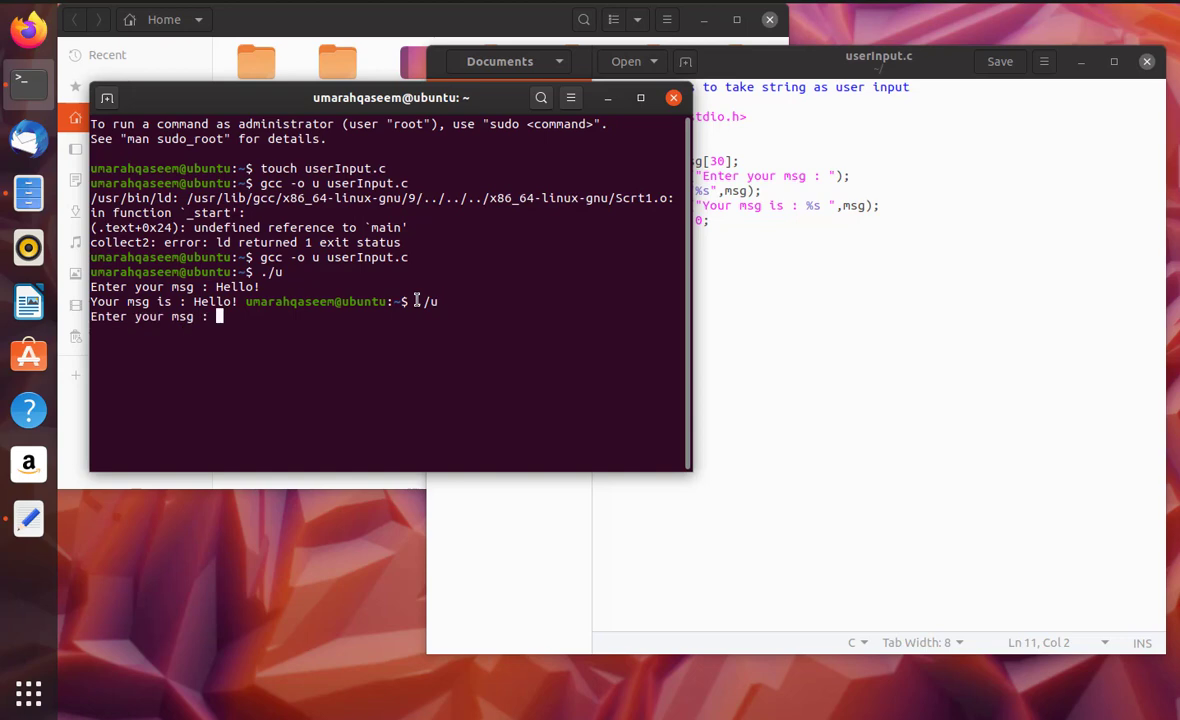
{"action": "type", "text": "Hello"}
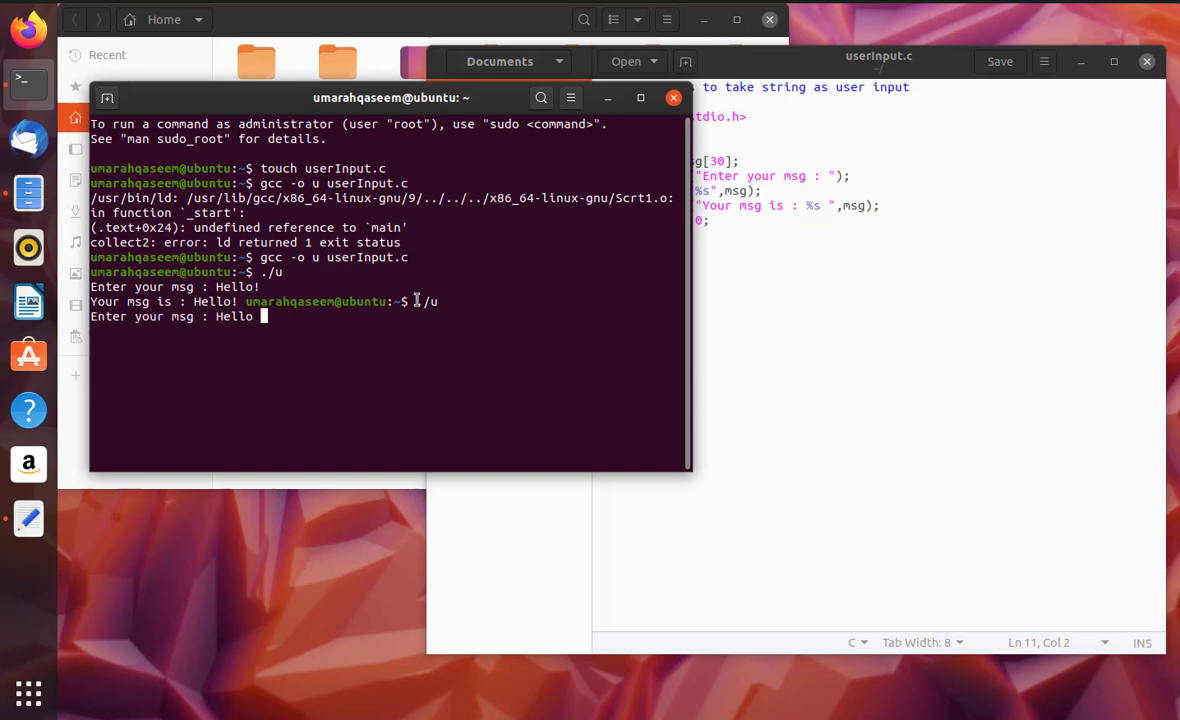
{"action": "type", "text": "How"}
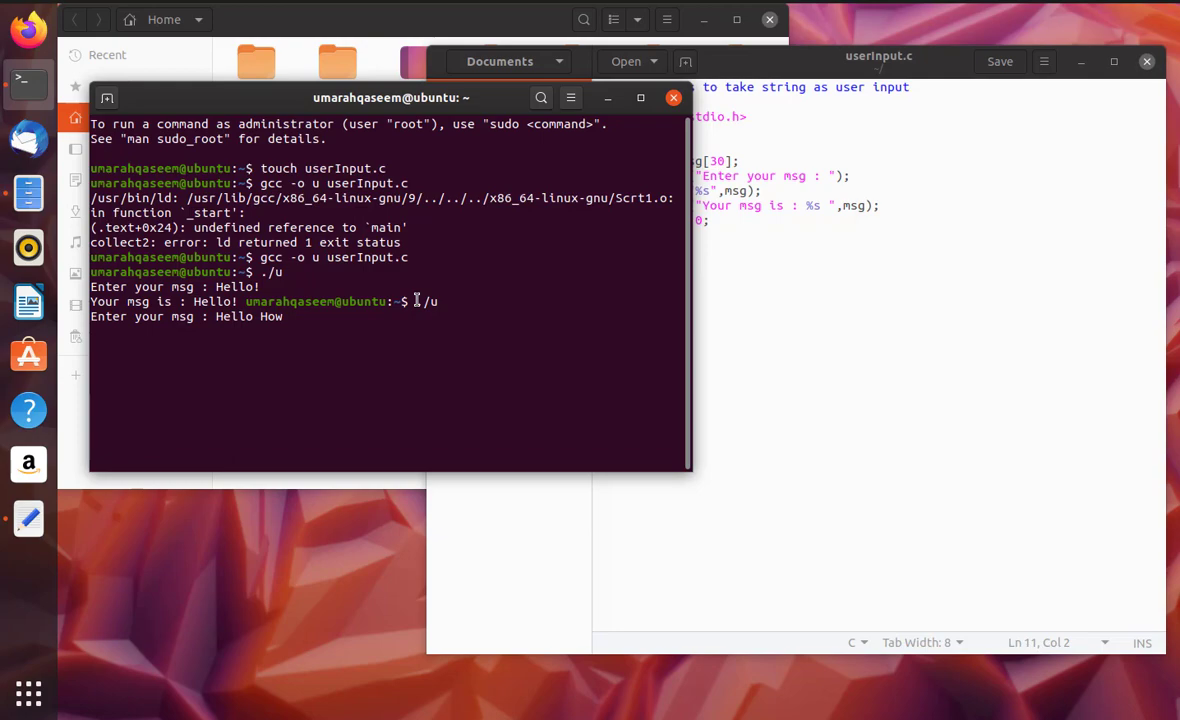
{"action": "type", "text": "are you?"}
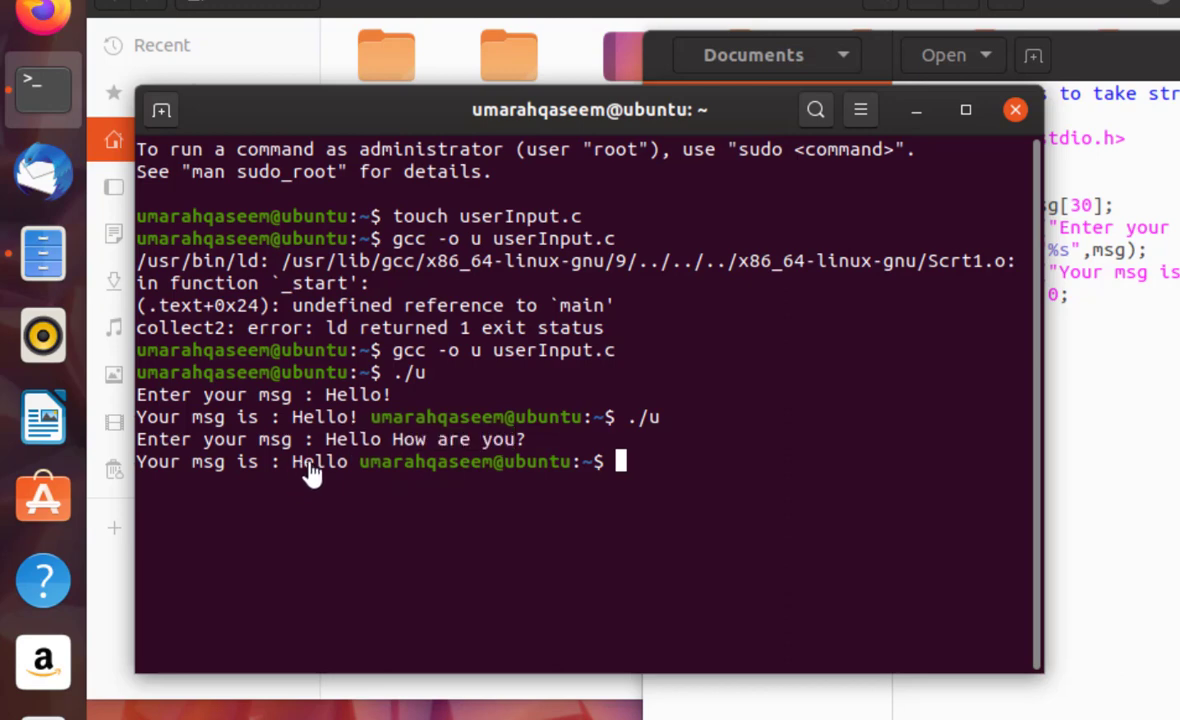
{"action": "double_click", "coordinate": [318, 460]}
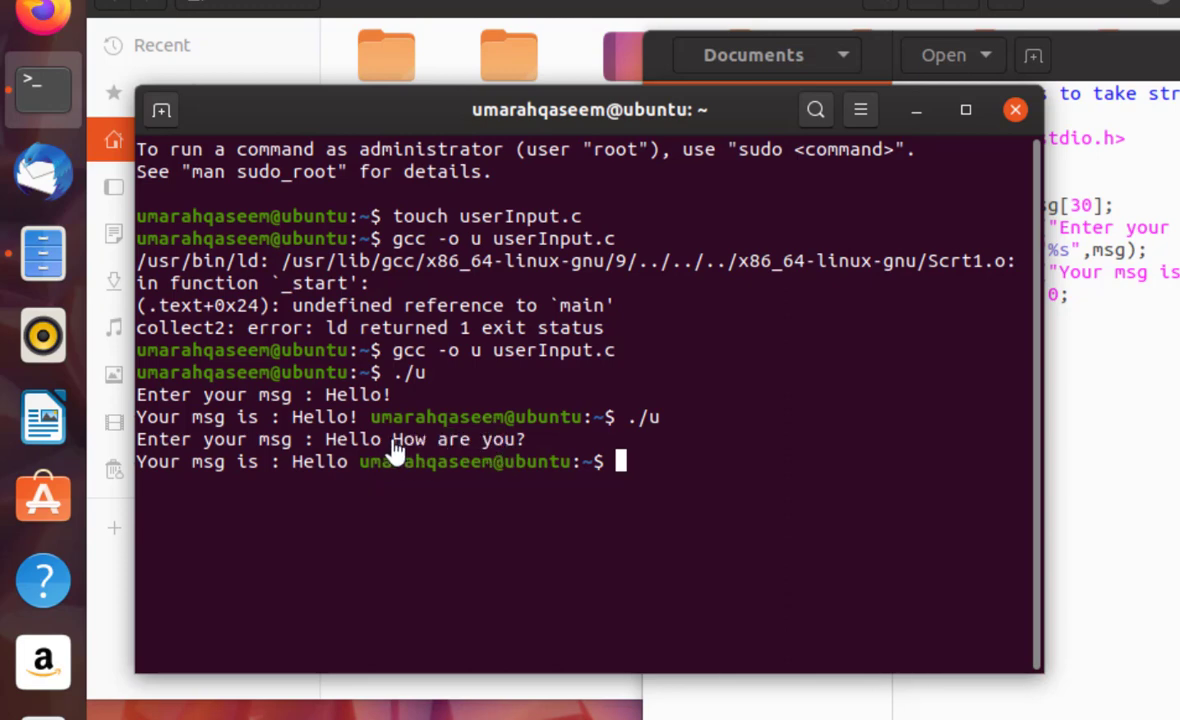
{"action": "mouse_move", "coordinate": [404, 528]}
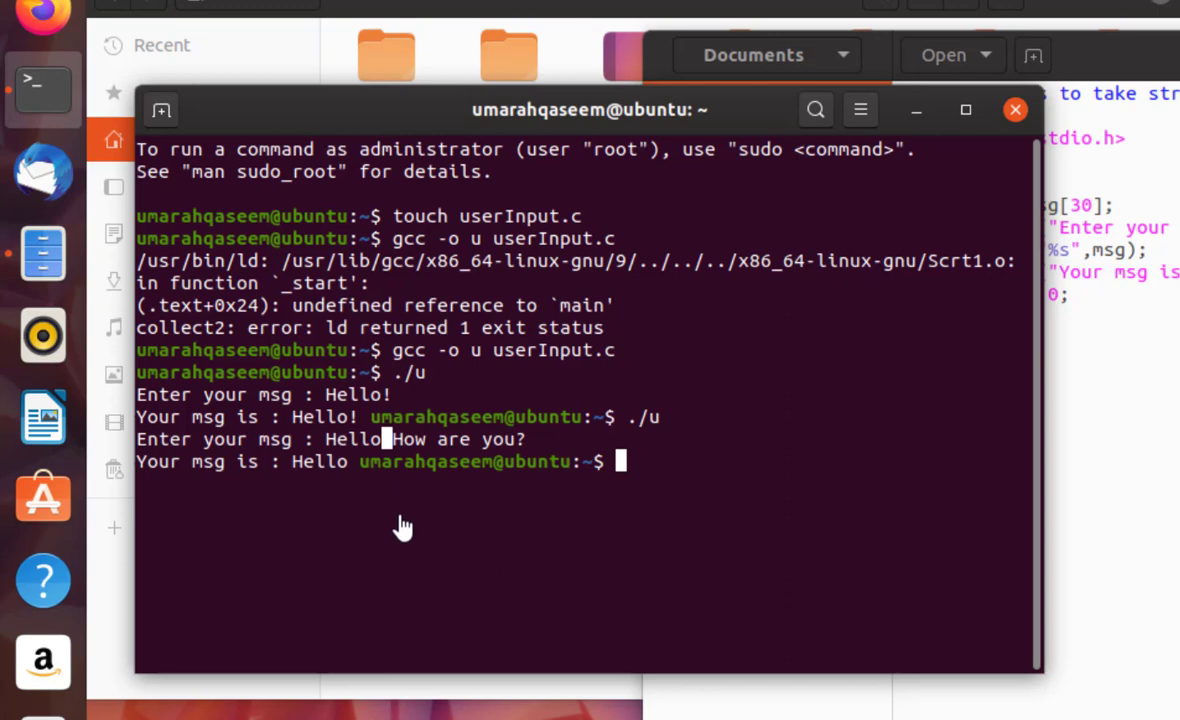
{"action": "double_click", "coordinate": [352, 440]}
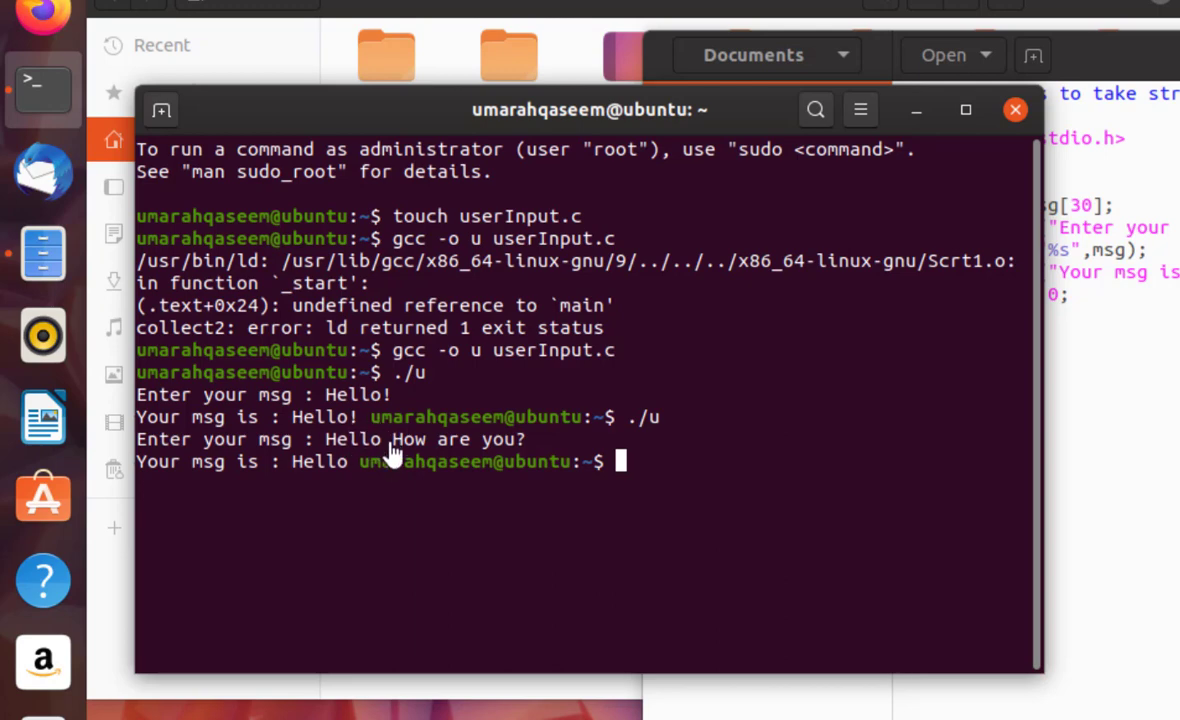
{"action": "mouse_move", "coordinate": [384, 450]}
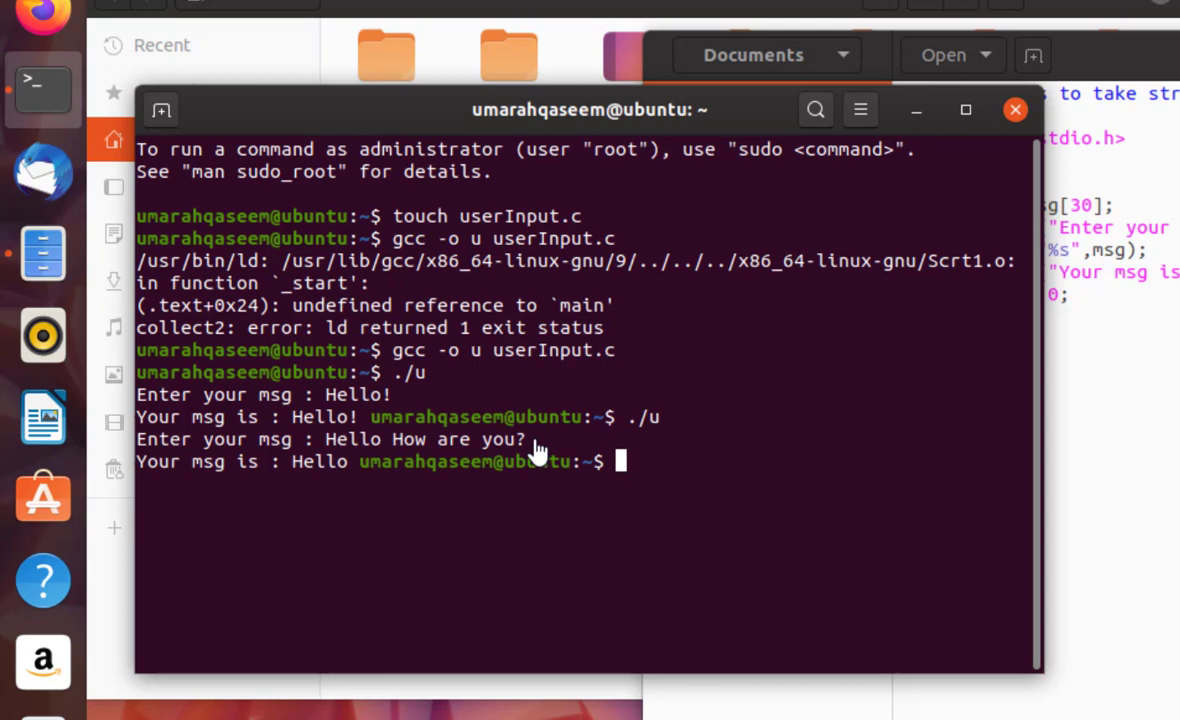
{"action": "mouse_move", "coordinate": [400, 456]}
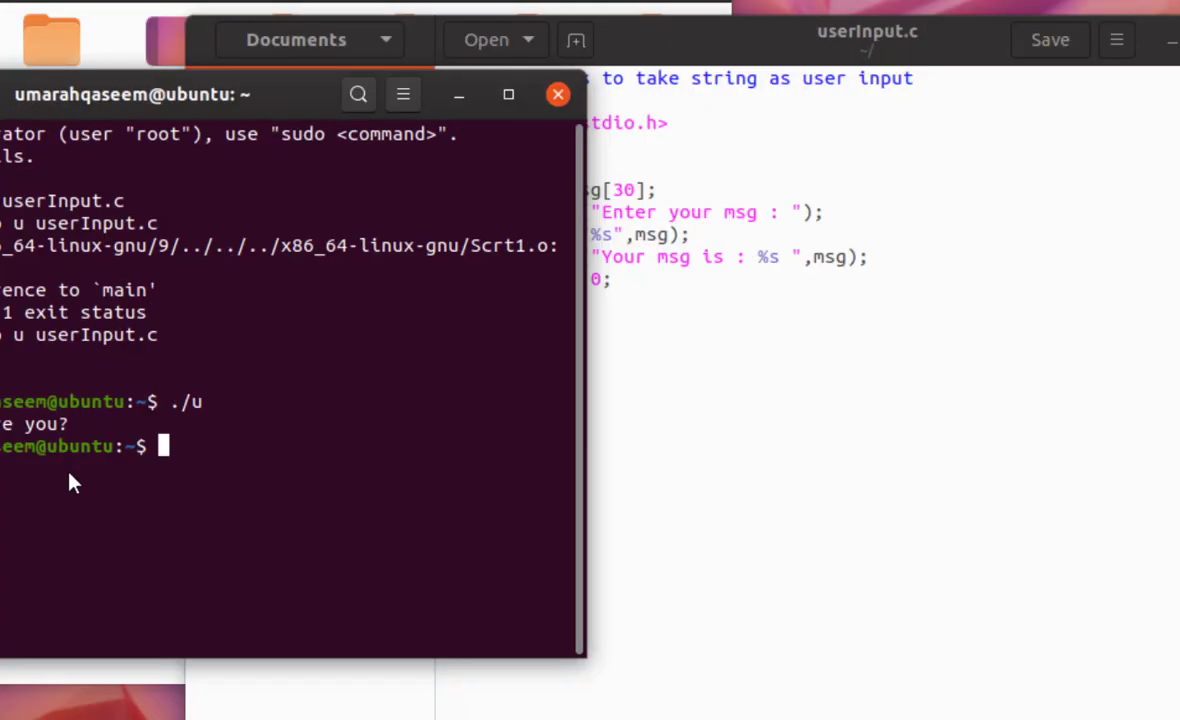
Clear the terminal screen of the earlier errors and output
{"action": "type", "text": "cle"}
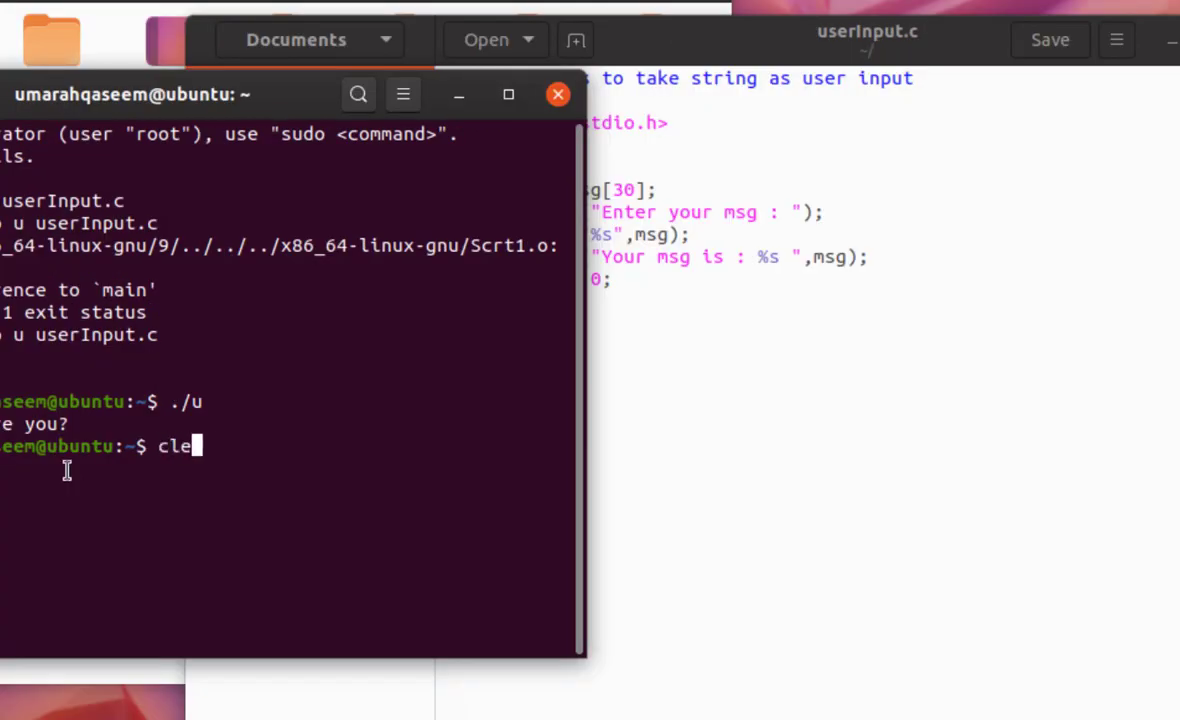
{"action": "key", "text": "Return"}
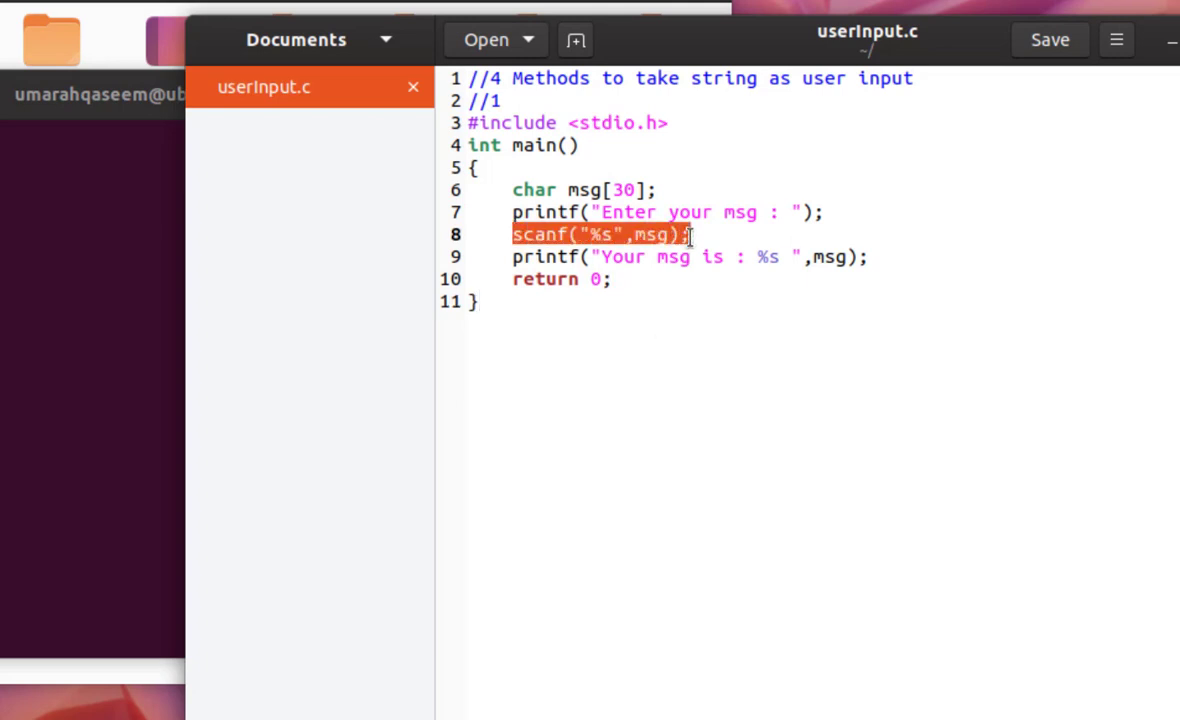
Replace the scanf input line with gets(msg); on line 9
{"action": "key", "text": "Delete"}
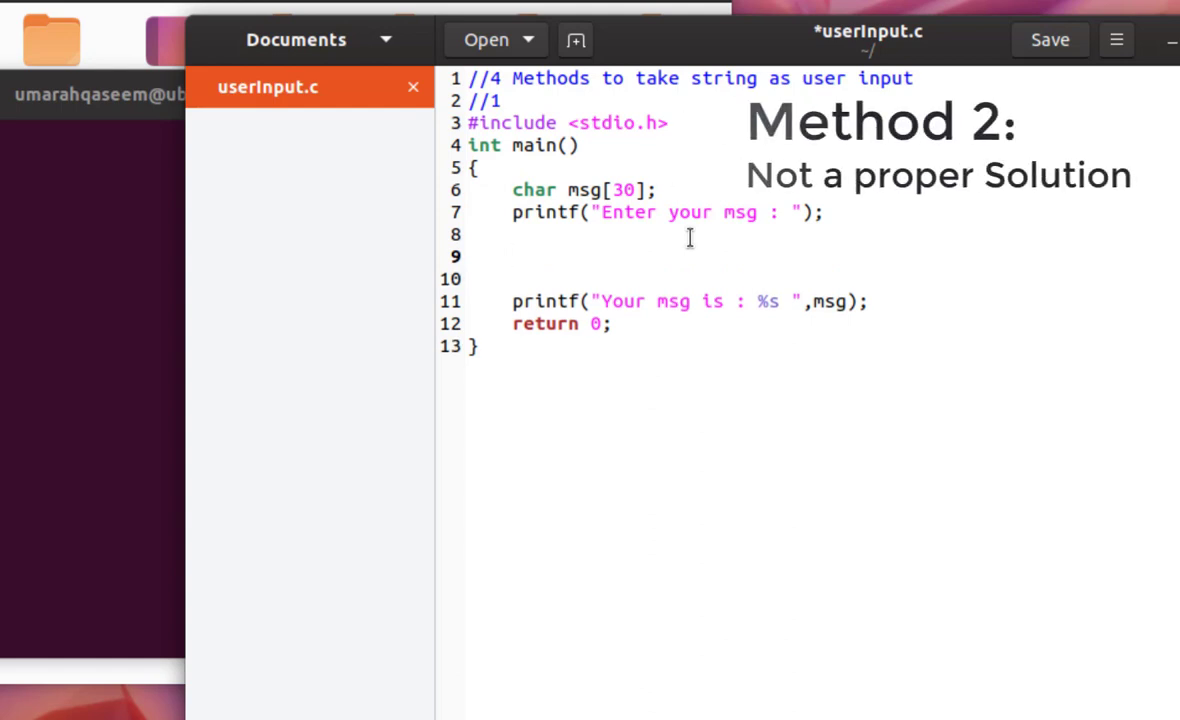
{"action": "type", "text": "g"}
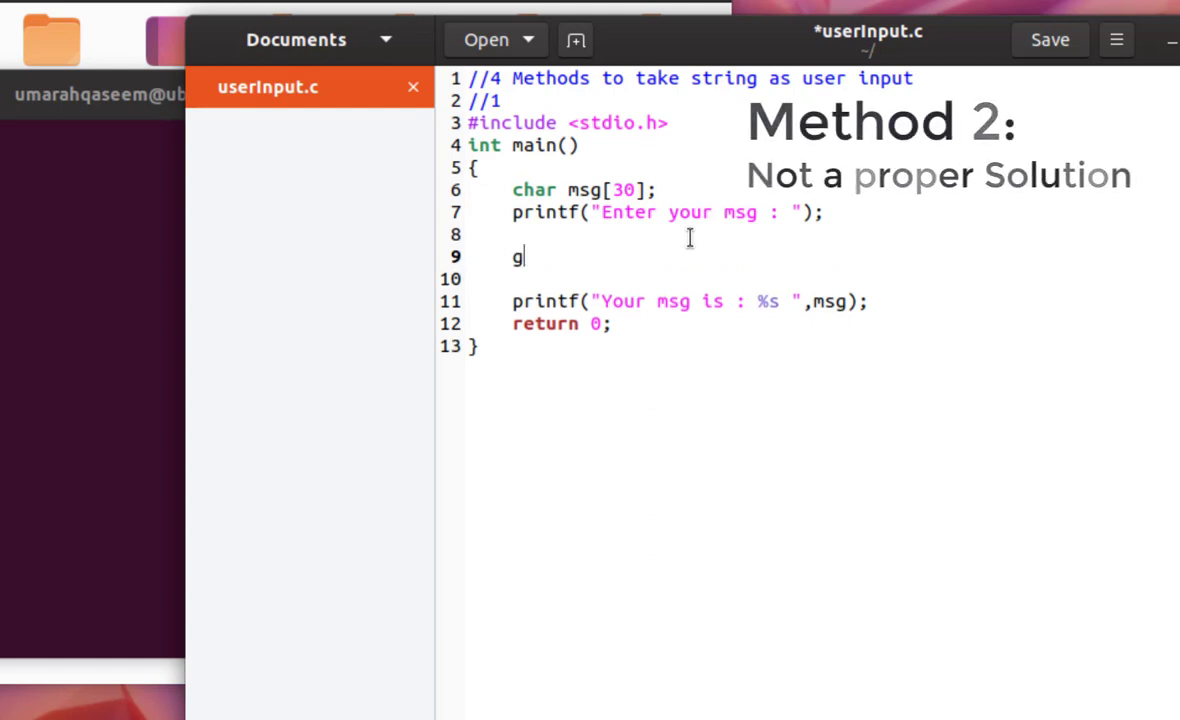
{"action": "type", "text": "ets"}
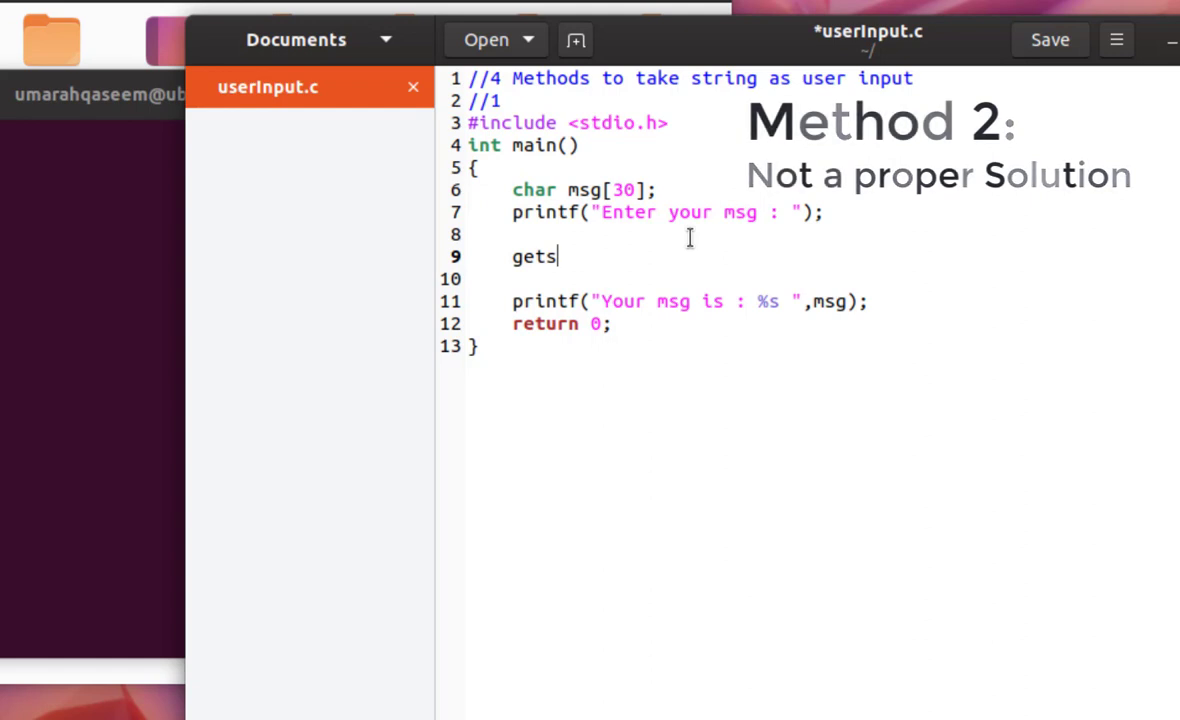
{"action": "type", "text": "(m"}
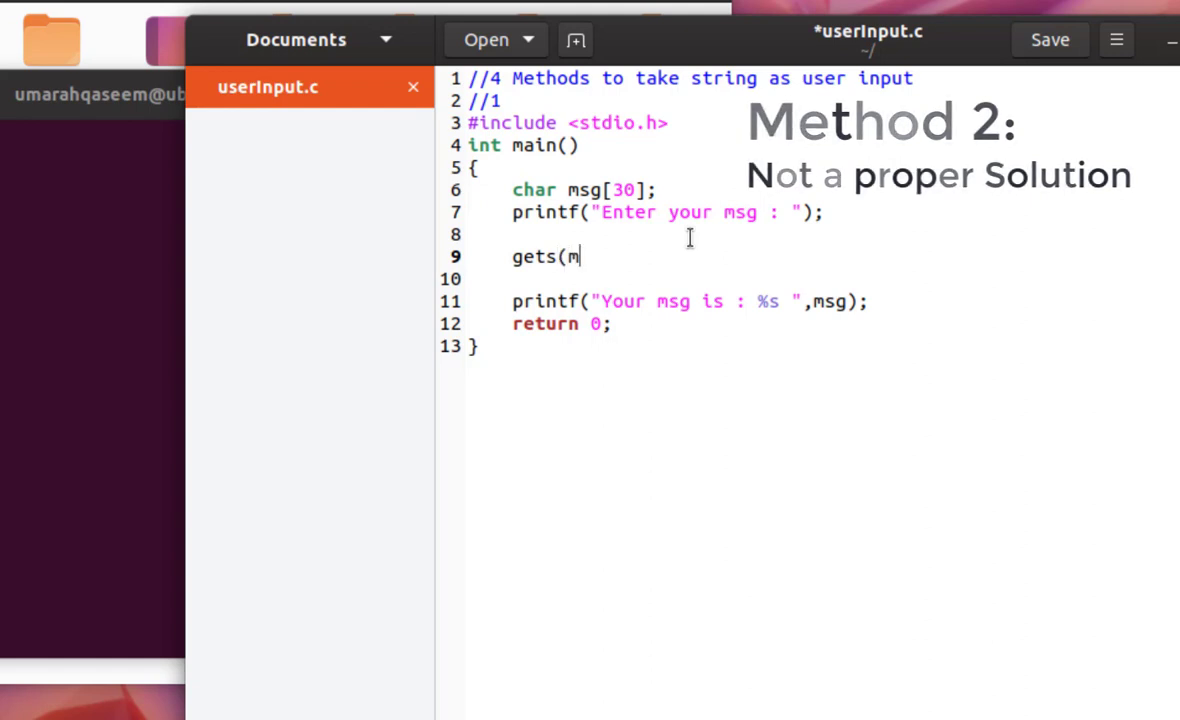
{"action": "type", "text": "sg"}
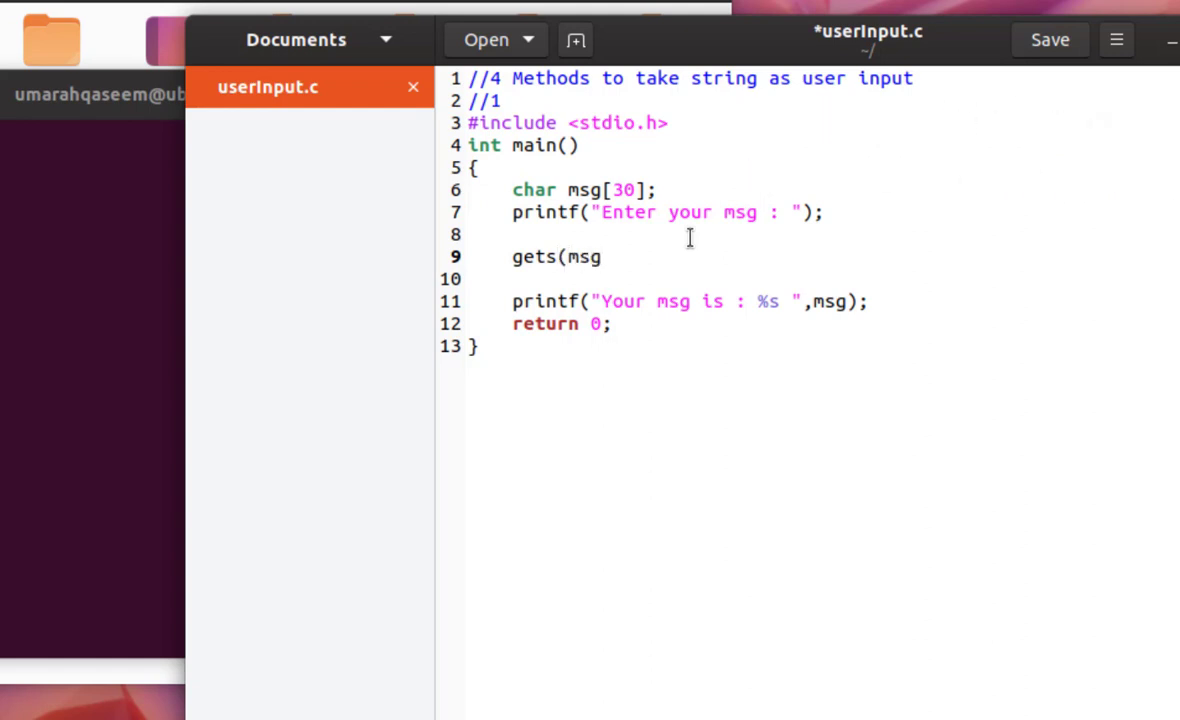
{"action": "type", "text": ")"}
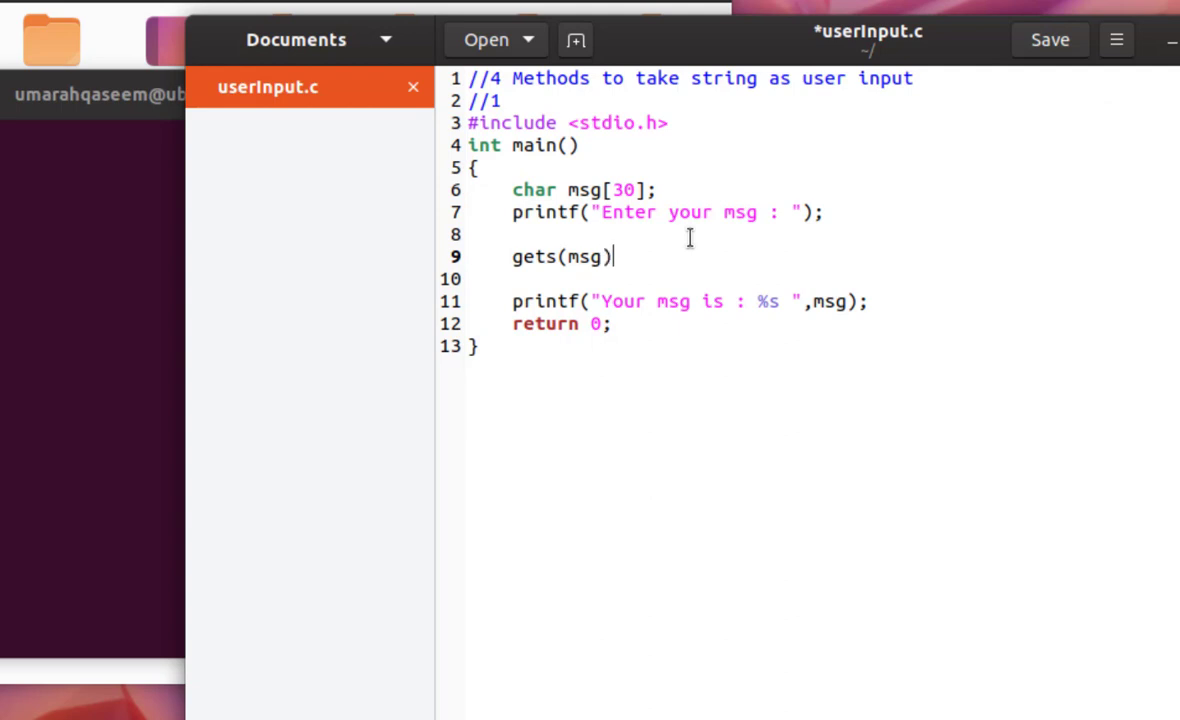
{"action": "type", "text": ";"}
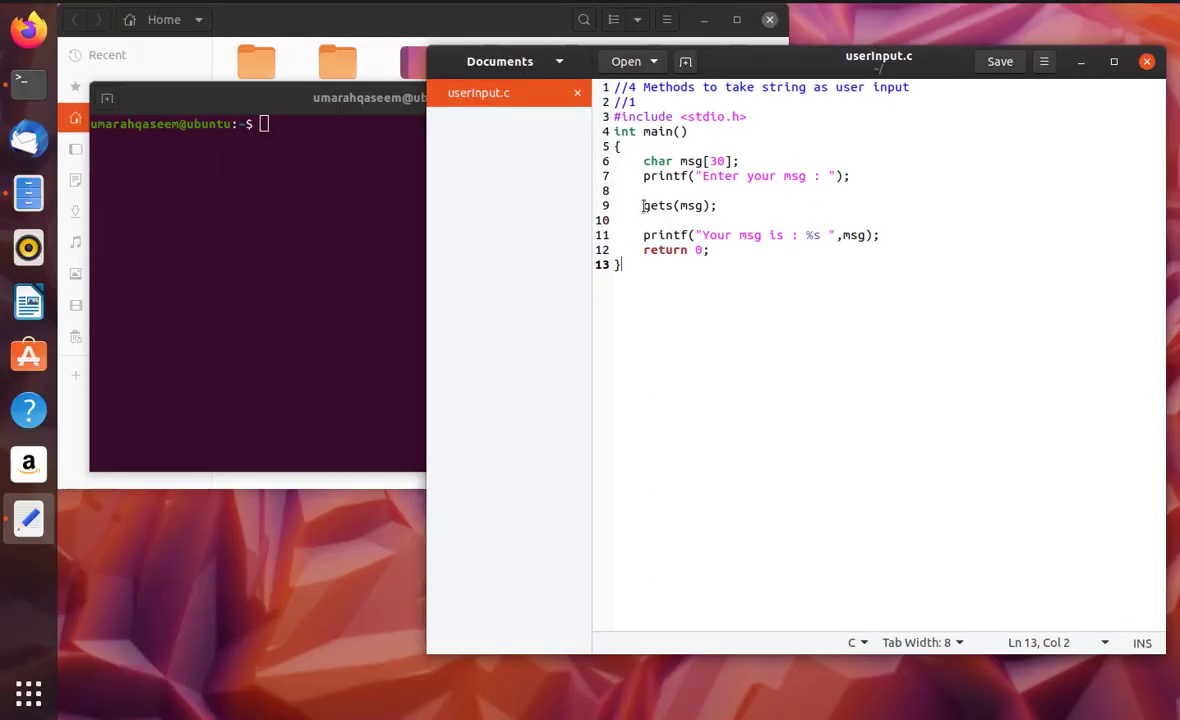
Review the gets(msg); statement and bring the terminal window back to front
{"action": "double_click", "coordinate": [680, 204]}
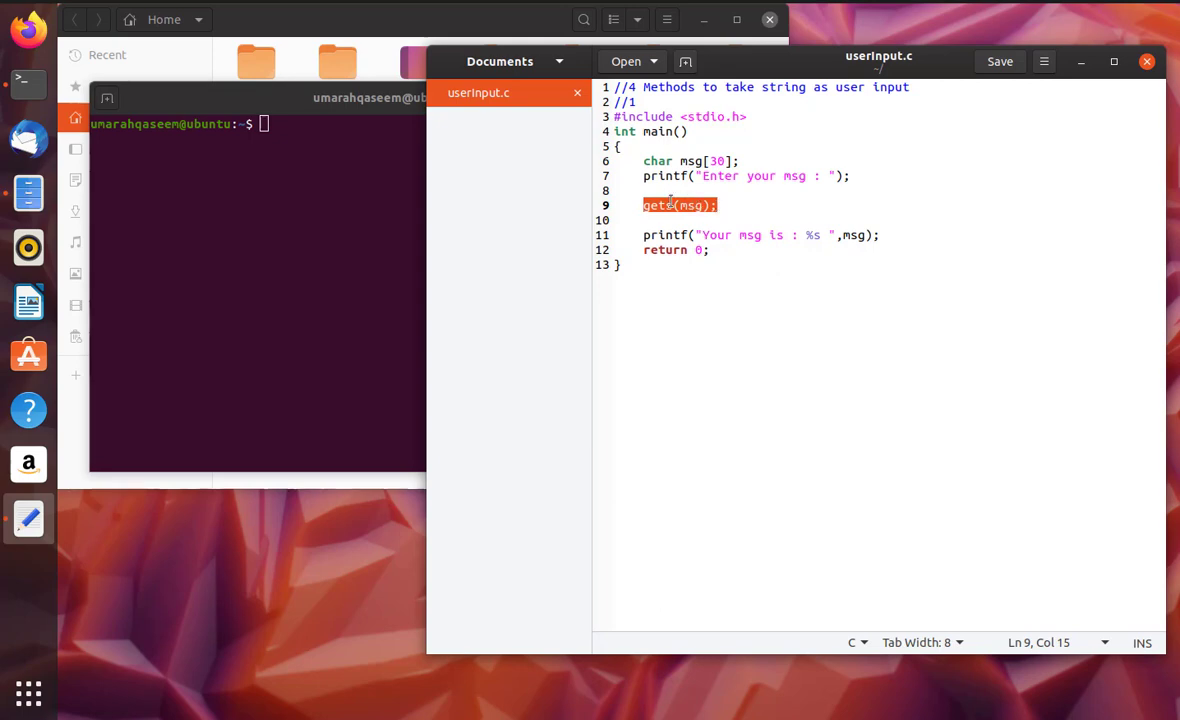
{"action": "left_click", "coordinate": [668, 204]}
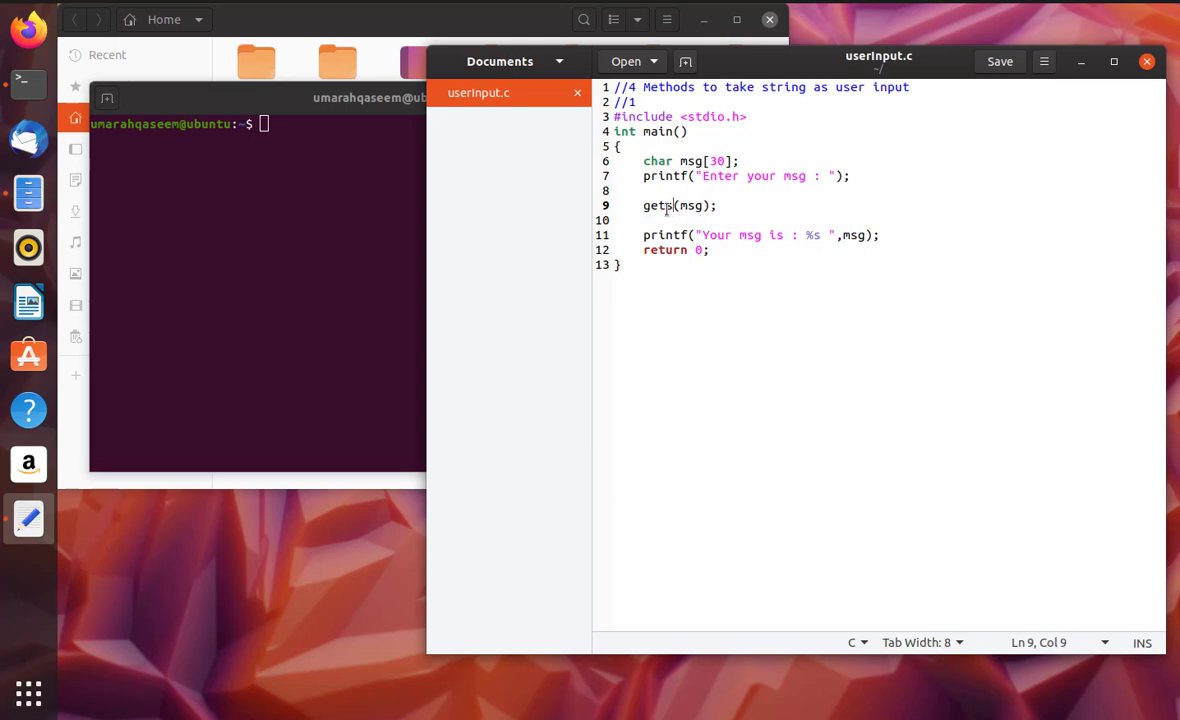
{"action": "double_click", "coordinate": [656, 204]}
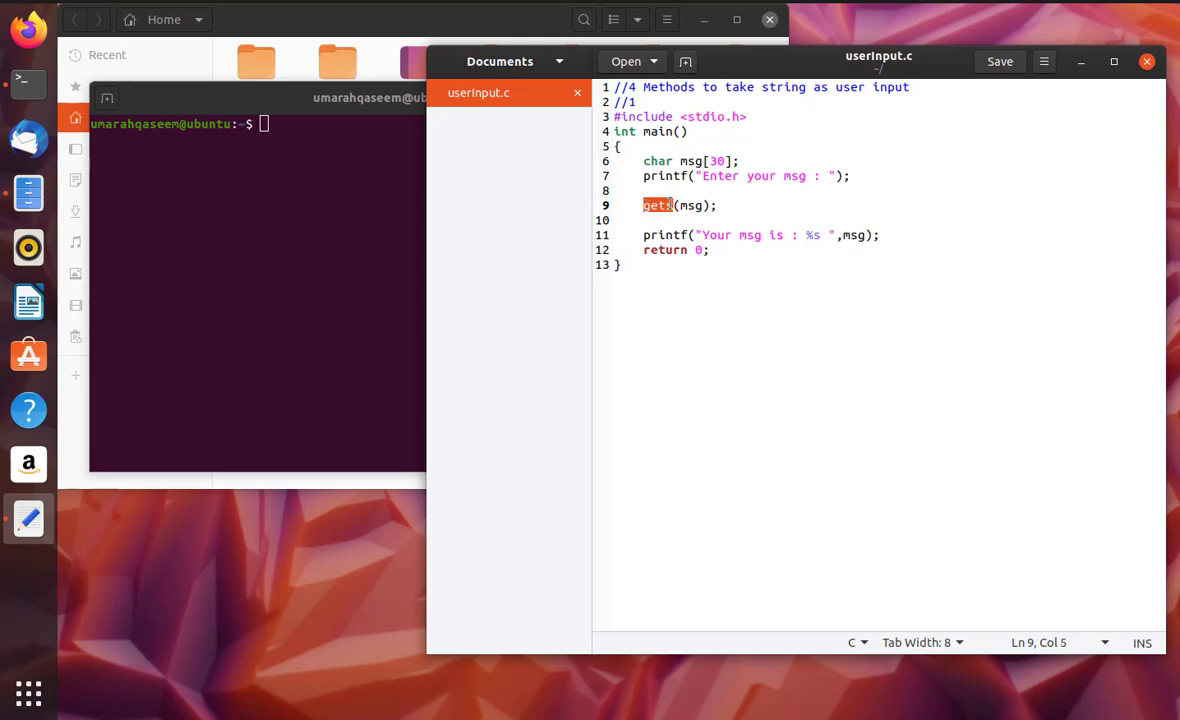
{"action": "left_click", "coordinate": [690, 204]}
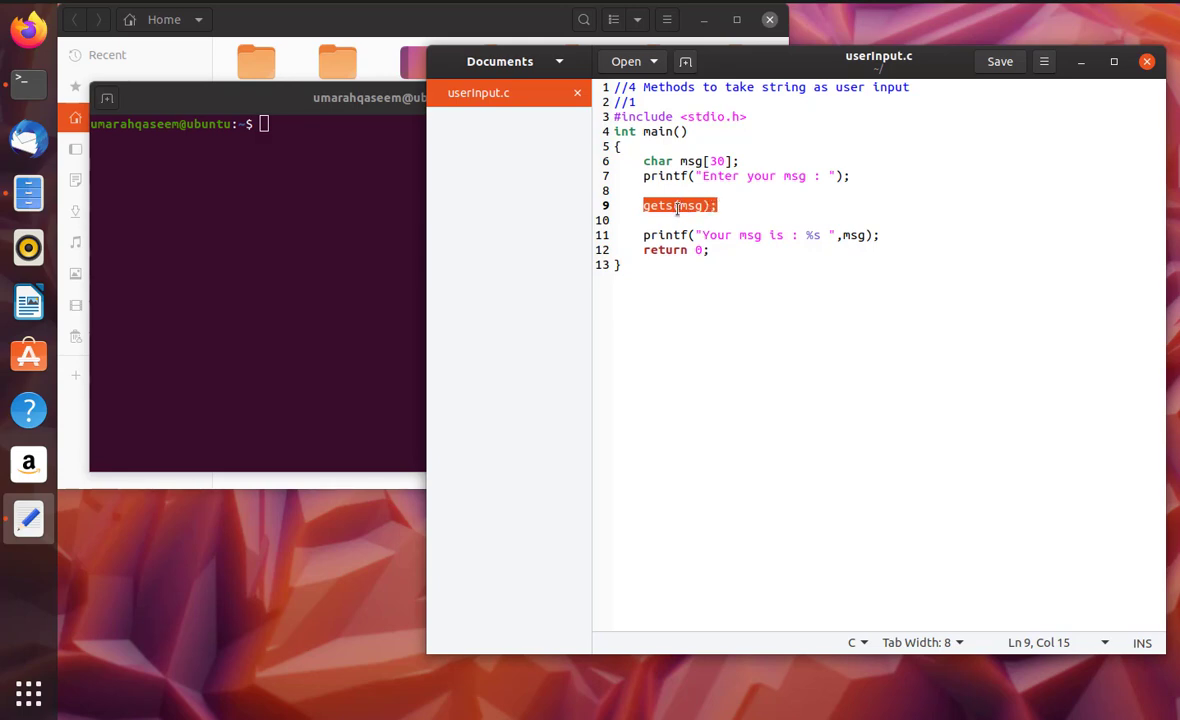
{"action": "left_click", "coordinate": [680, 204]}
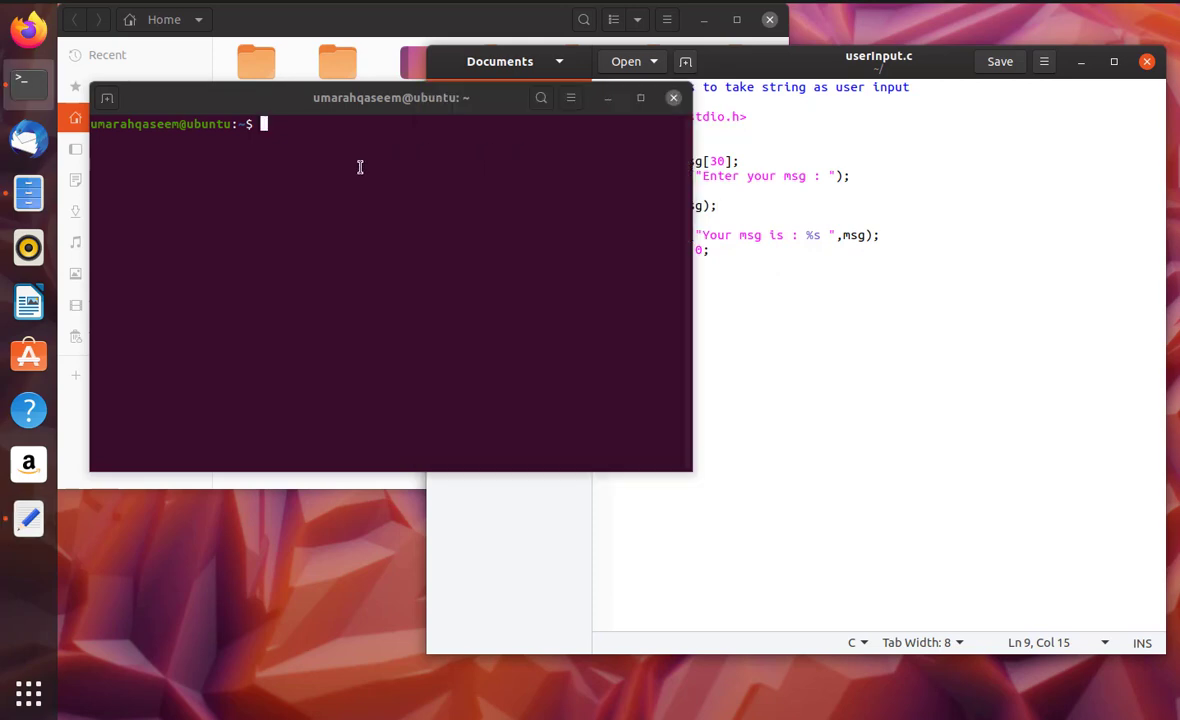
Recompile with gcc -o u userInput.c and highlight the 'gets is dangerous' warning
{"action": "type", "text": "gcc -o u userInput.c"}
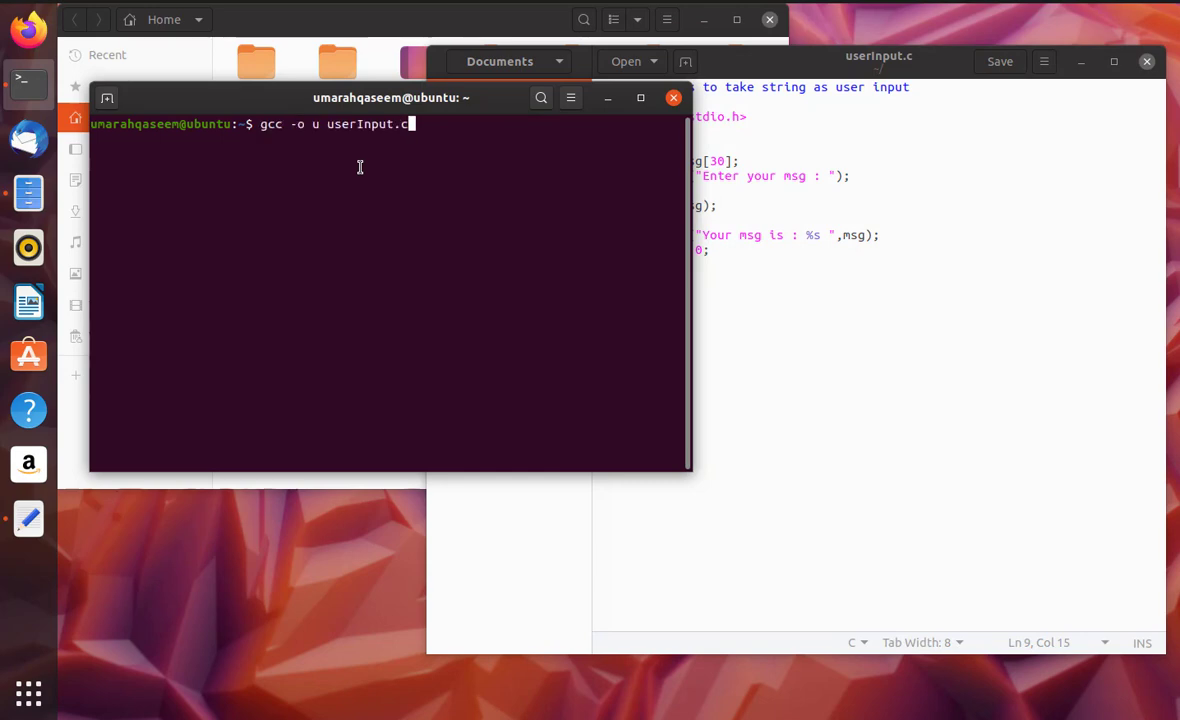
{"action": "key", "text": "Return"}
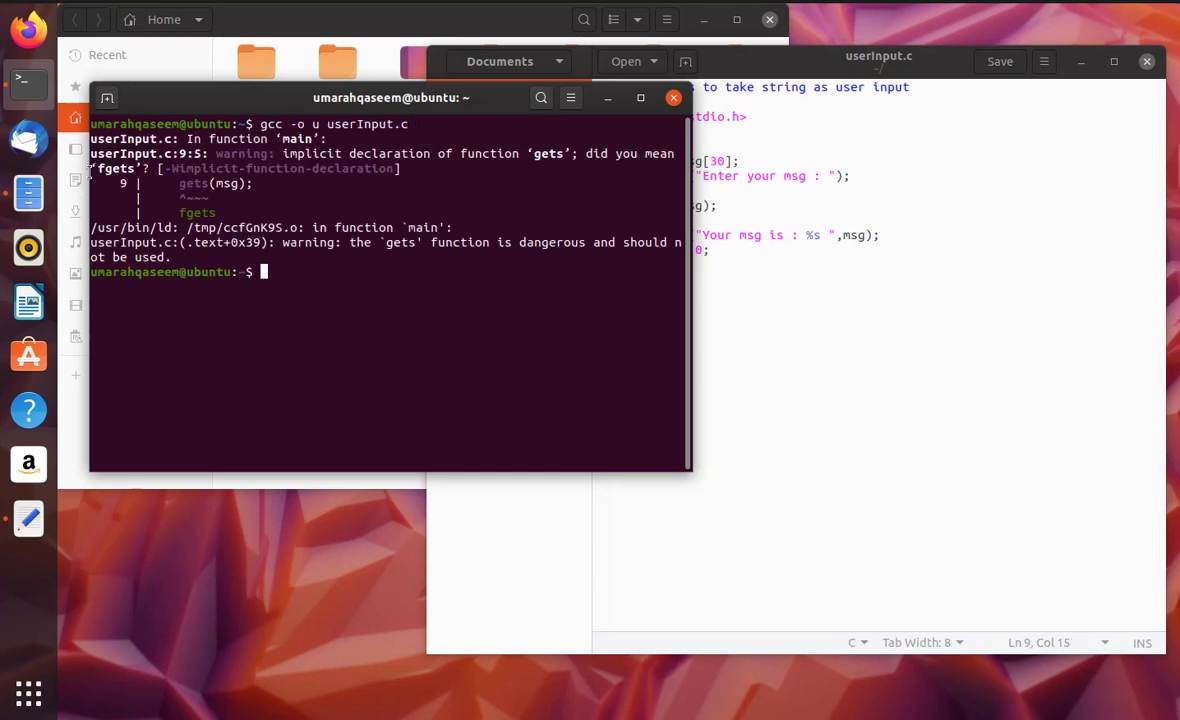
{"action": "double_click", "coordinate": [240, 152]}
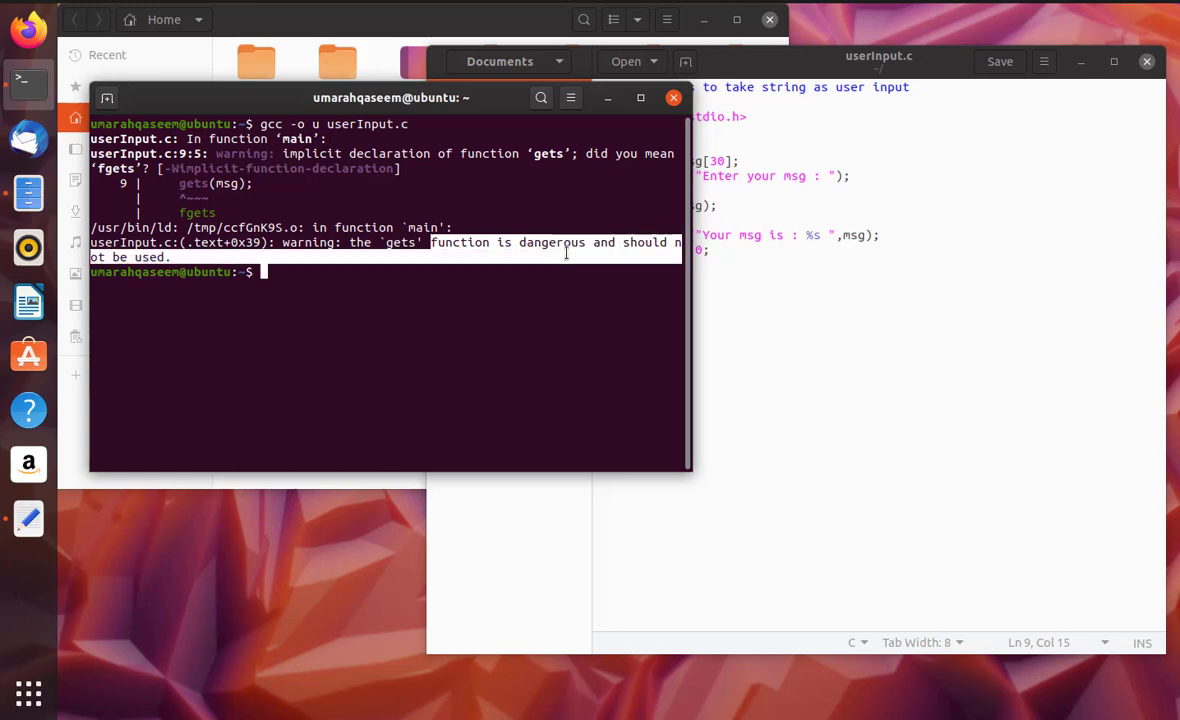
{"action": "mouse_move", "coordinate": [360, 270]}
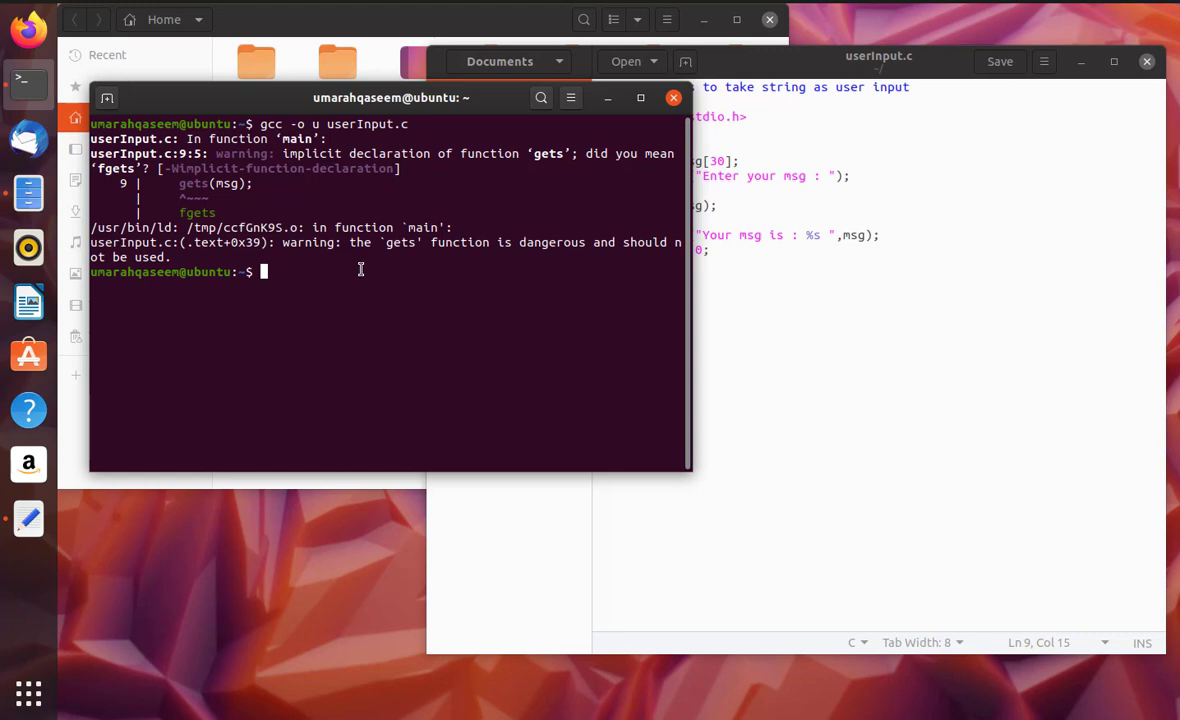
Run ./u and enter 'Hello how are you', echoed back in full
{"action": "type", "text": "./u"}
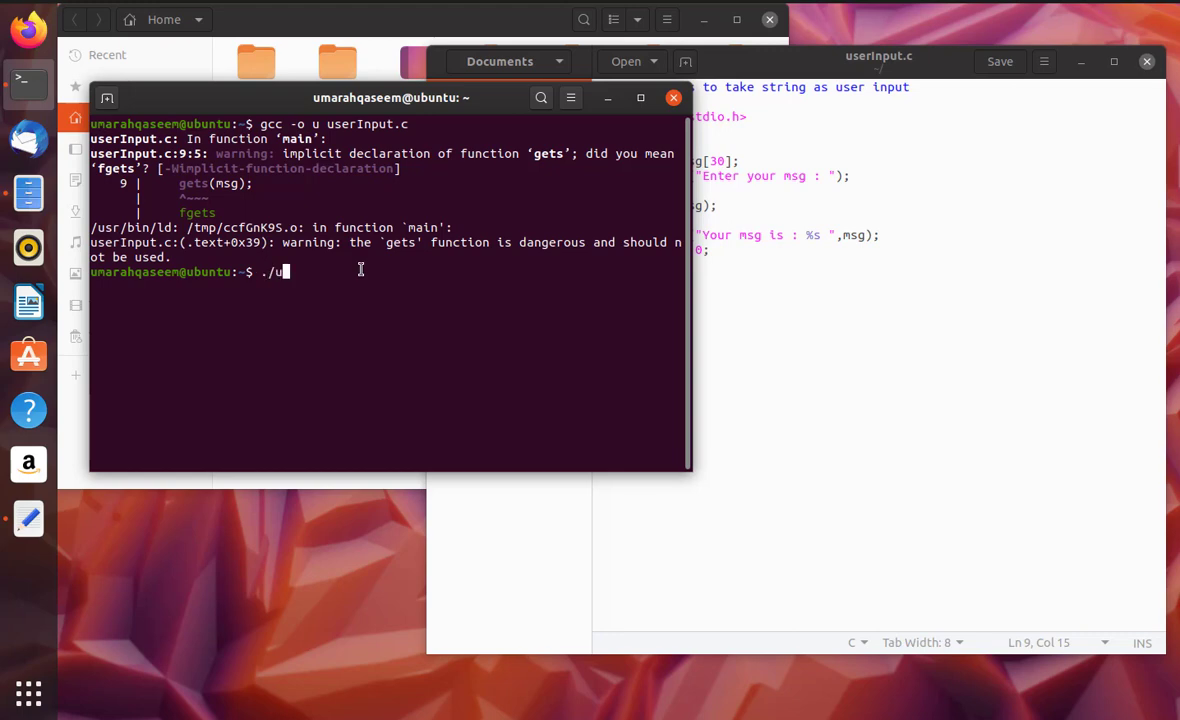
{"action": "key", "text": "Return"}
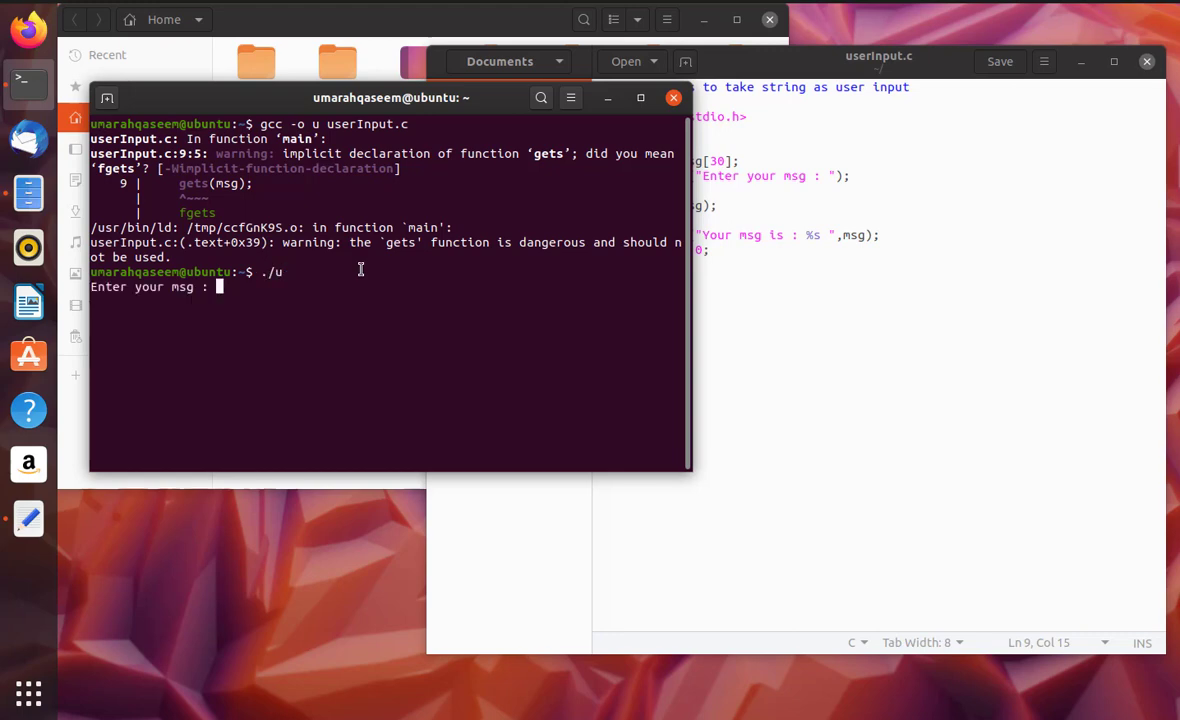
{"action": "type", "text": "Hello"}
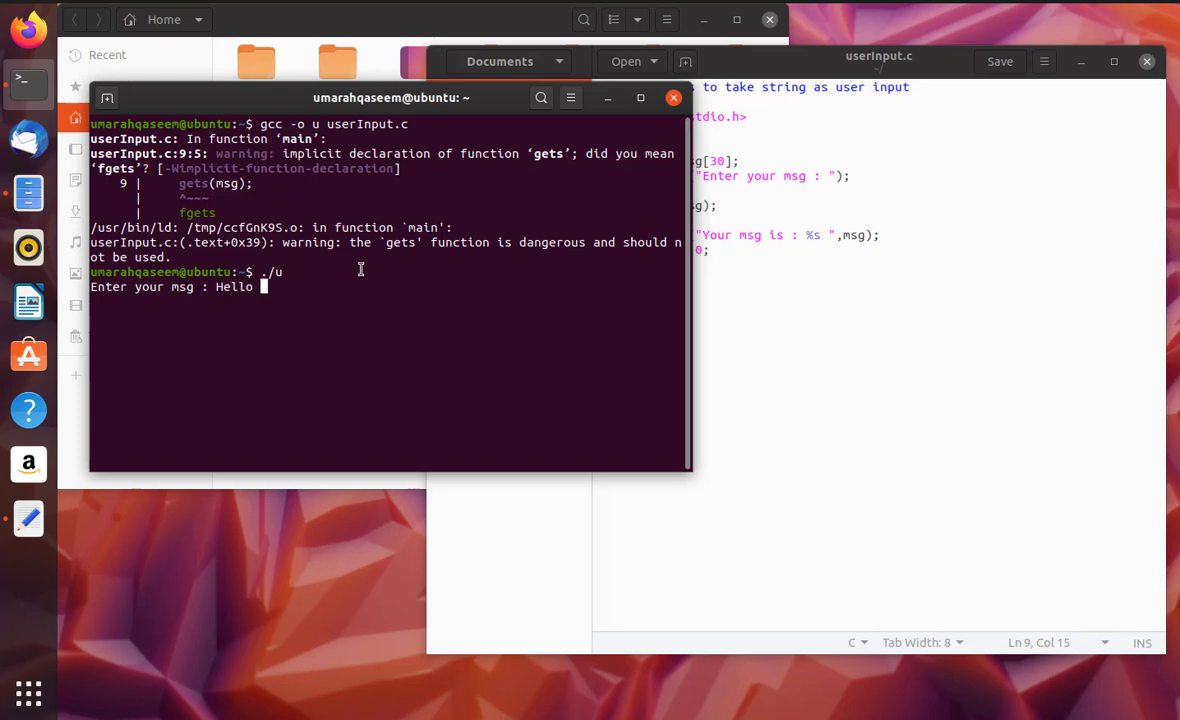
{"action": "type", "text": "h"}
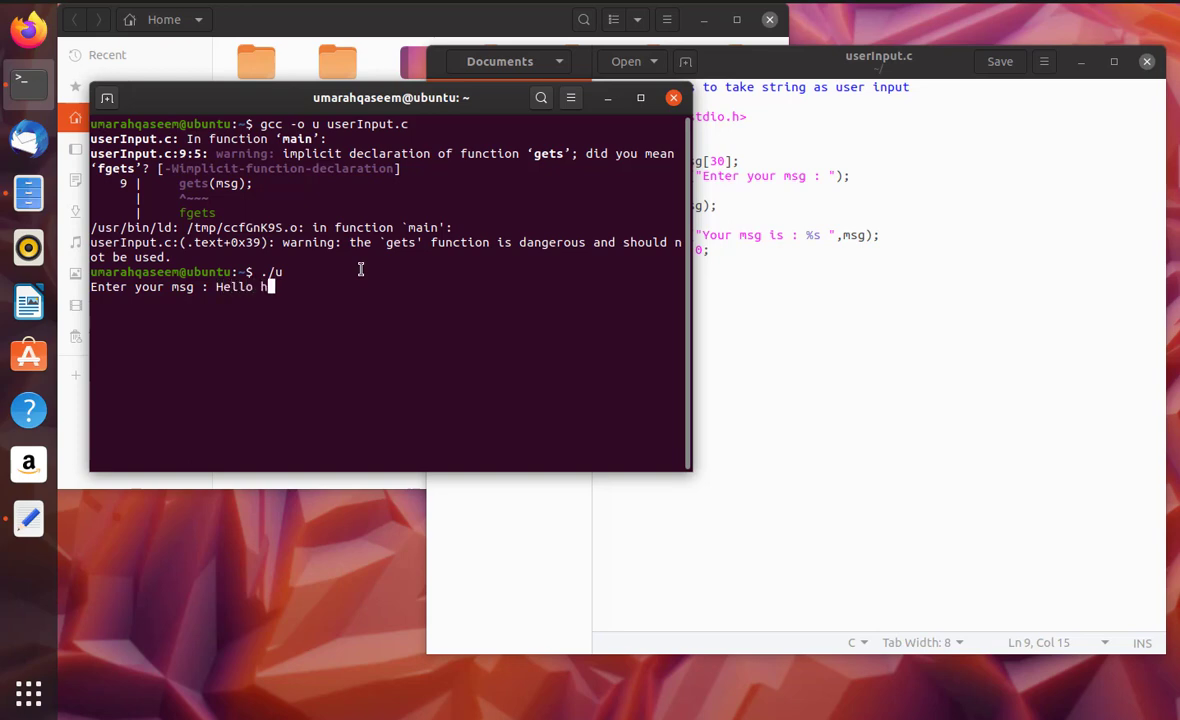
{"action": "type", "text": "ow are you"}
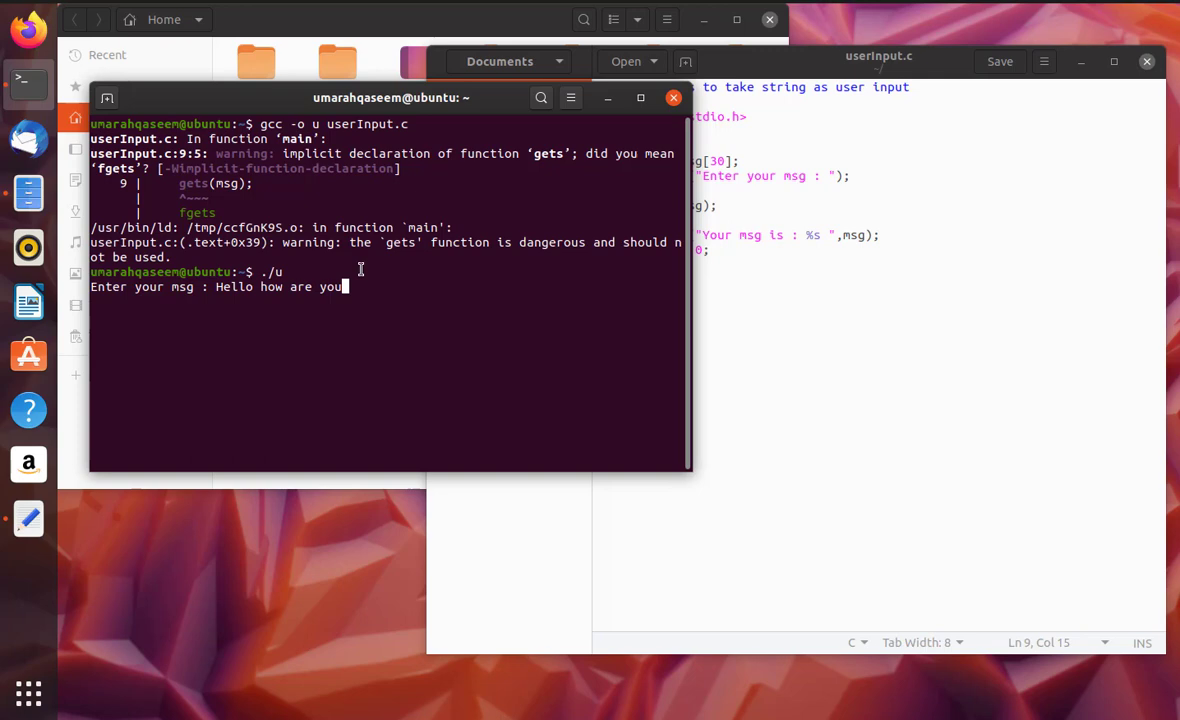
{"action": "key", "text": "Return"}
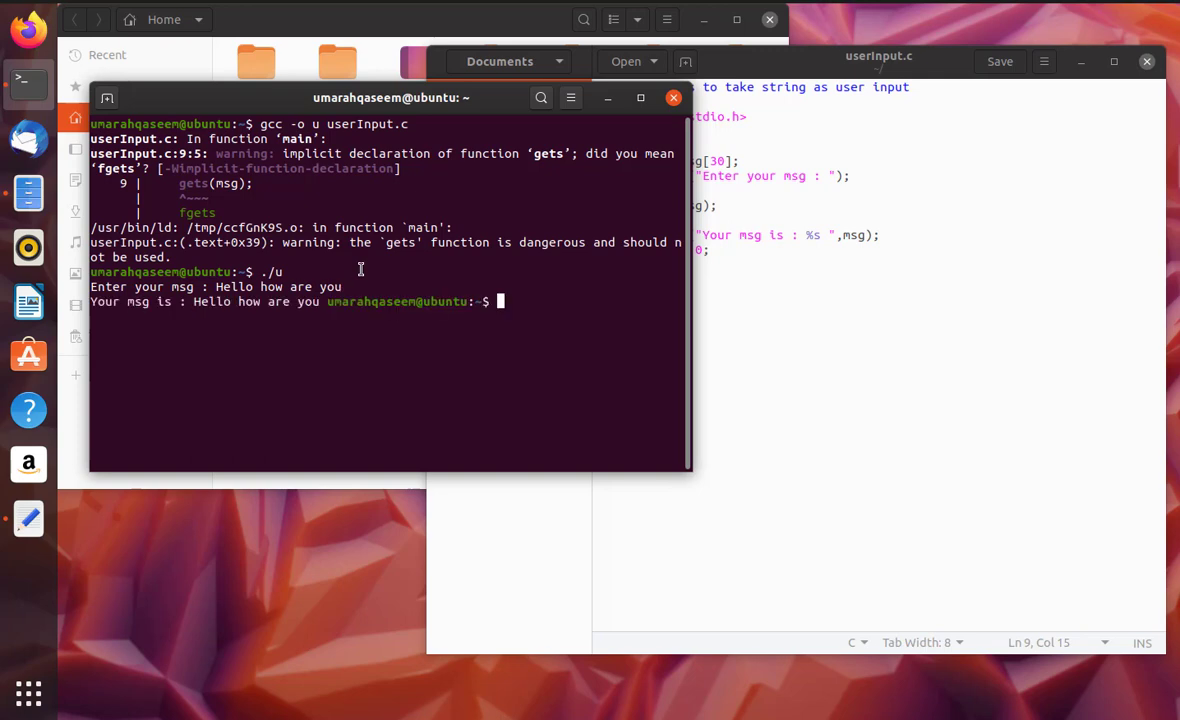
{"action": "mouse_move", "coordinate": [234, 332]}
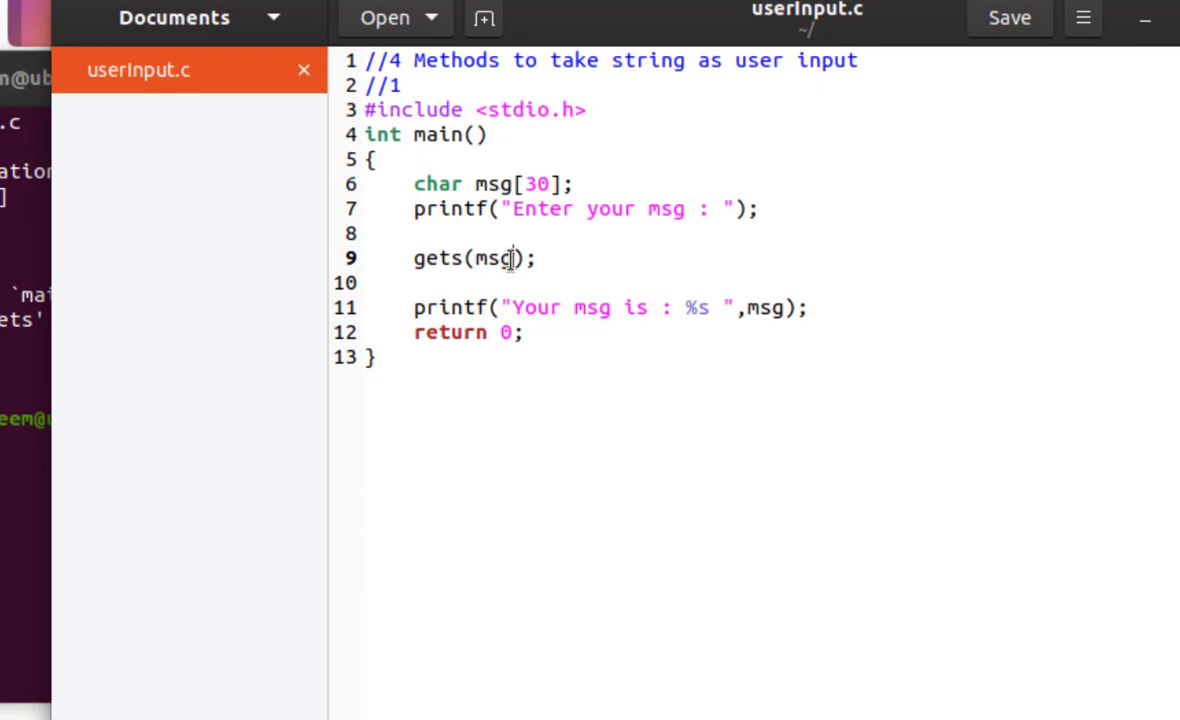
Turn gets into fgets(msg, with msg re-entered as the first argument and a comma
{"action": "left_click", "coordinate": [412, 258]}
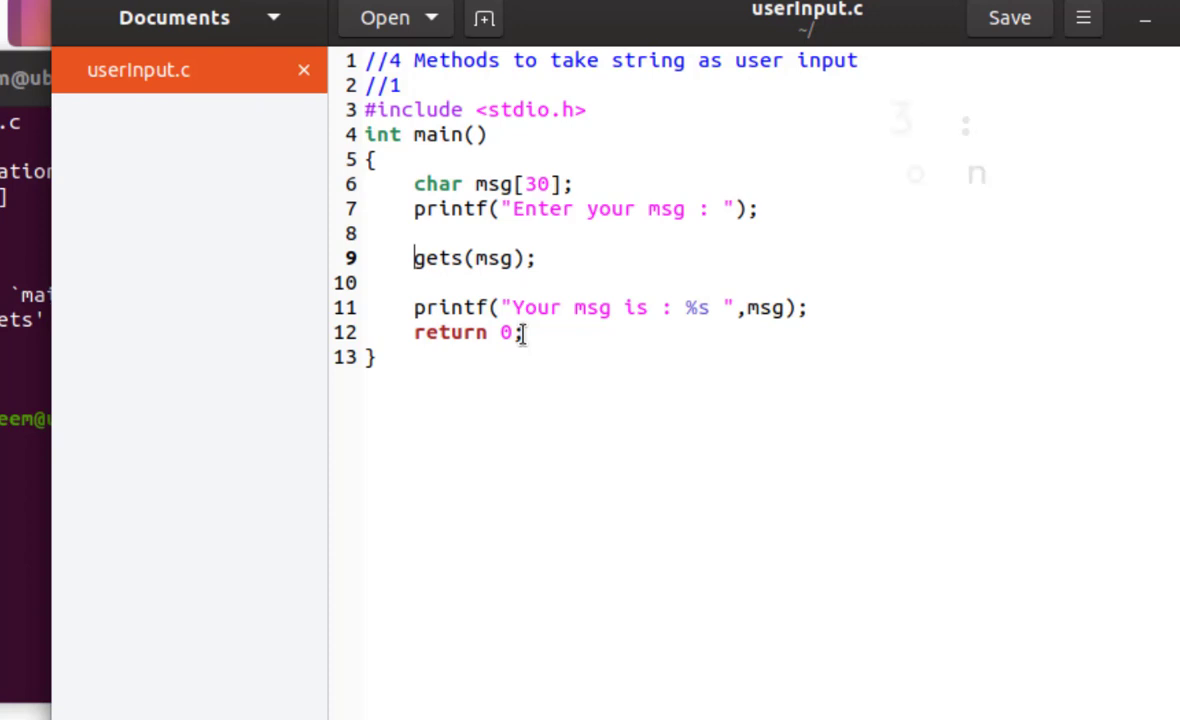
{"action": "type", "text": "f"}
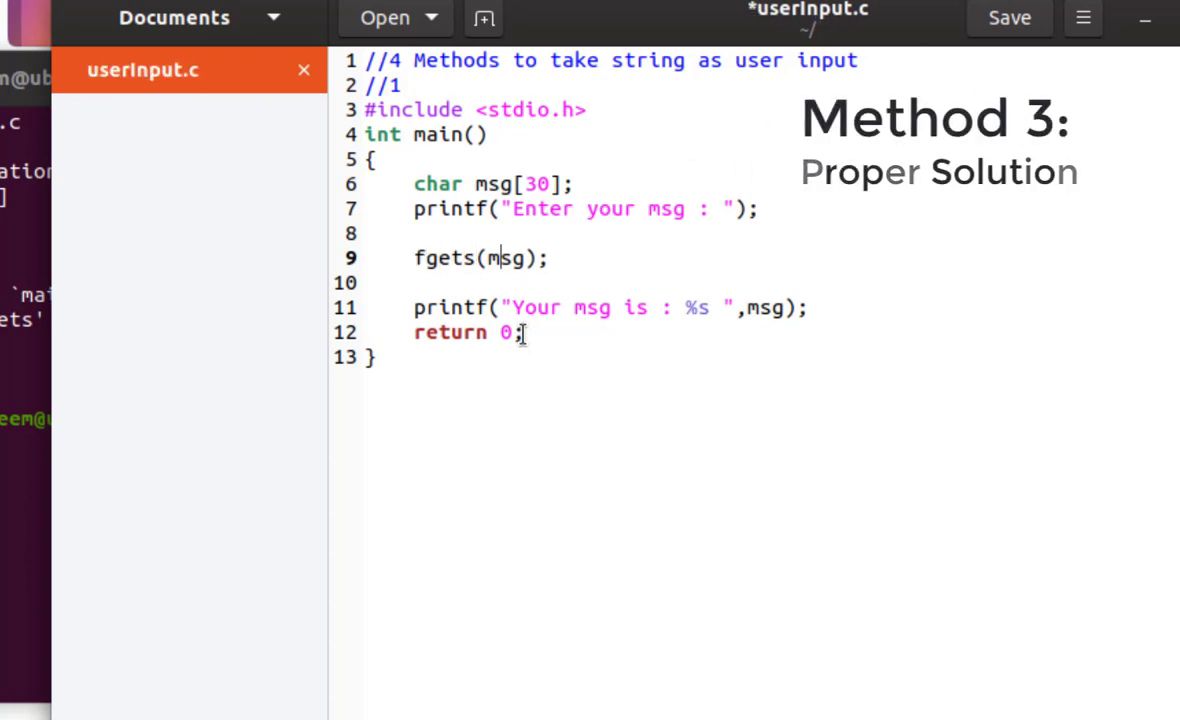
{"action": "double_click", "coordinate": [504, 258]}
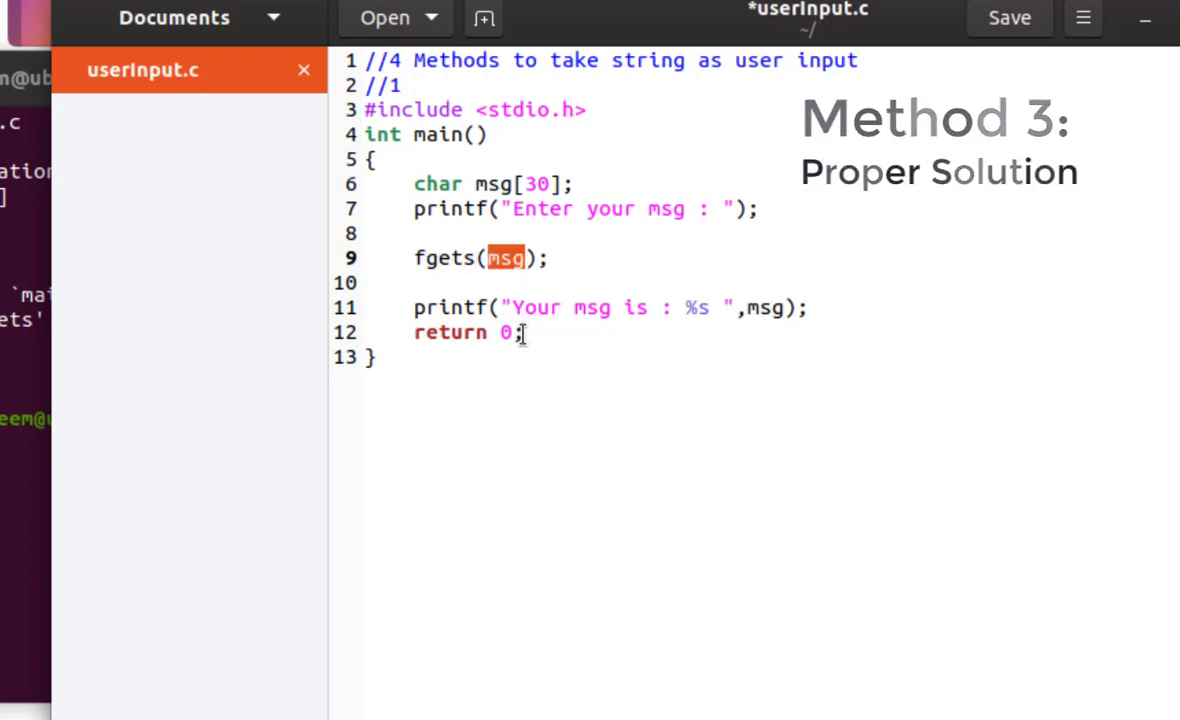
{"action": "key", "text": "Delete"}
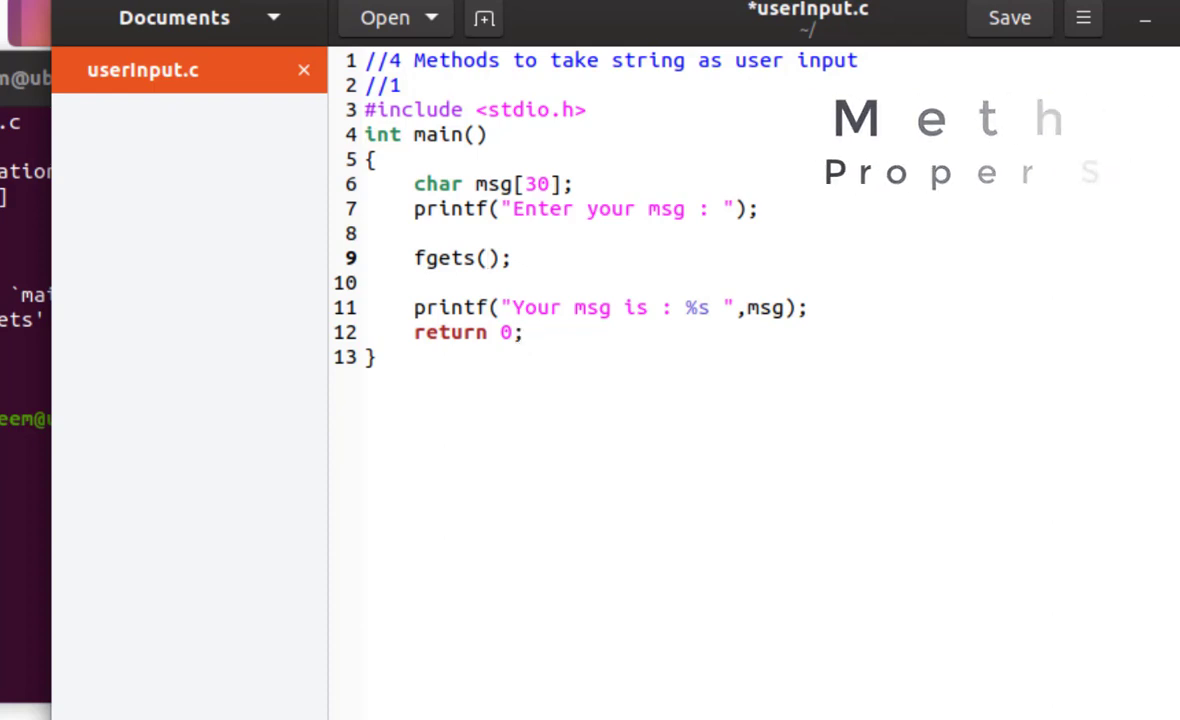
{"action": "type", "text": "ms"}
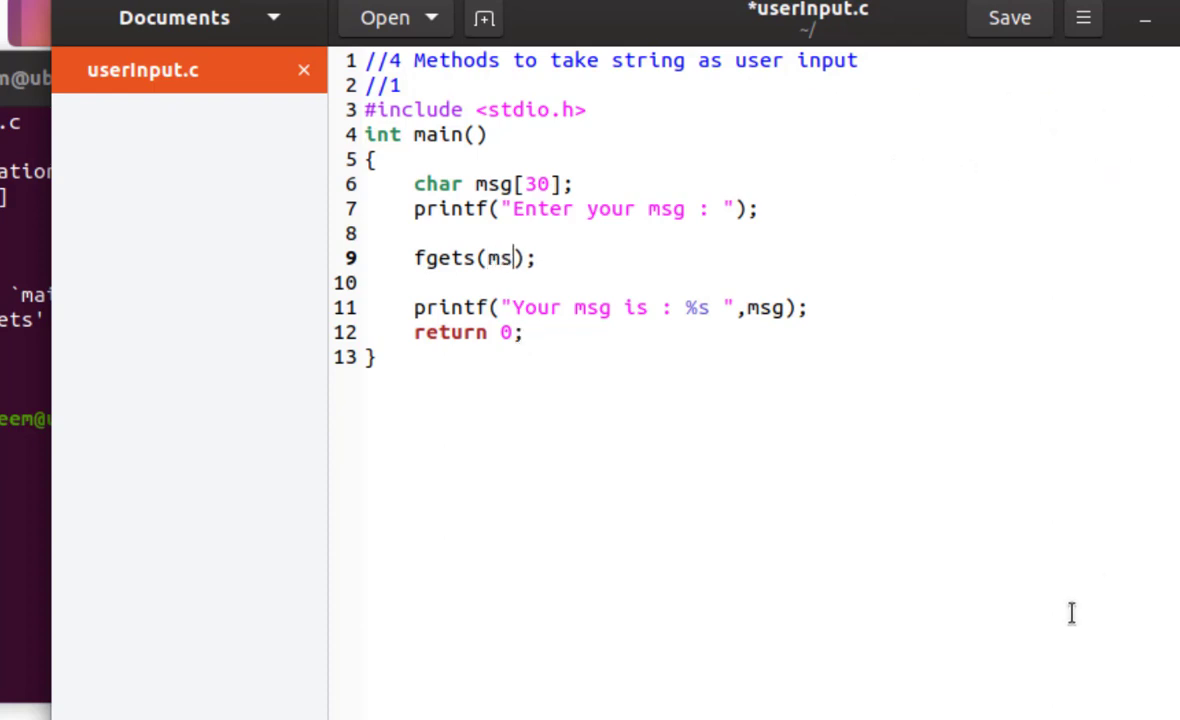
{"action": "type", "text": "g"}
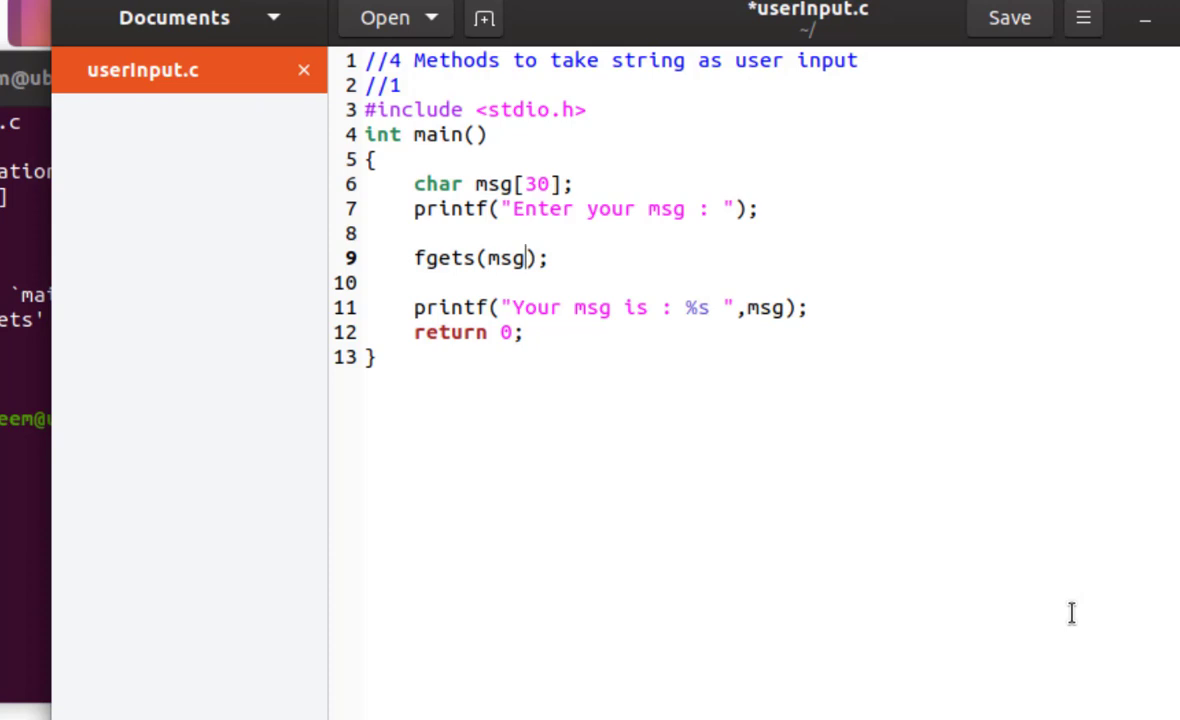
{"action": "type", "text": ","}
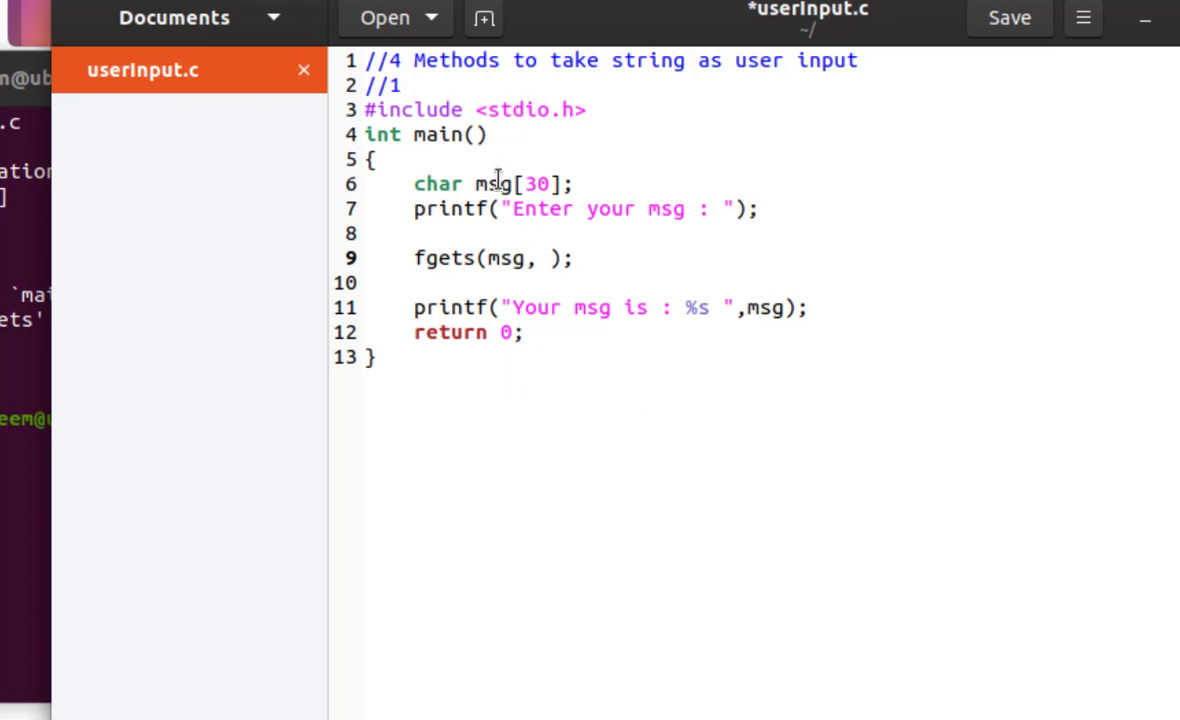
Give fgets a size argument of 30, then replace it with sizeof(msg)
{"action": "left_click", "coordinate": [548, 258]}
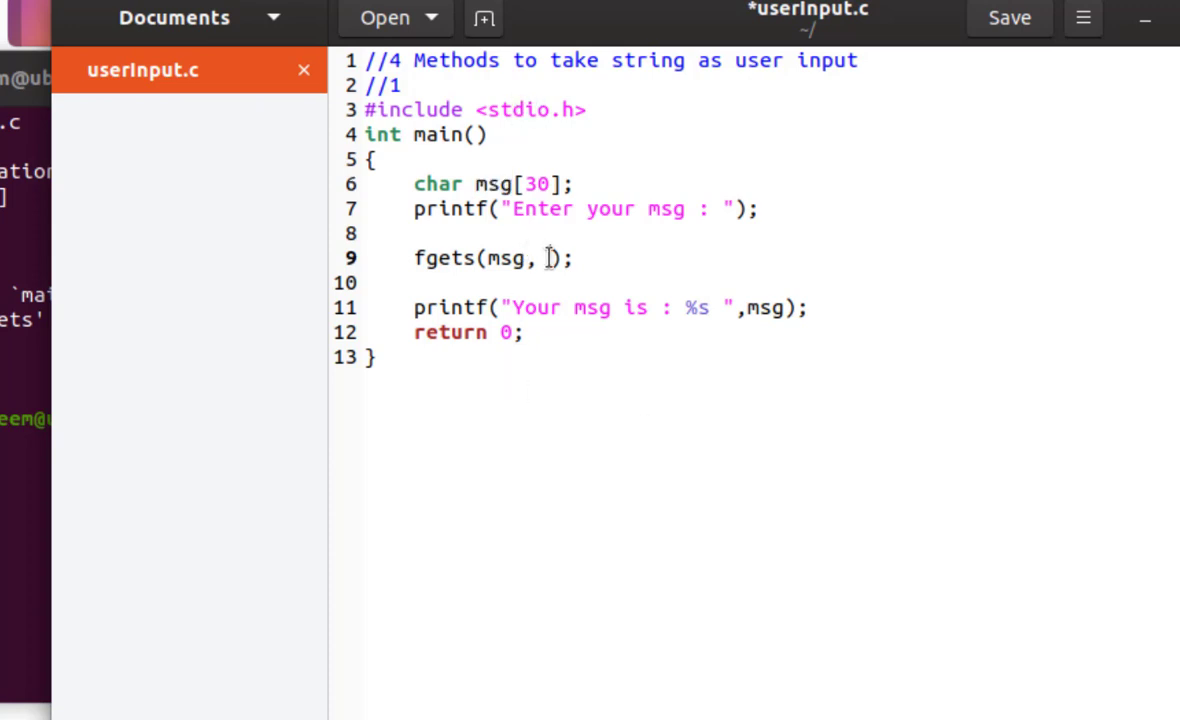
{"action": "type", "text": "30"}
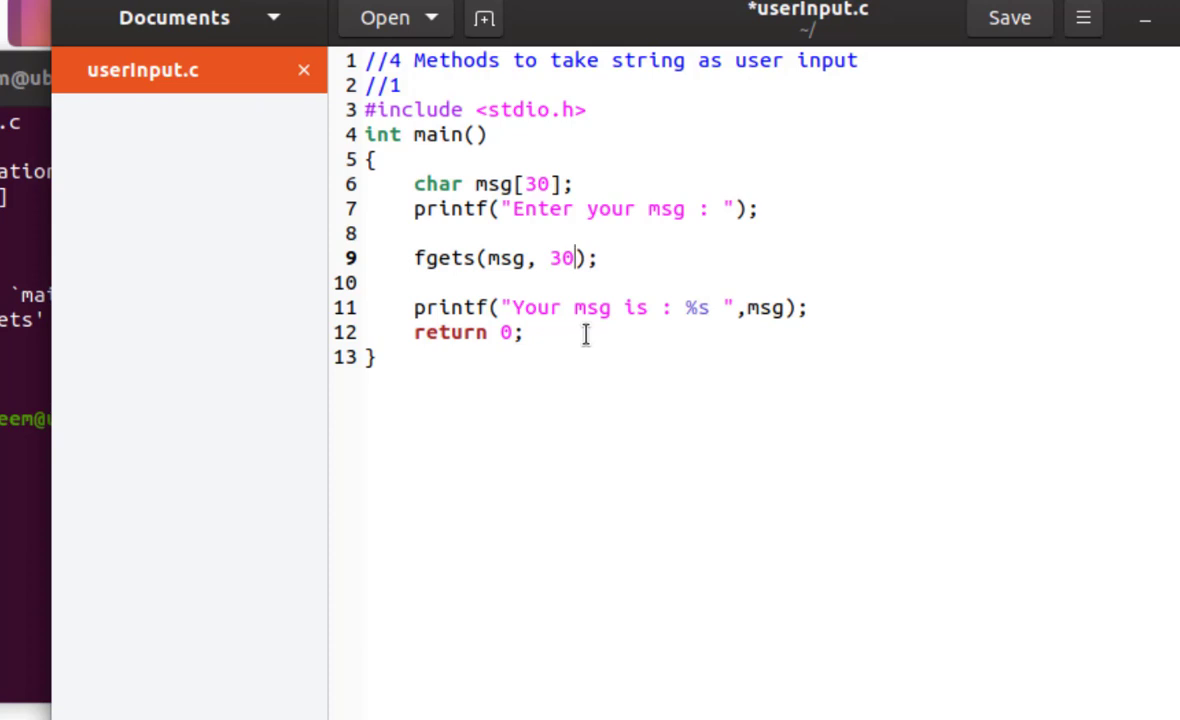
{"action": "double_click", "coordinate": [560, 258]}
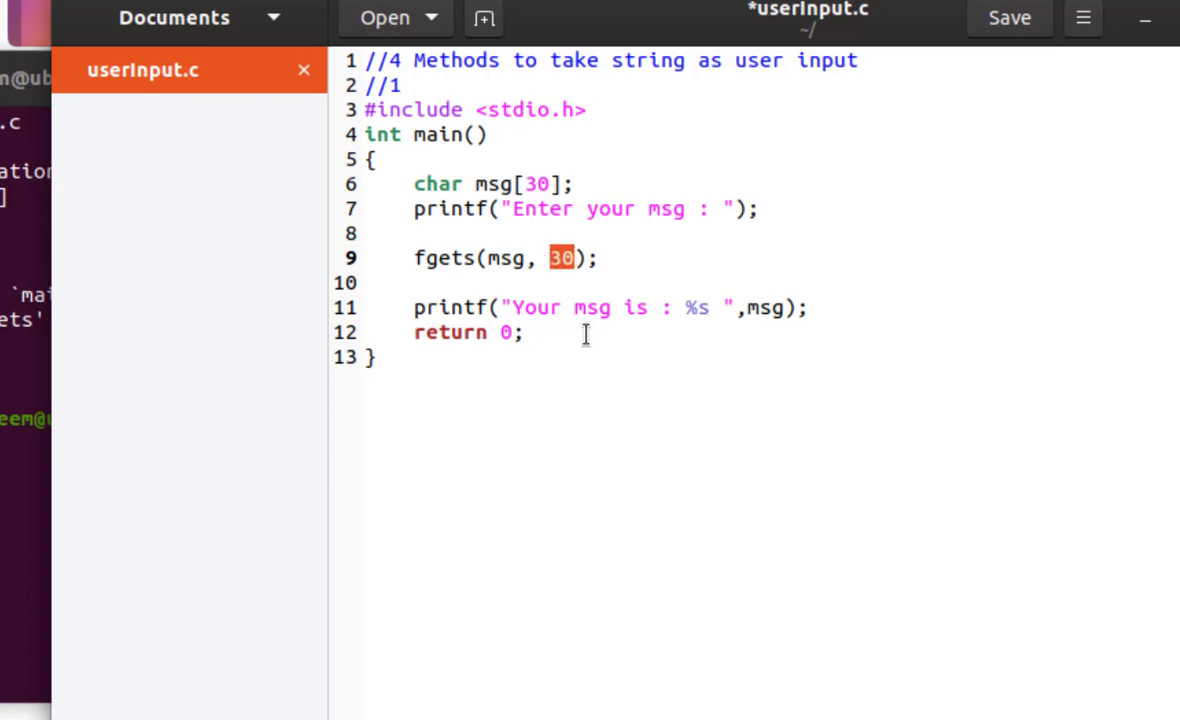
{"action": "type", "text": "sizeof"}
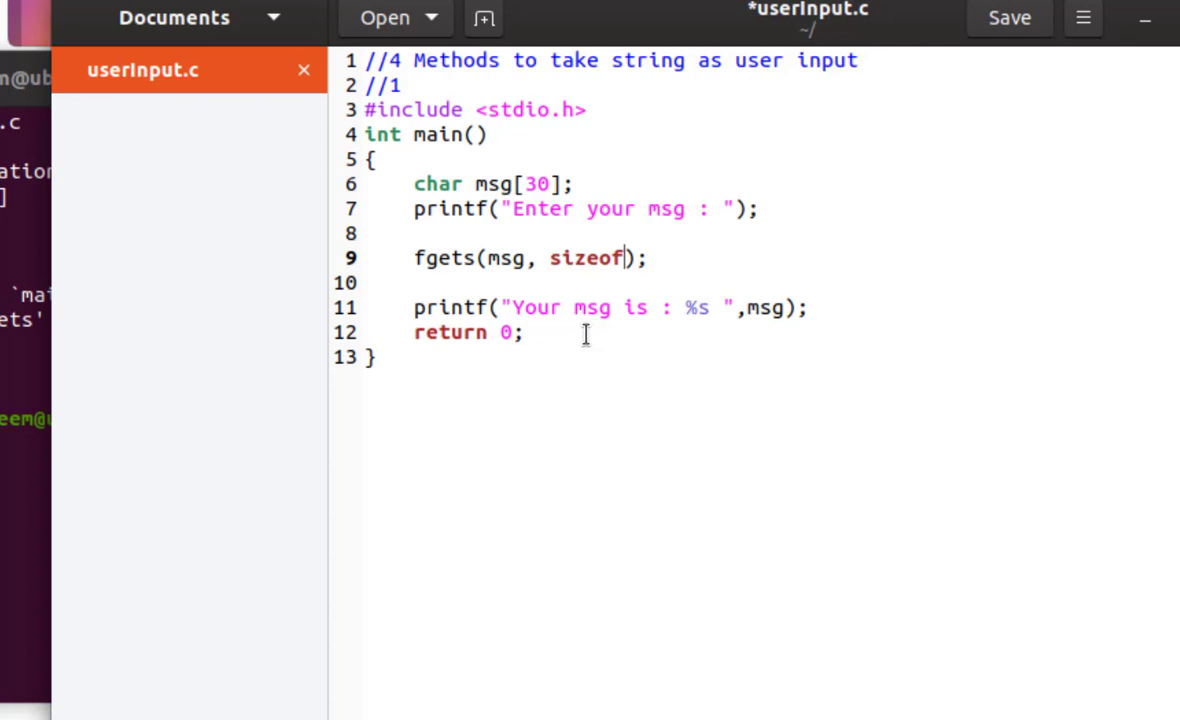
{"action": "type", "text": "(msg"}
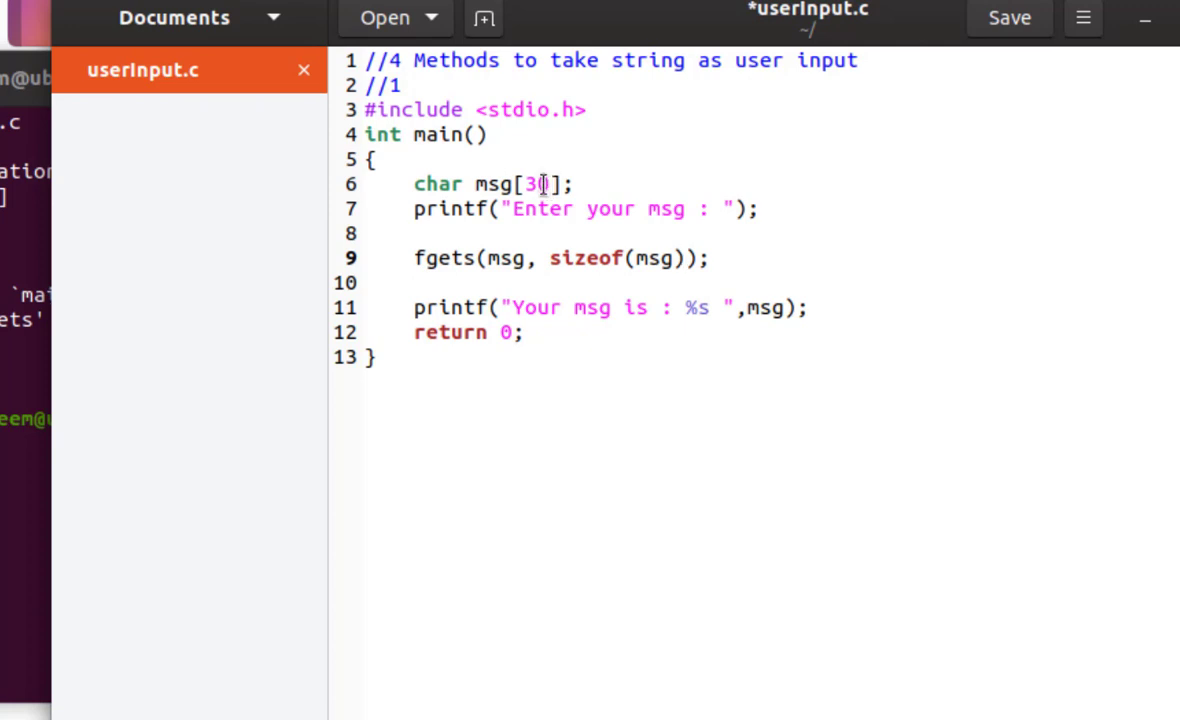
Resize msg to 40 characters and add stdin as the fgets source
{"action": "type", "text": "5"}
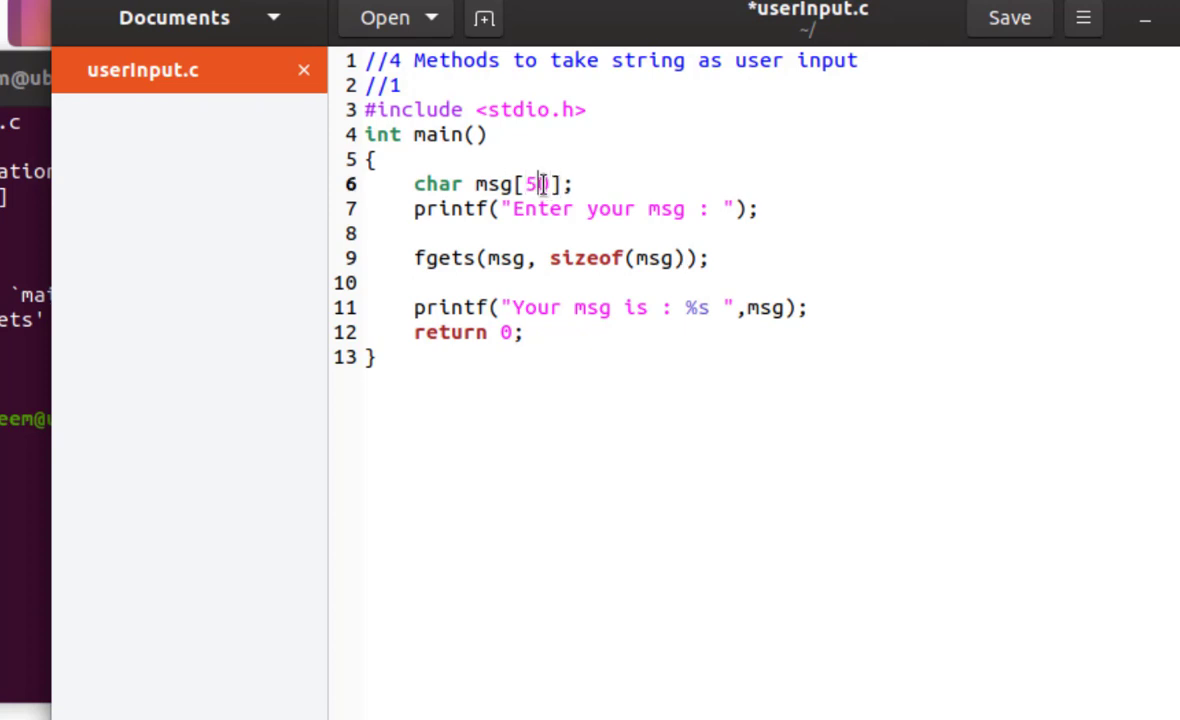
{"action": "type", "text": "40"}
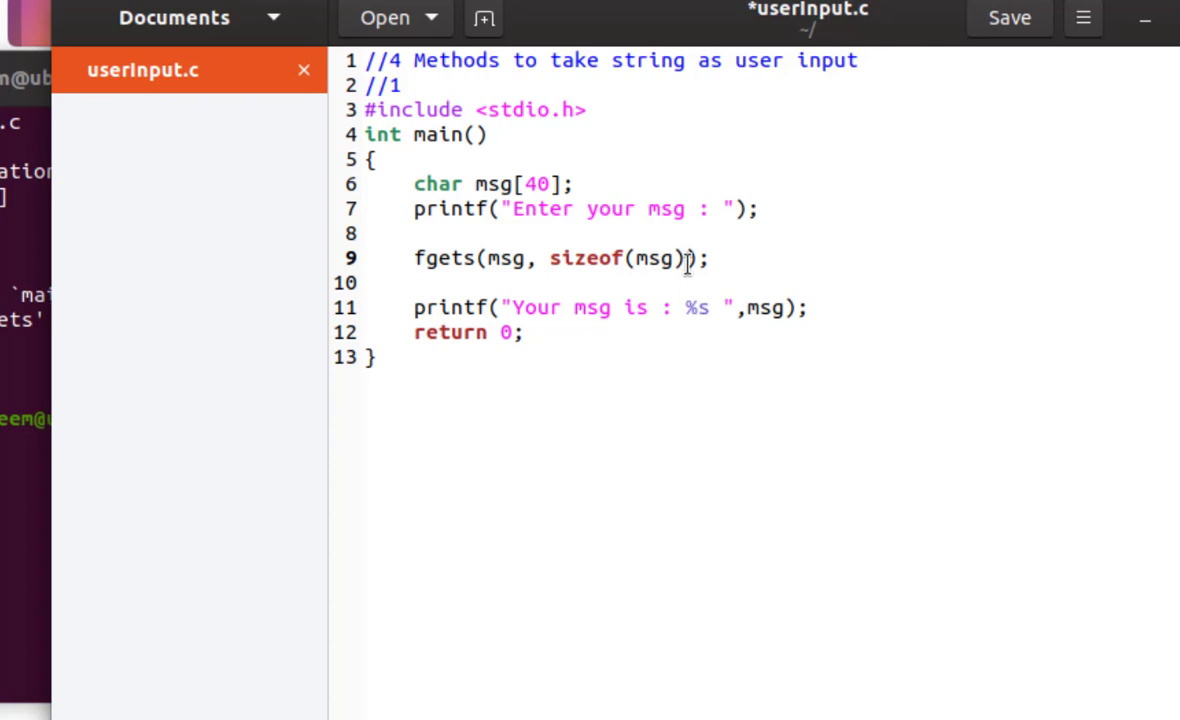
{"action": "type", "text": ","}
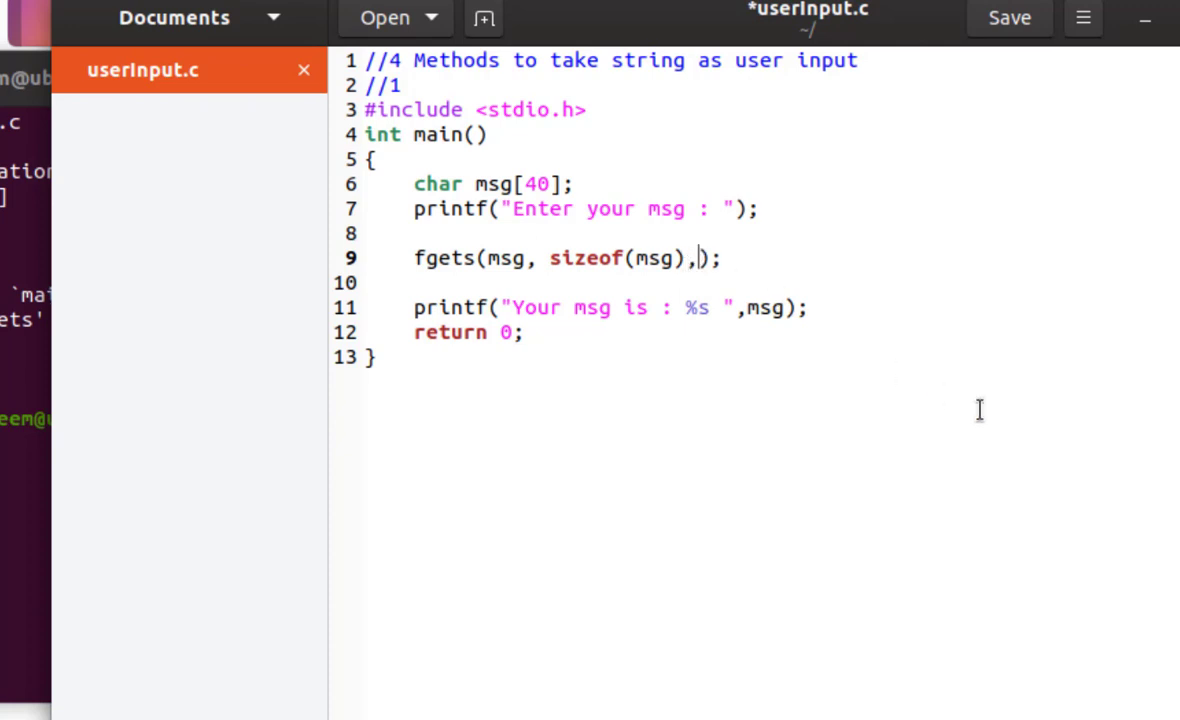
{"action": "type", "text": "stdin"}
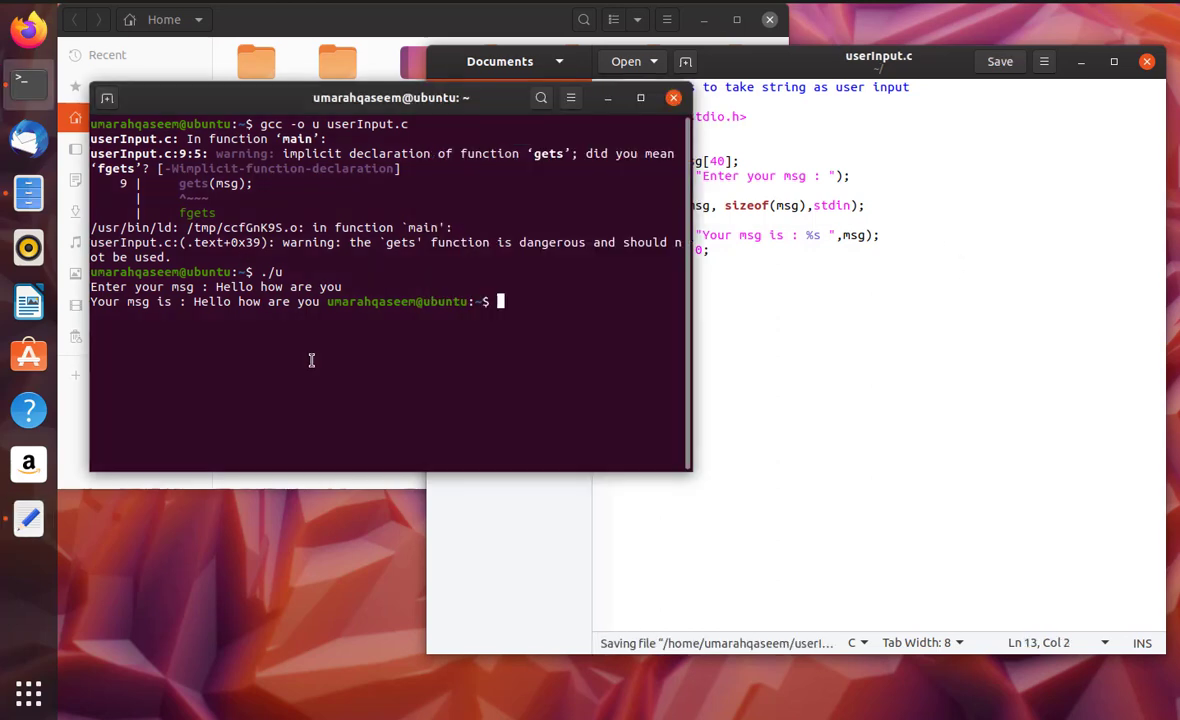
Clear the terminal and recompile userInput.c into the program u with gcc
{"action": "type", "text": "claer"}
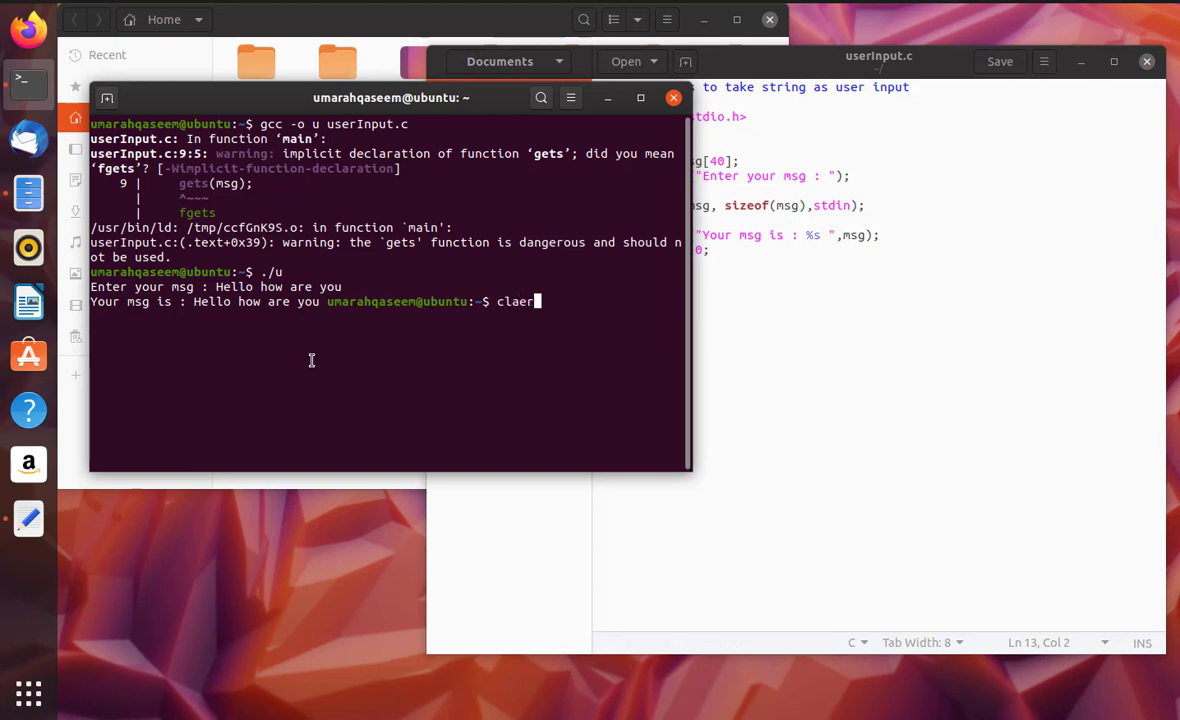
{"action": "key", "text": "Return"}
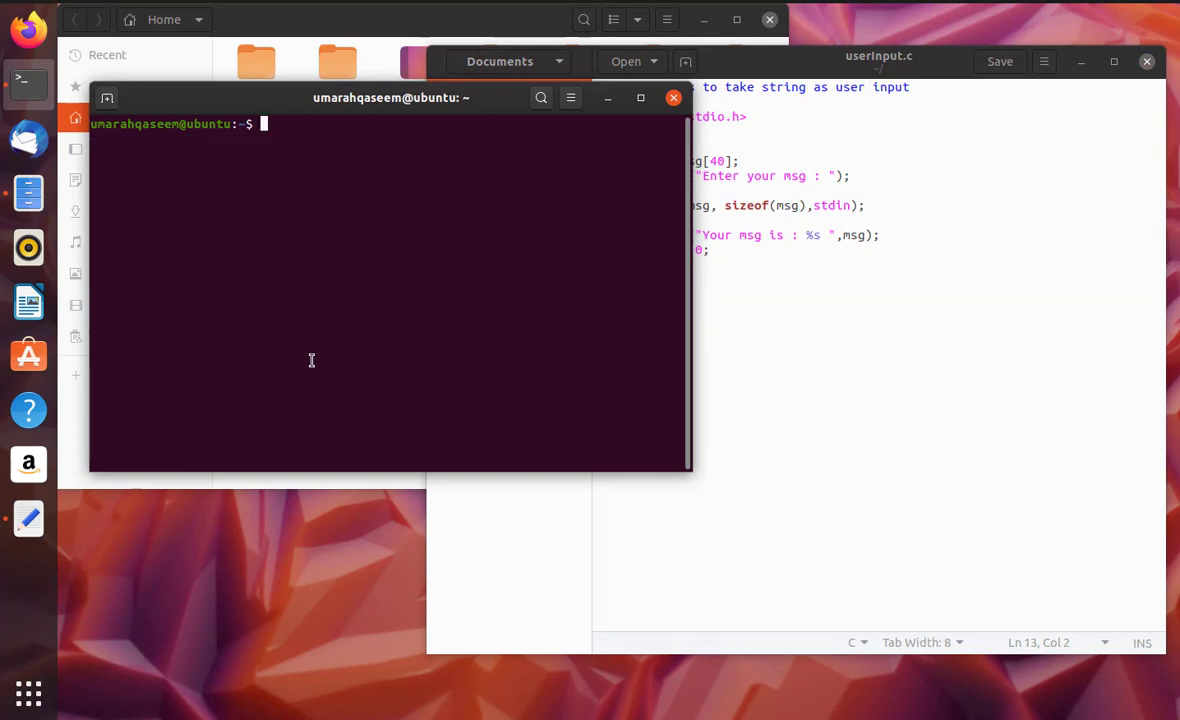
{"action": "type", "text": "gcc -o u userInput.c"}
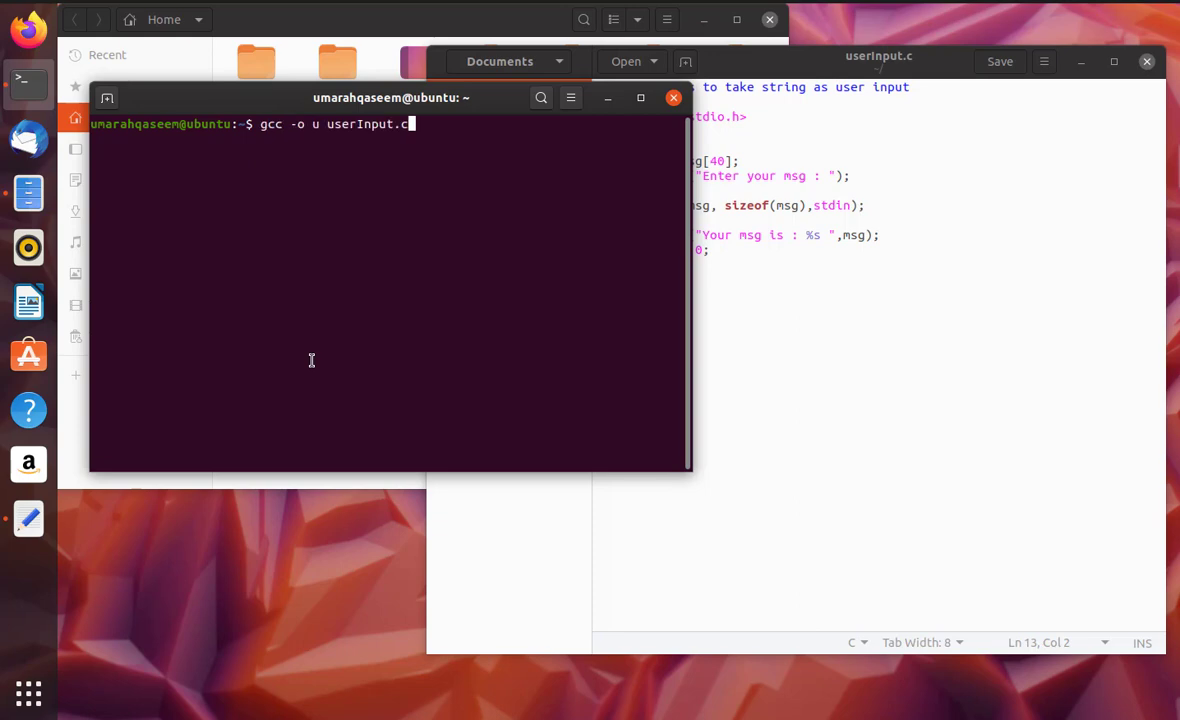
{"action": "key", "text": "Return"}
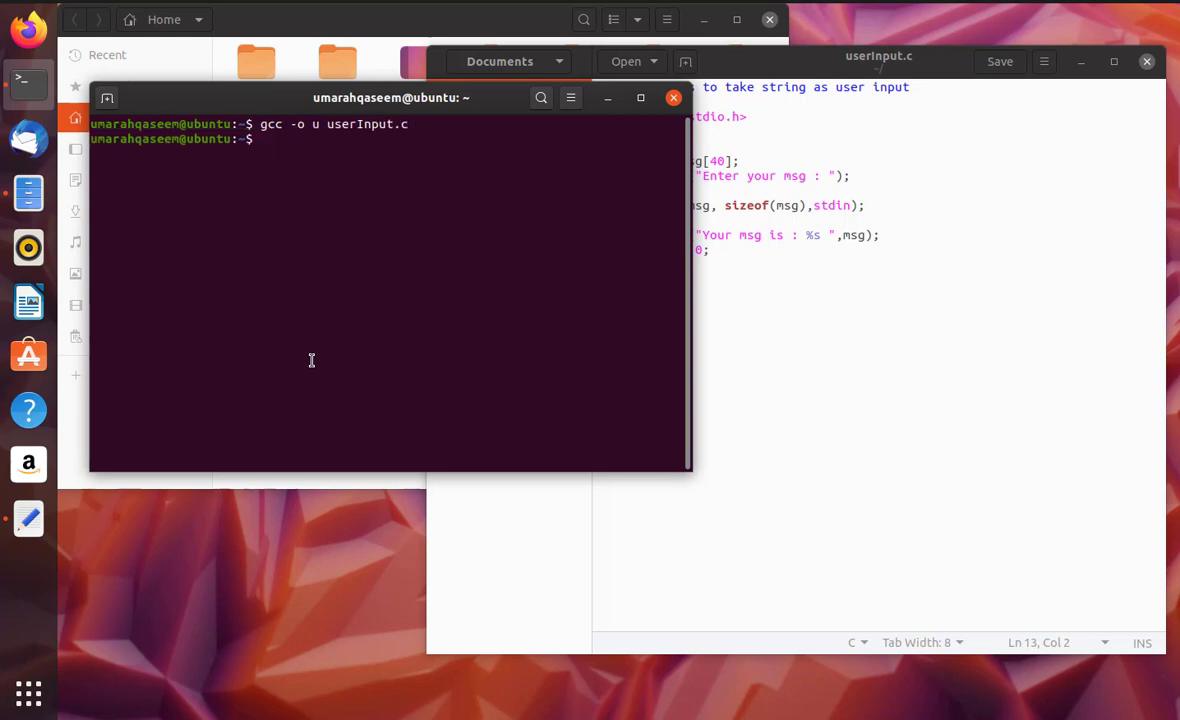
Run ./u and enter the message 'Hello How are you today?' so it is echoed back
{"action": "type", "text": "./u"}
{"action": "type", "text": "Hello H"}
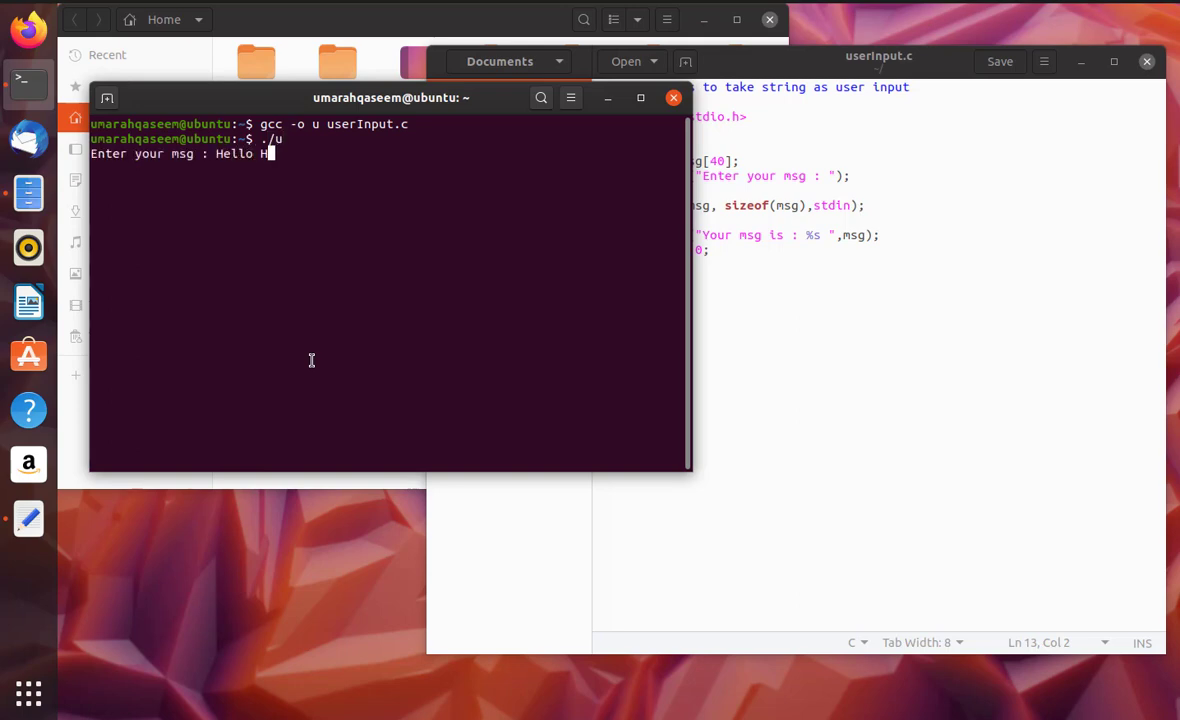
{"action": "type", "text": "ow are yo"}
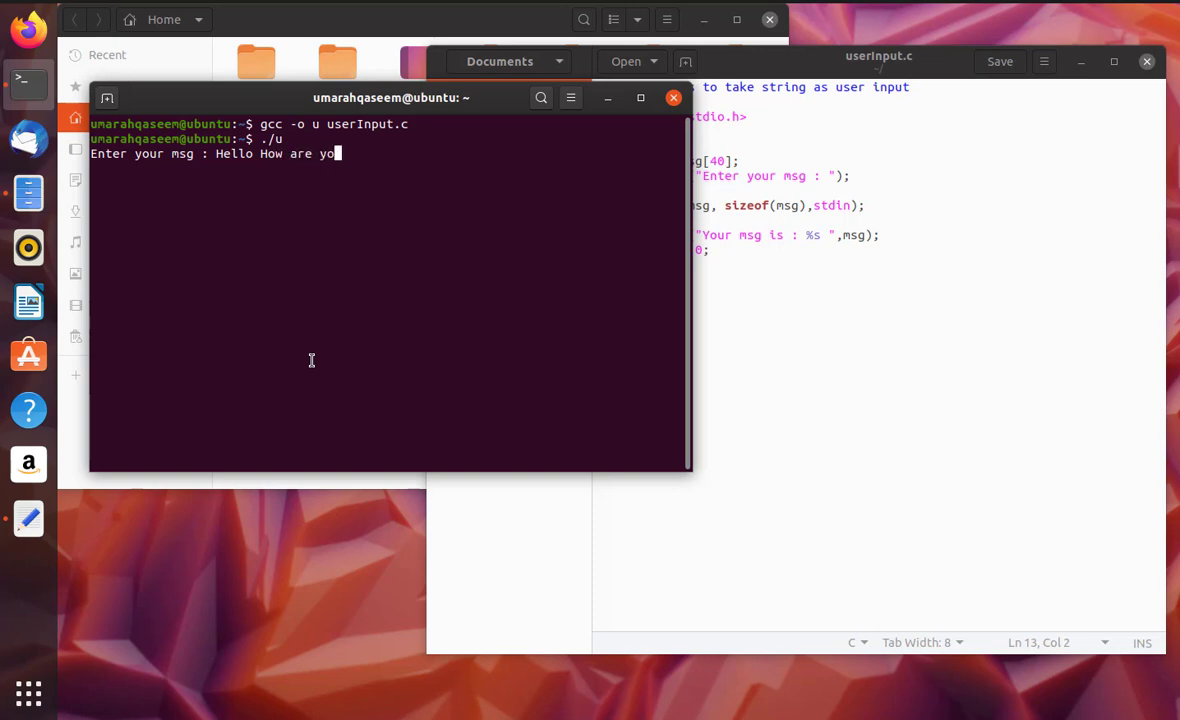
{"action": "type", "text": "today?"}
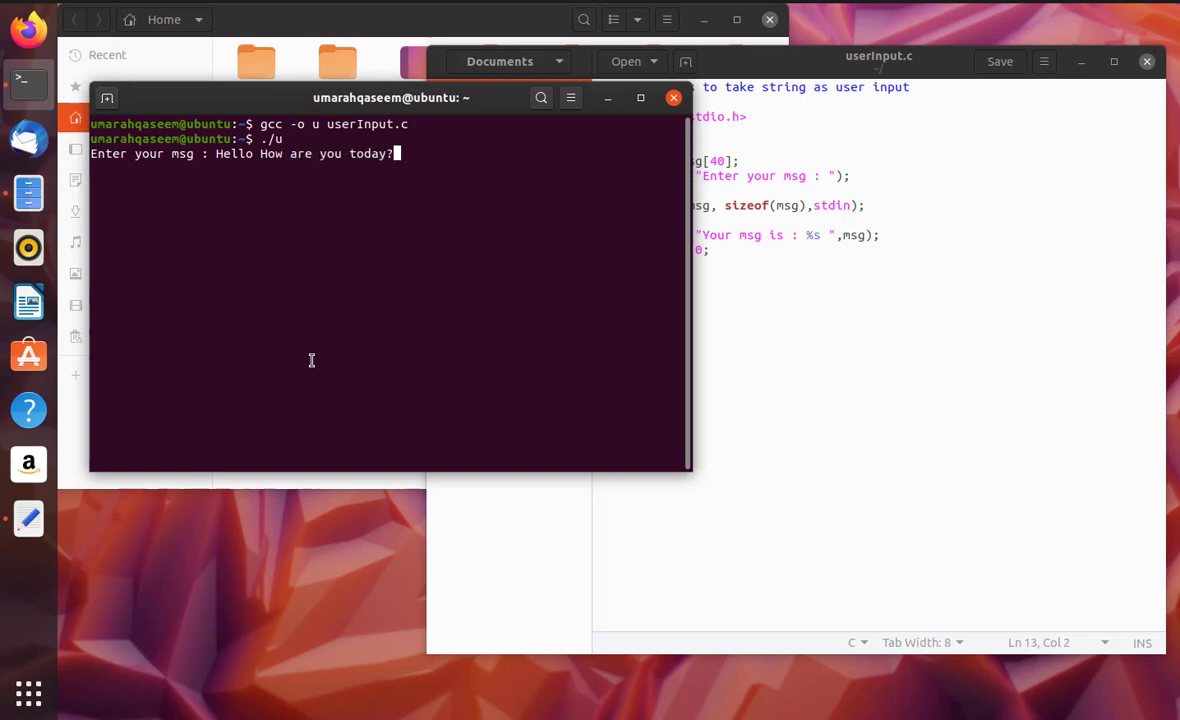
{"action": "key", "text": "Return"}
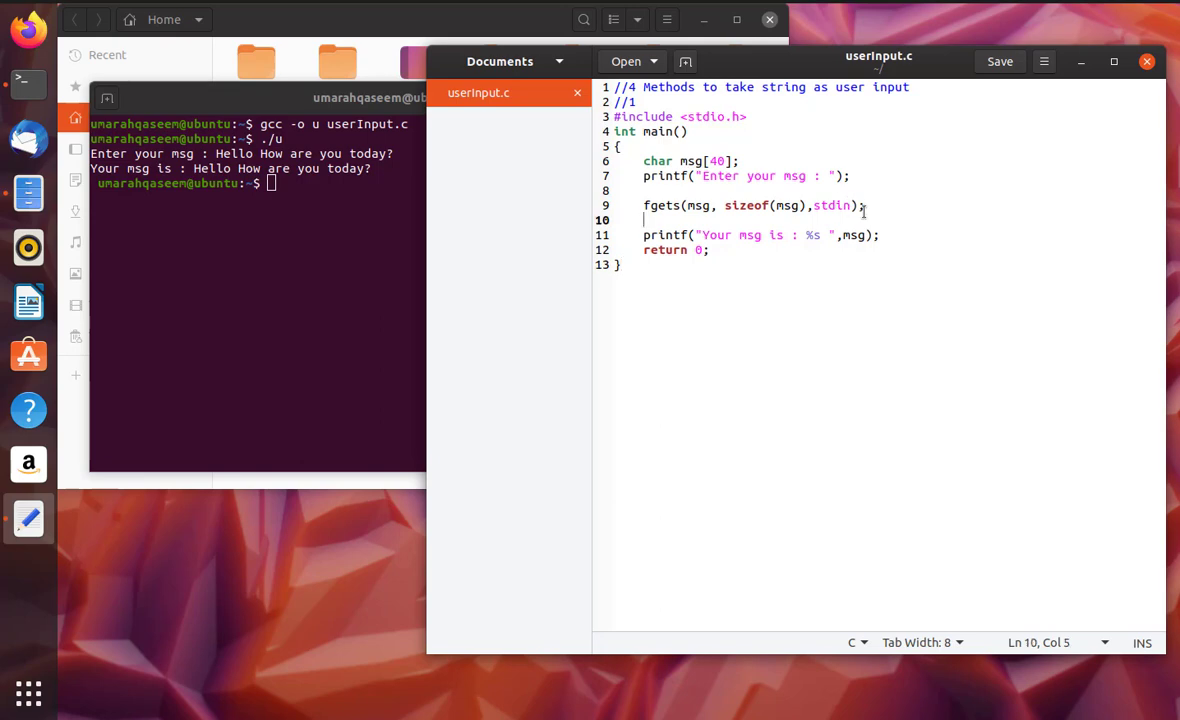
Comment out the printf line with // and add puts(msg); on a new line below it
{"action": "left_click_drag", "start_coordinate": [644, 220], "coordinate": [644, 204]}
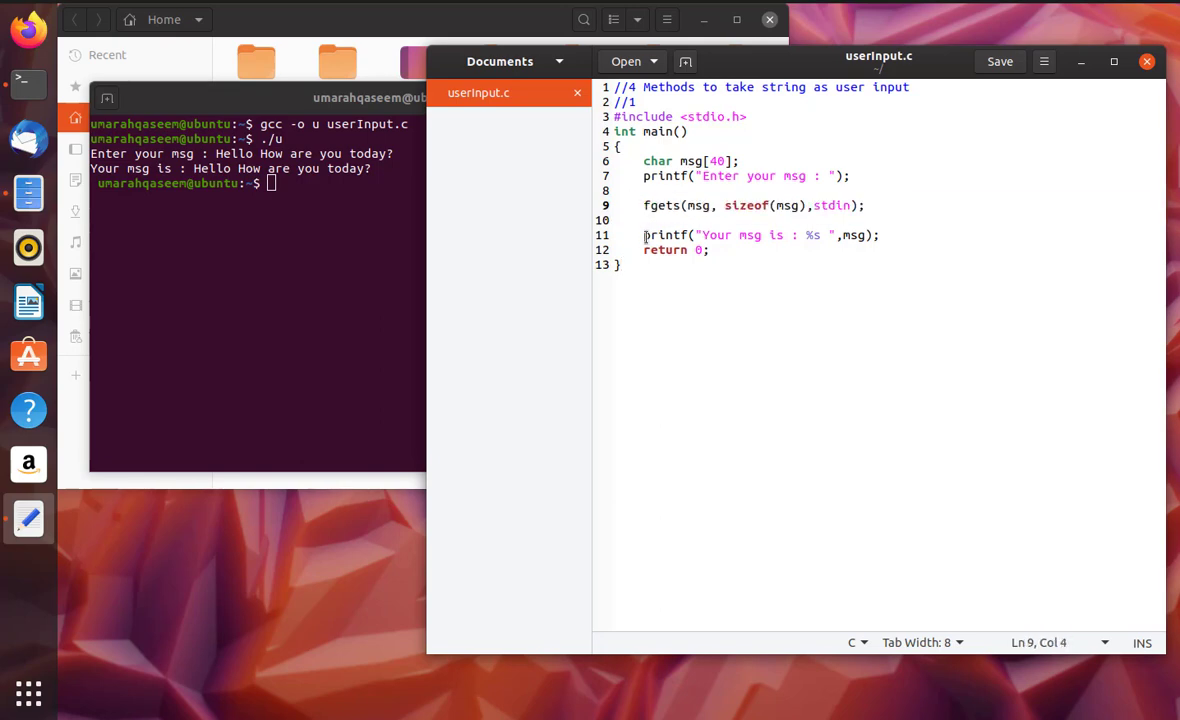
{"action": "left_click", "coordinate": [644, 236]}
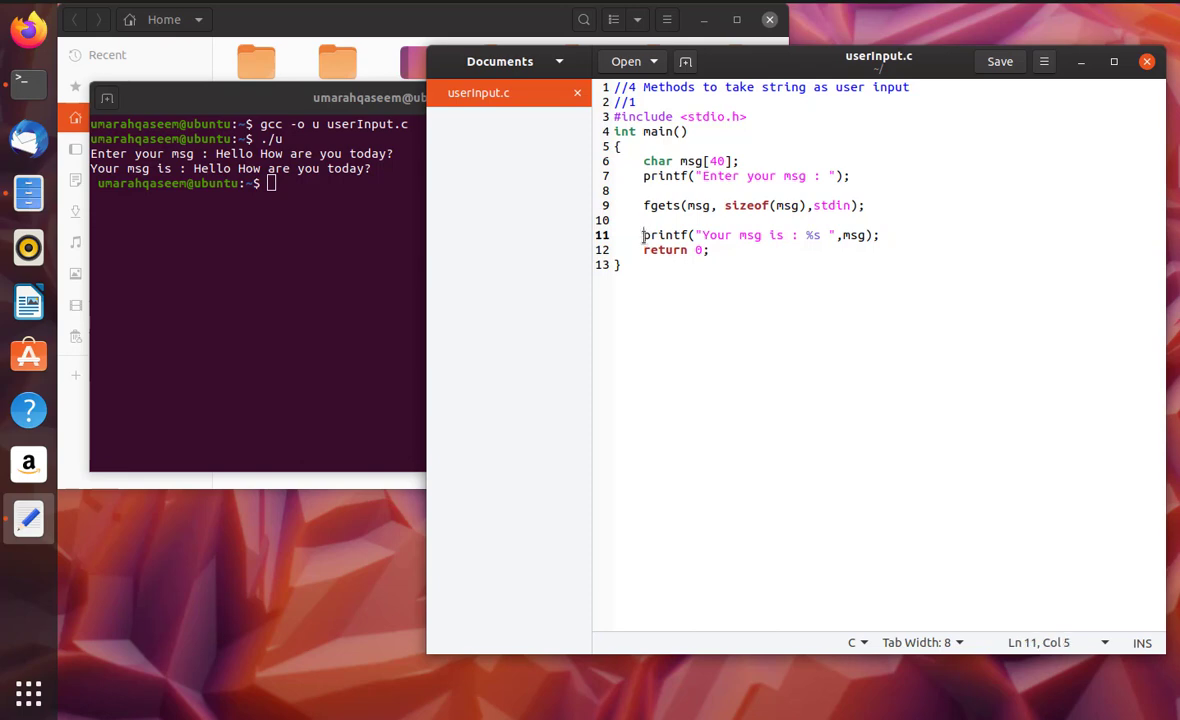
{"action": "type", "text": "//"}
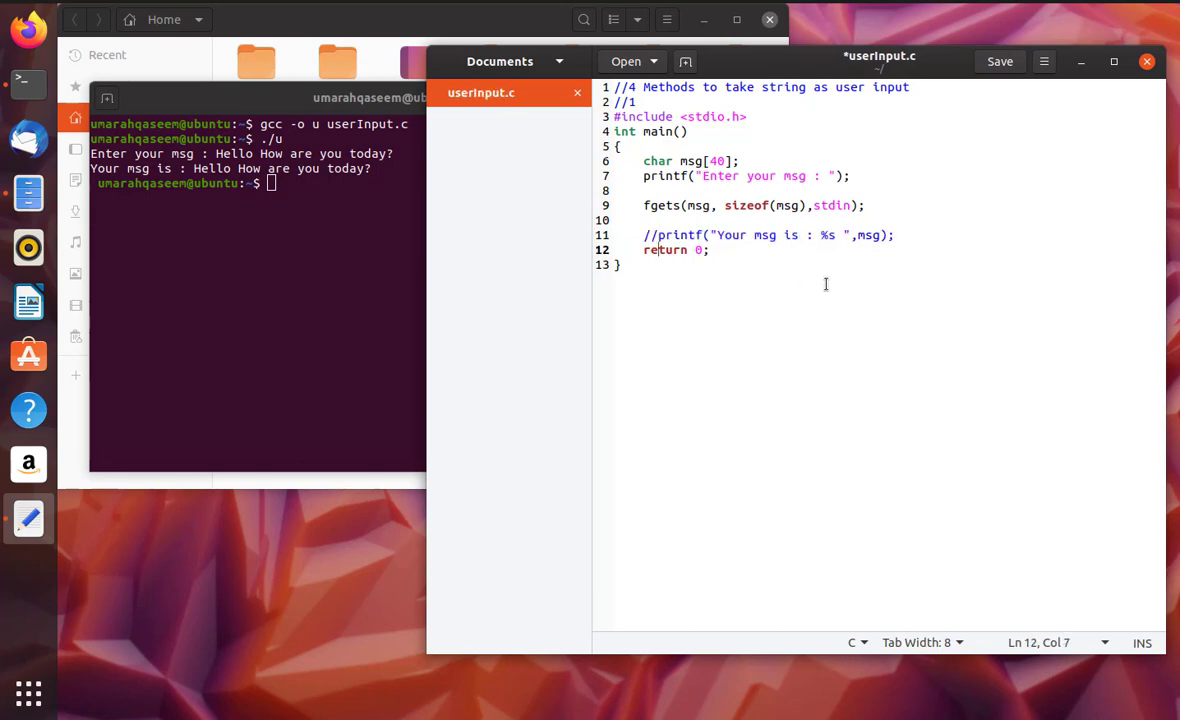
{"action": "key", "text": "Return"}
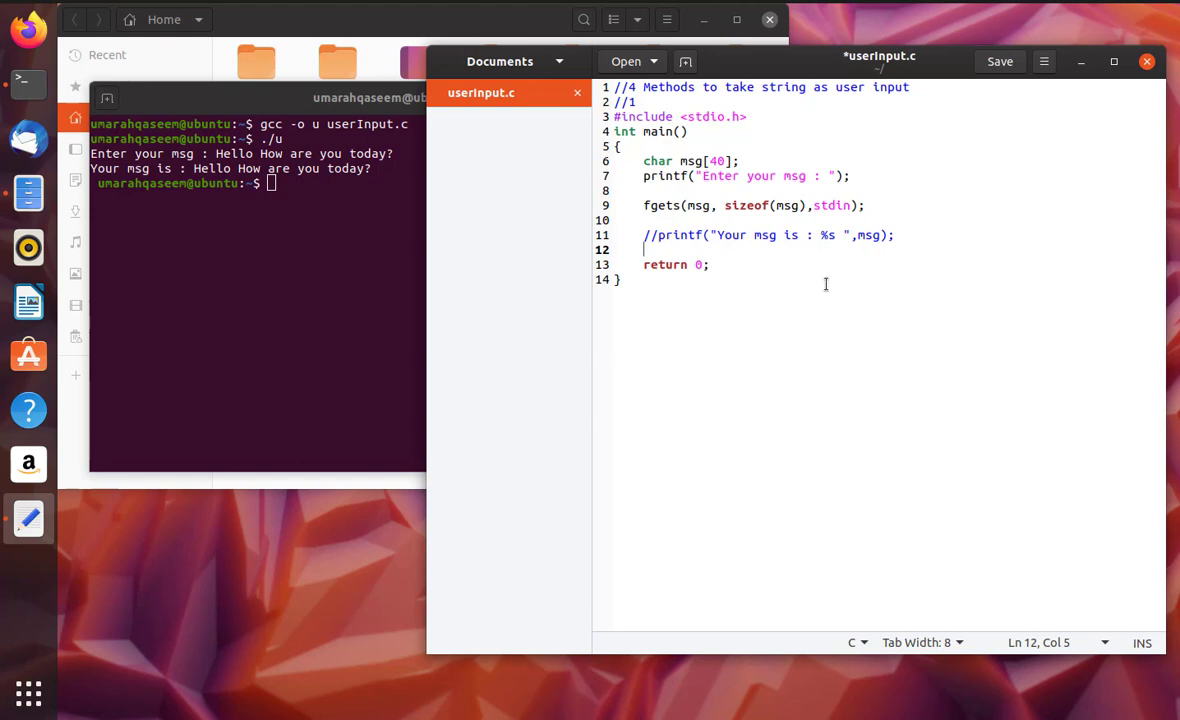
{"action": "type", "text": "puts"}
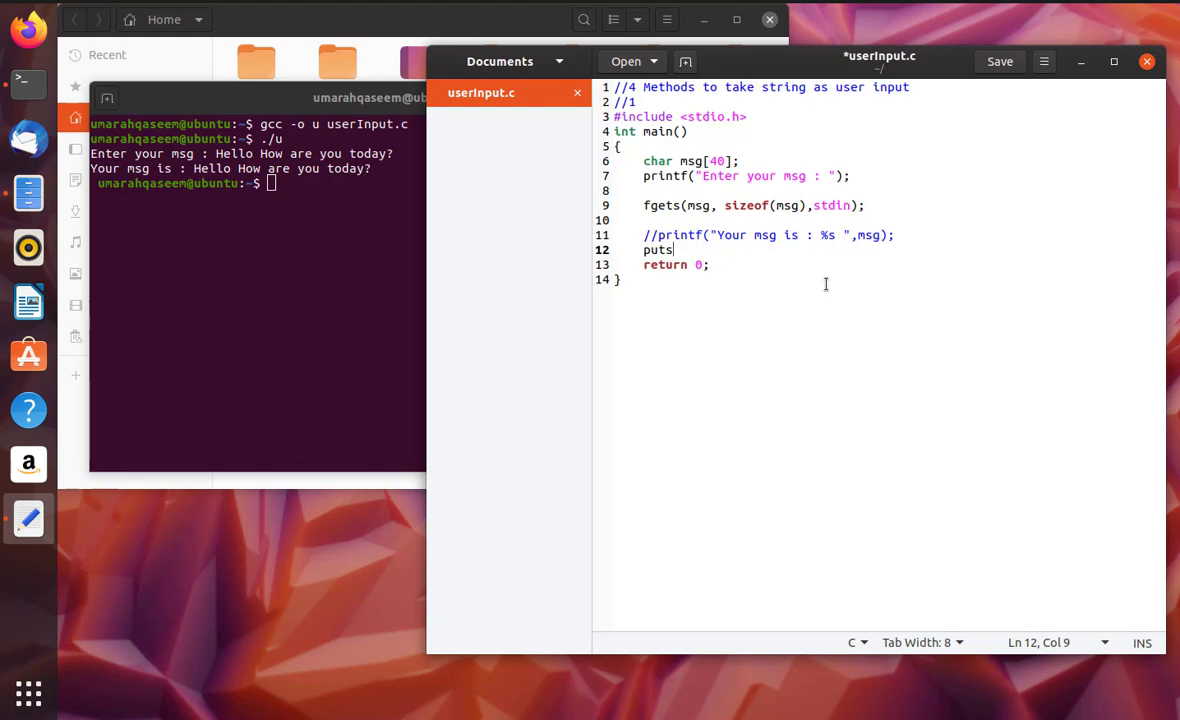
{"action": "type", "text": "(msg)"}
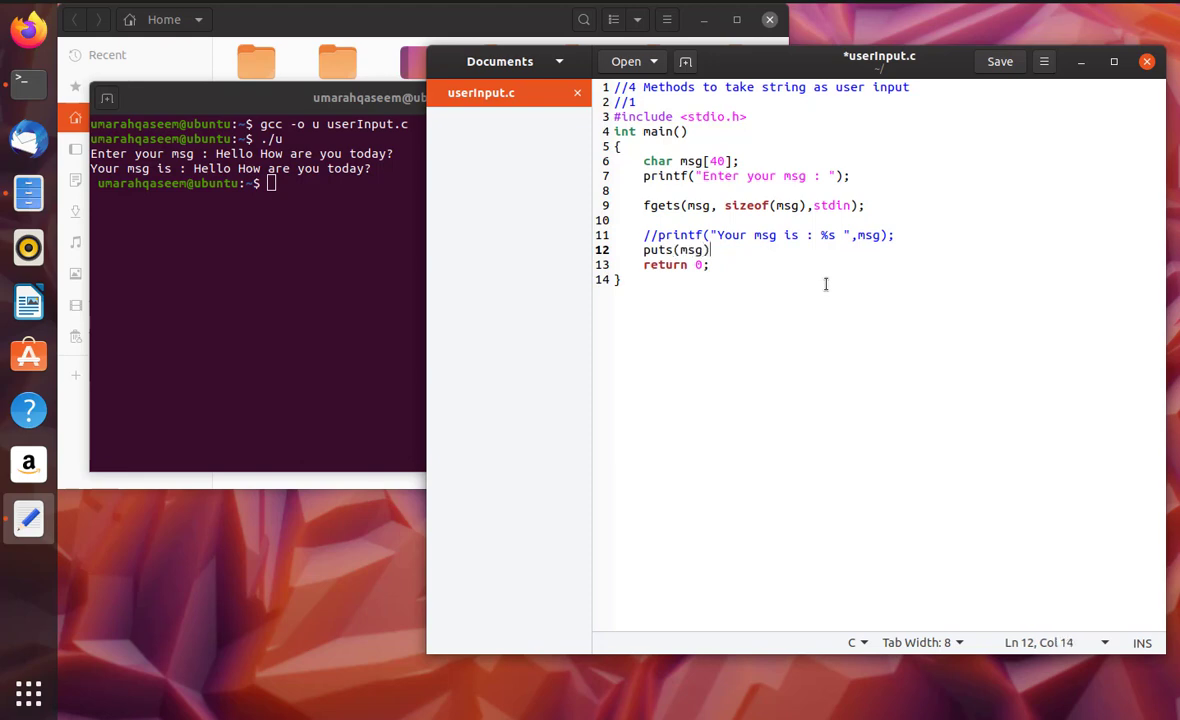
{"action": "type", "text": ";"}
{"action": "left_click", "coordinate": [258, 182]}
{"action": "type", "text": "./u"}
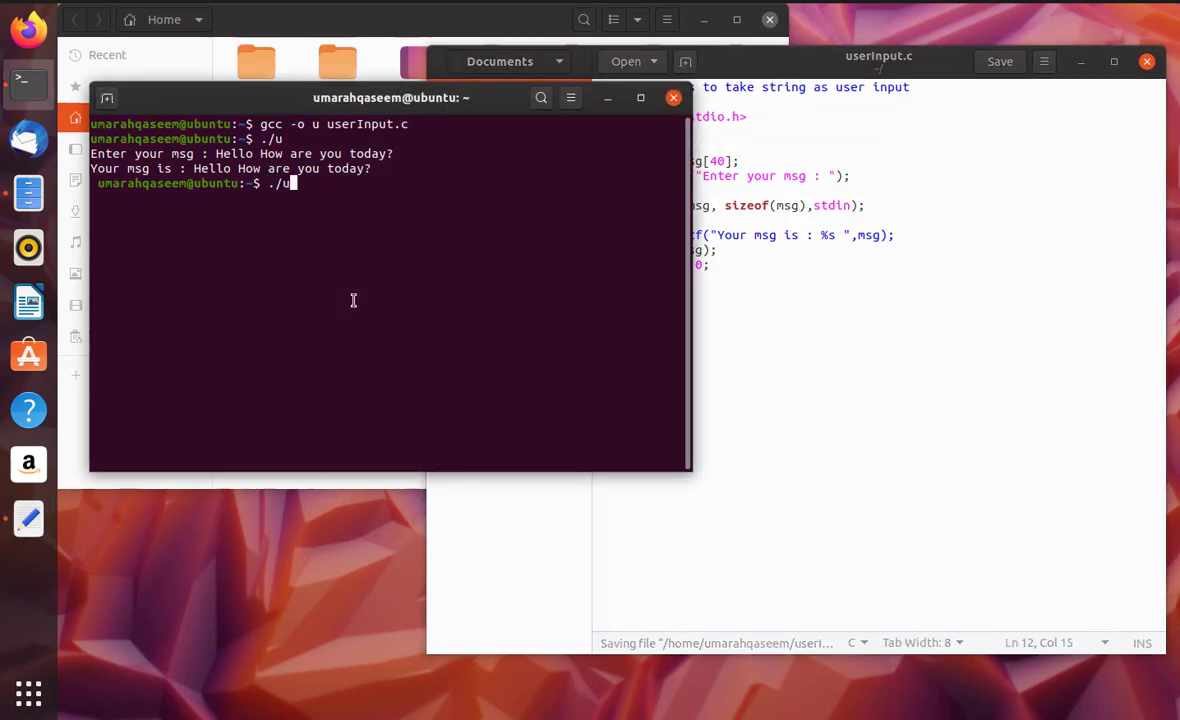
Run the recompiled program and enter 'Hello :)' so puts prints it back
{"action": "key", "text": "Return"}
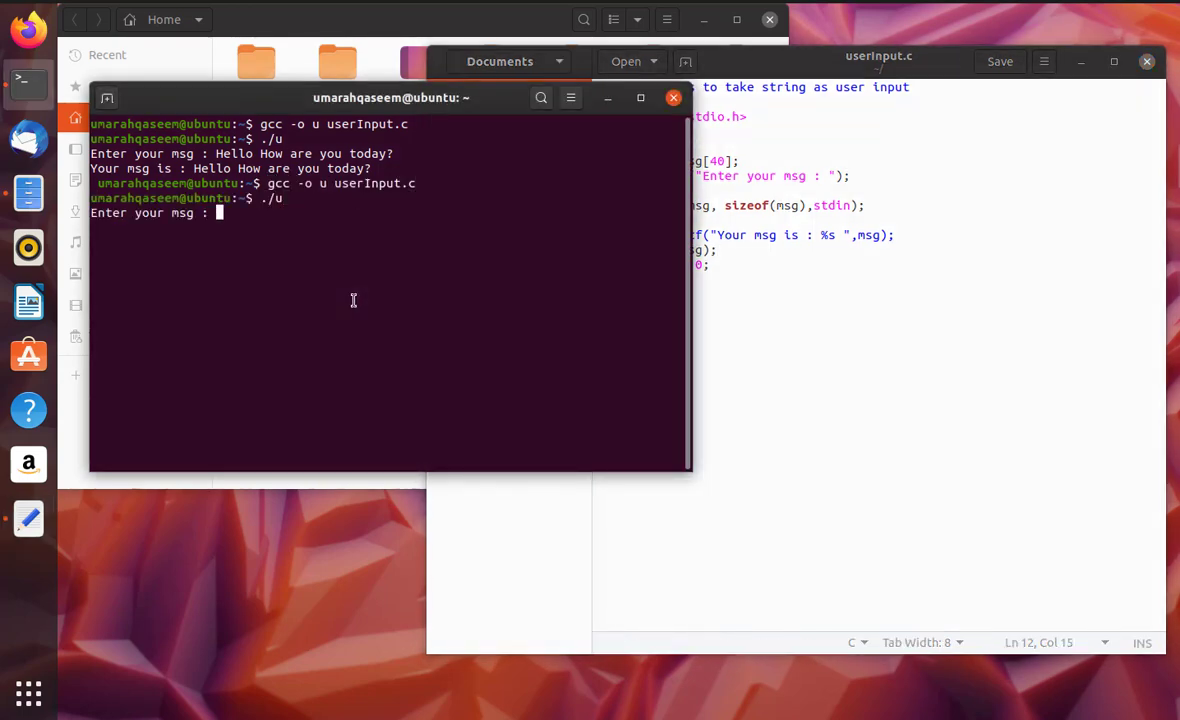
{"action": "type", "text": "Hello"}
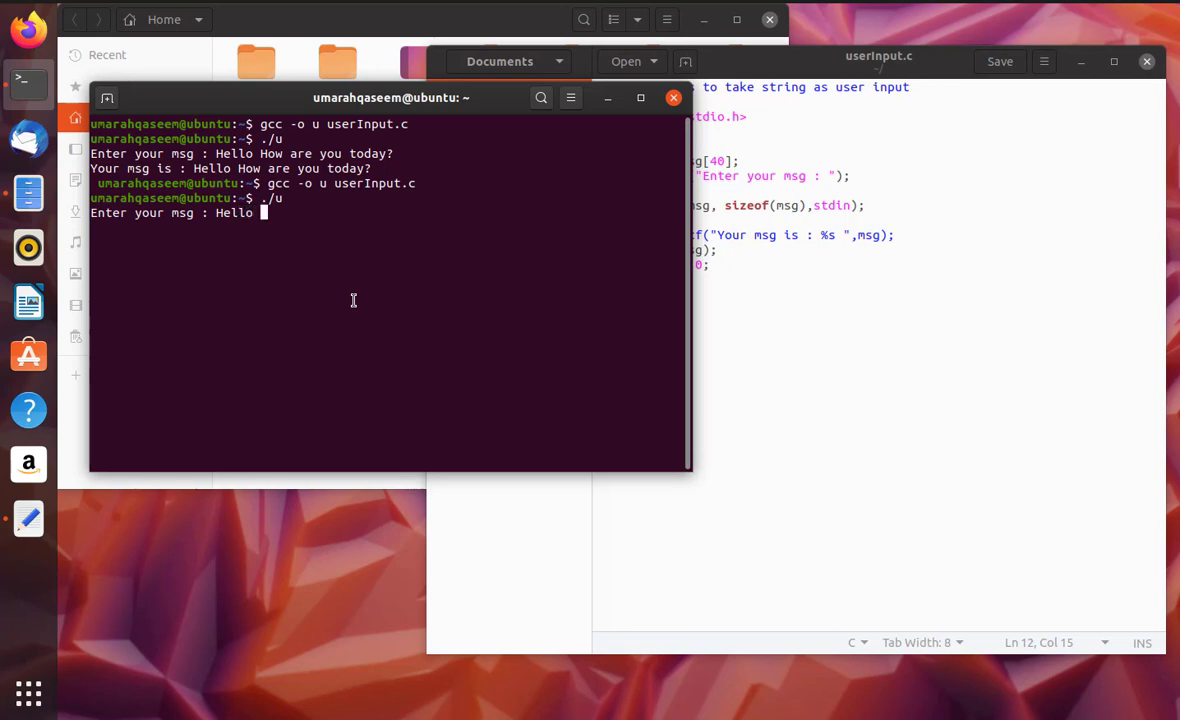
{"action": "key", "text": "Return"}
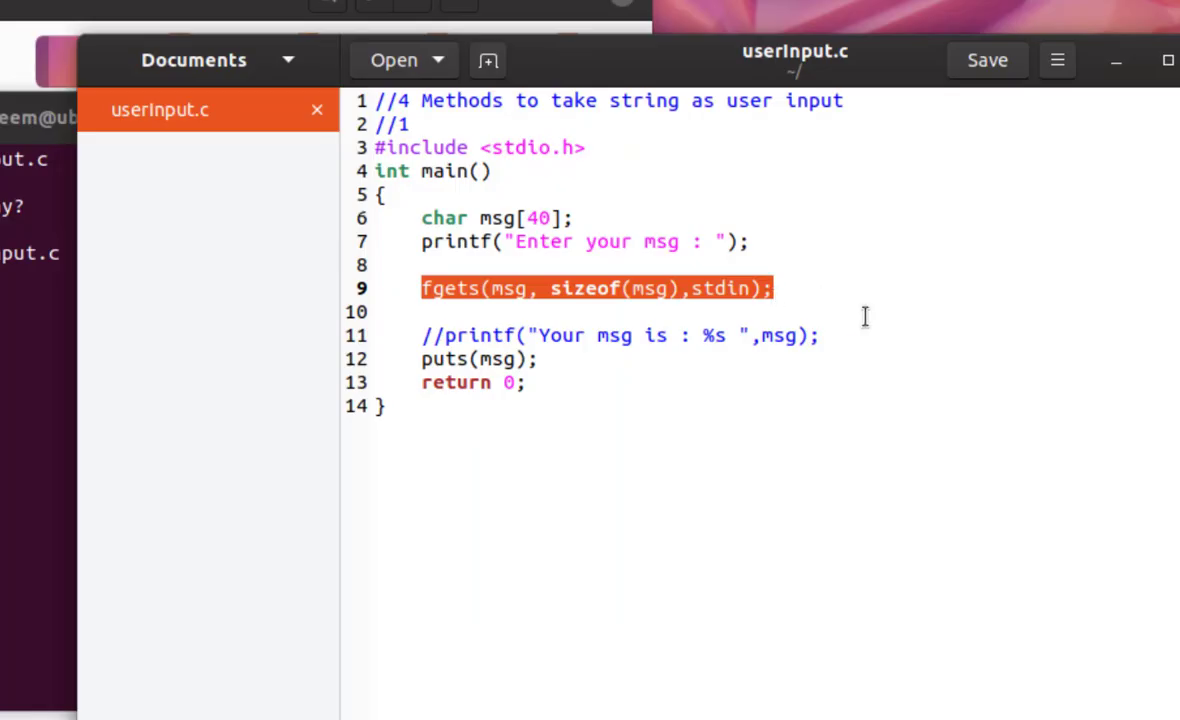
Replace the fgets call on line 9 with scanf("%[^\n]%*c");
{"action": "type", "text": "sc"}
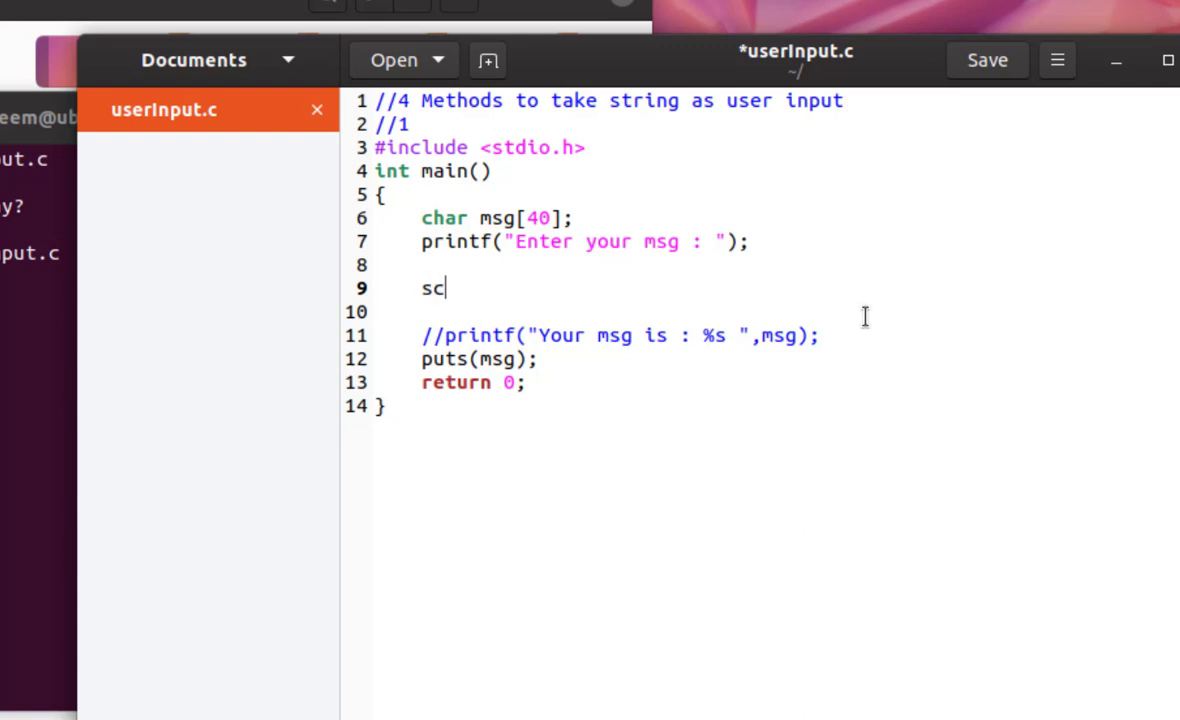
{"action": "type", "text": "an"}
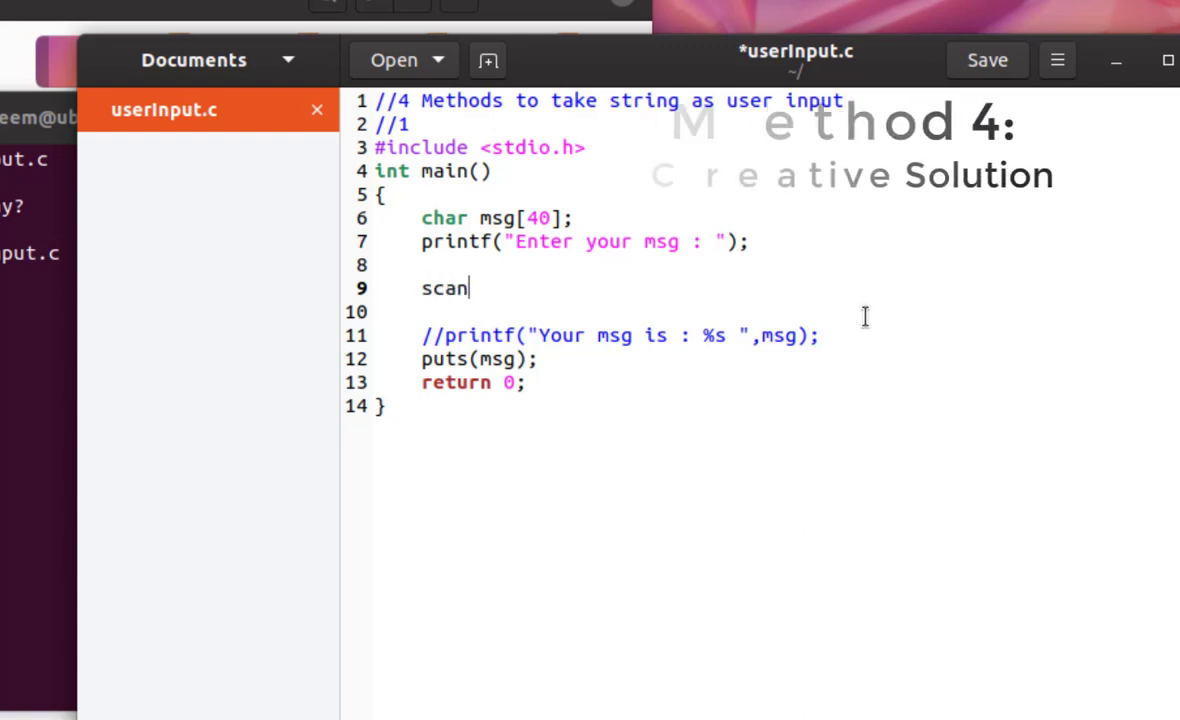
{"action": "type", "text": "f"}
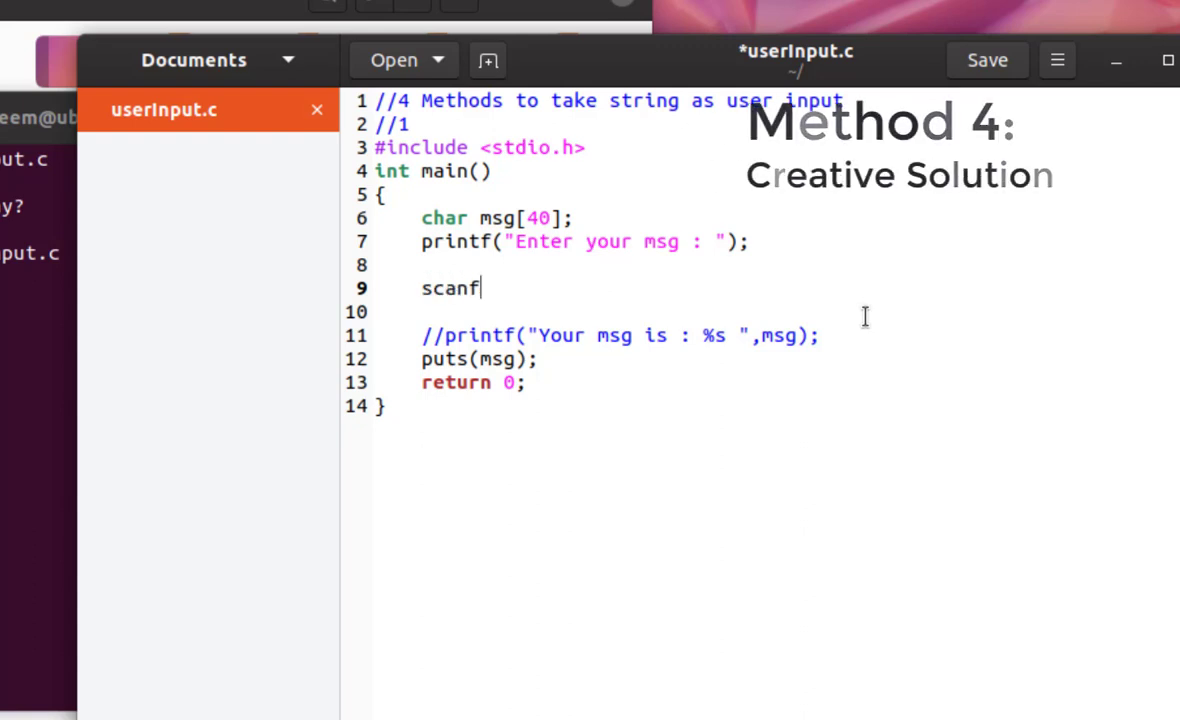
{"action": "type", "text": "()"}
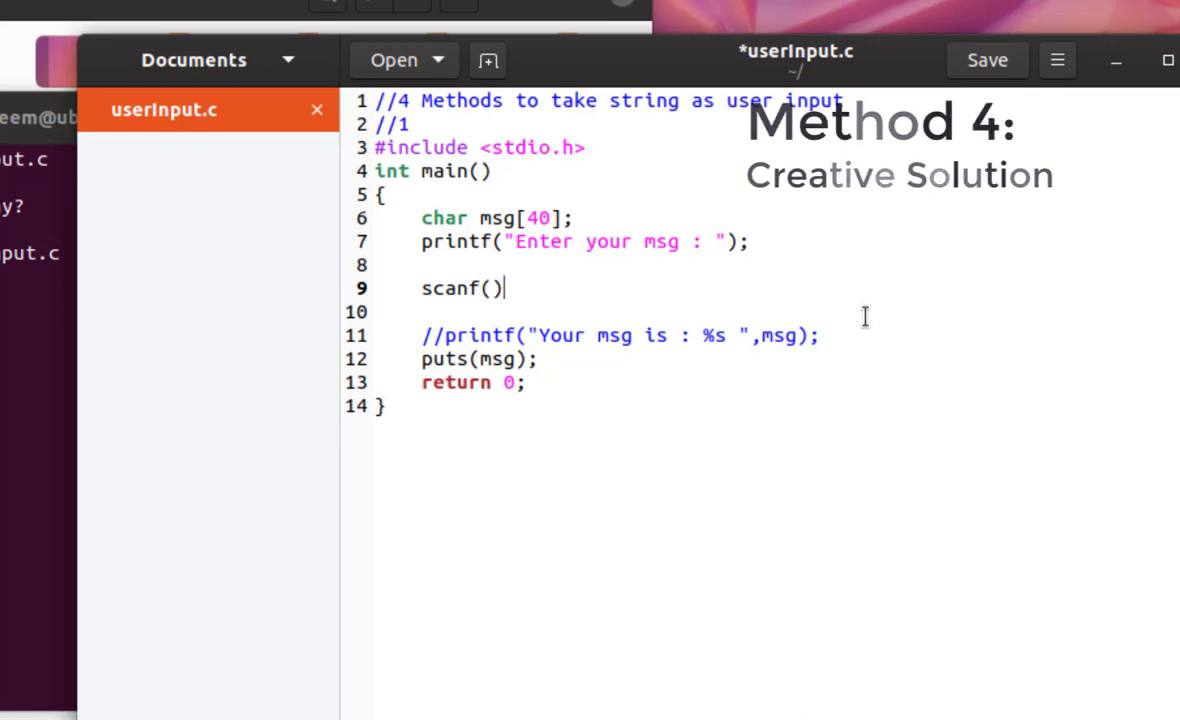
{"action": "type", "text": ";"}
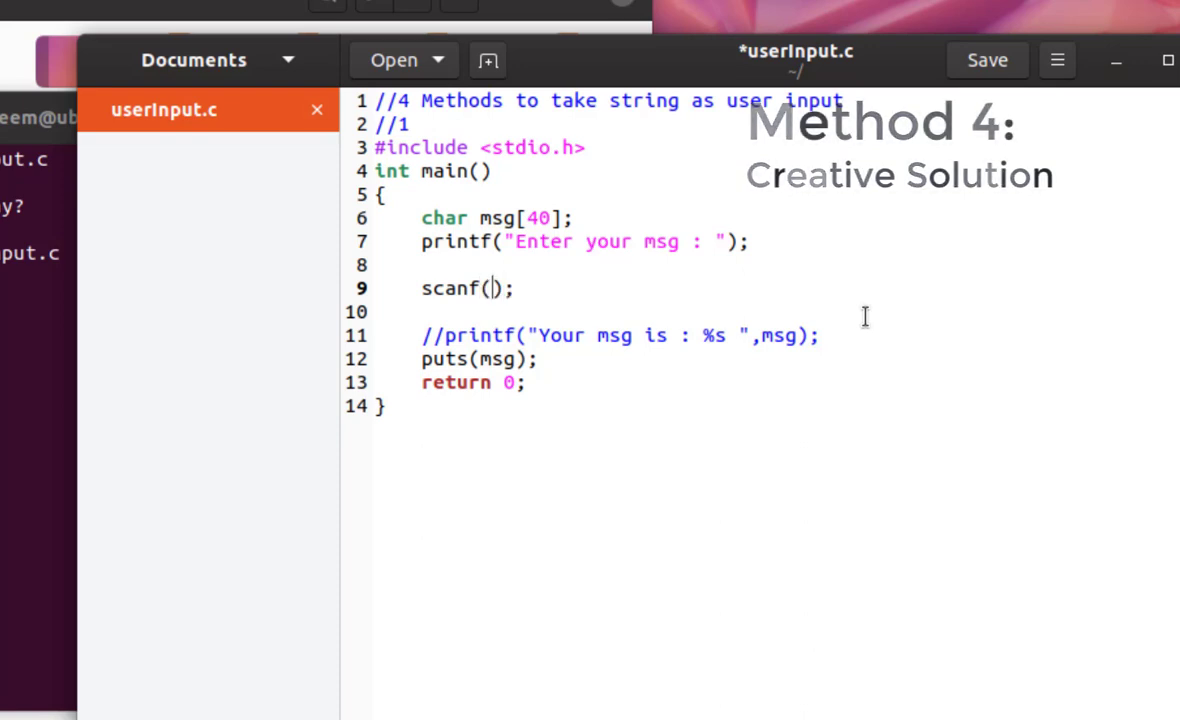
{"action": "type", "text": "\"\""}
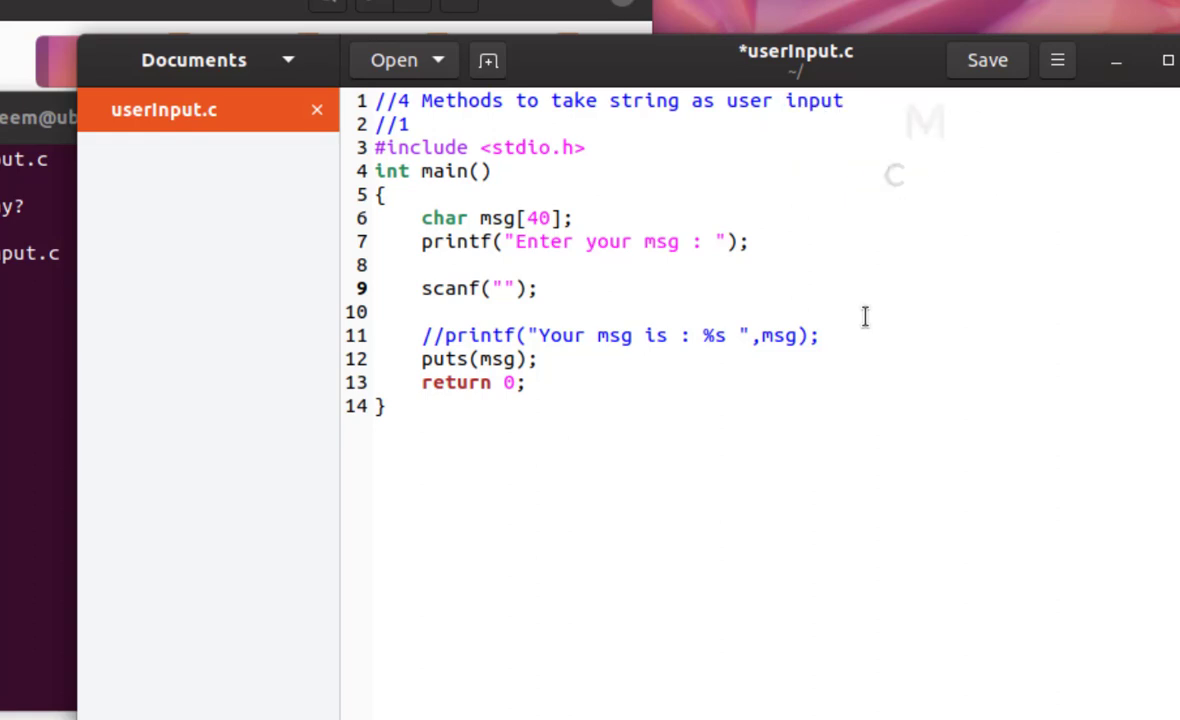
{"action": "type", "text": "%"}
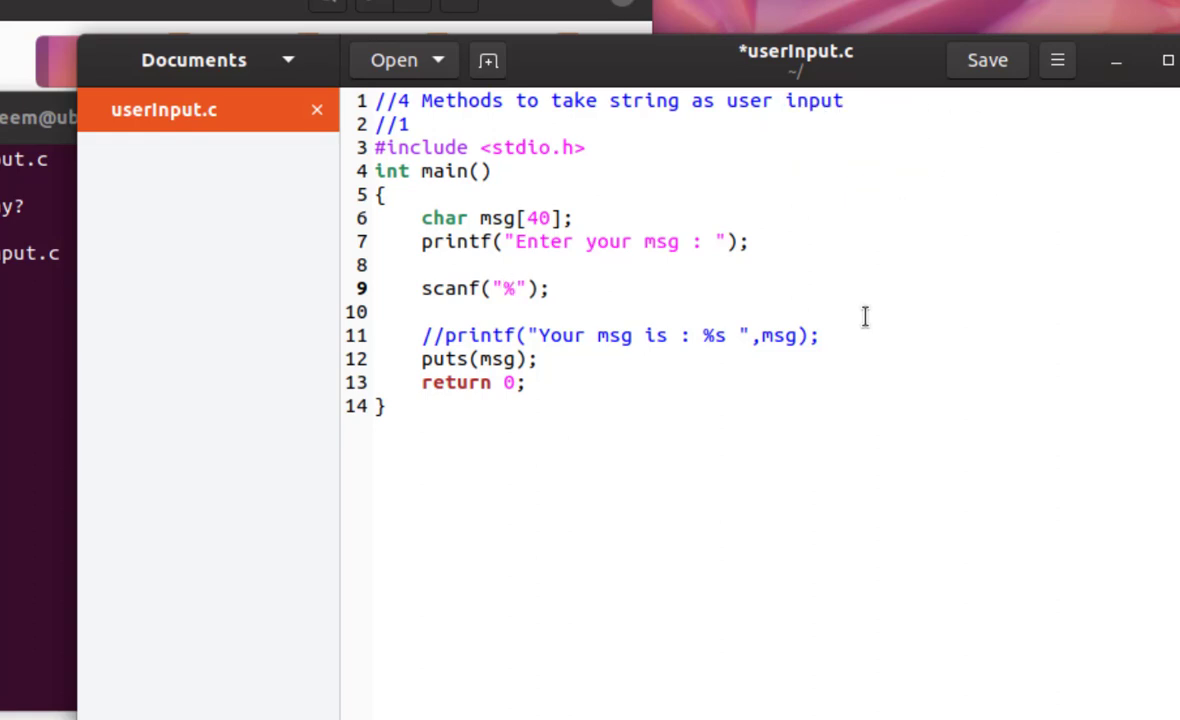
{"action": "type", "text": "["}
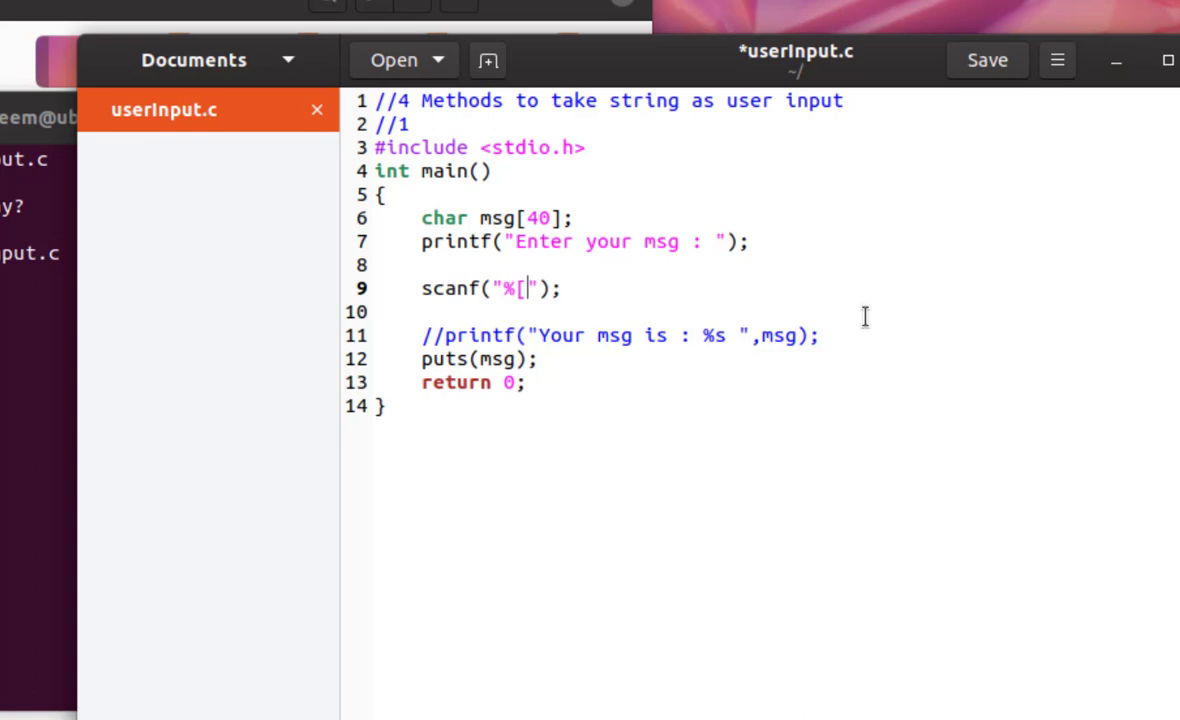
{"action": "type", "text": "]"}
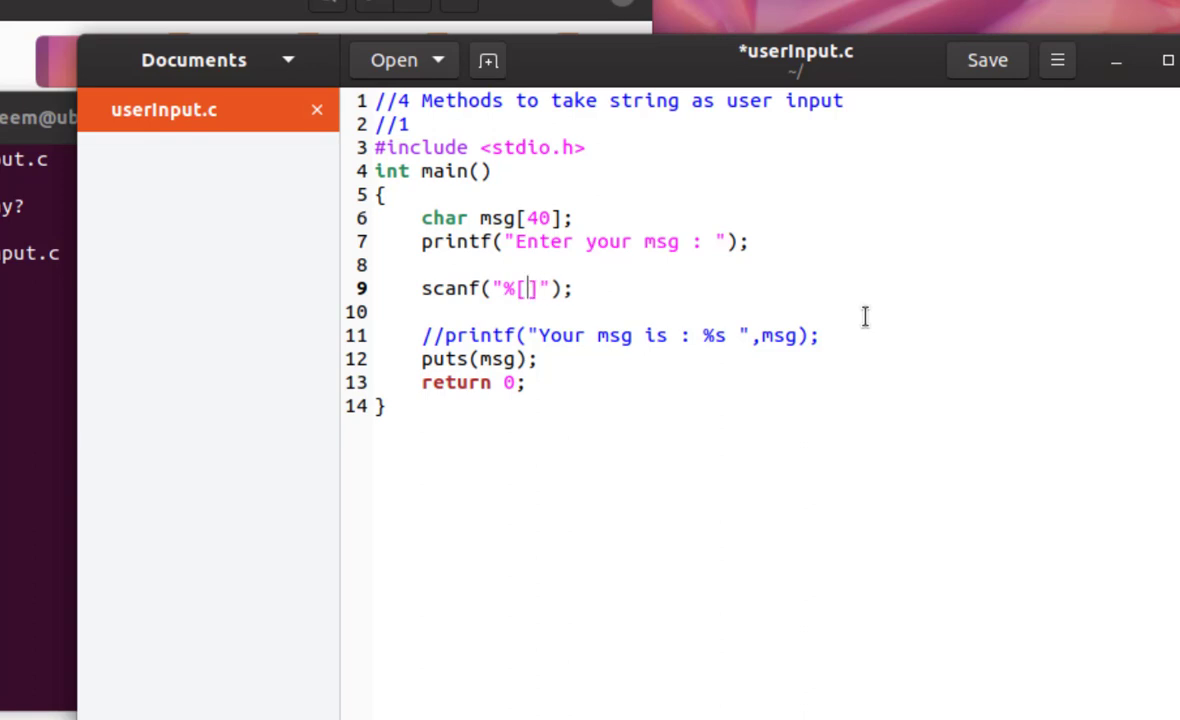
{"action": "type", "text": "^"}
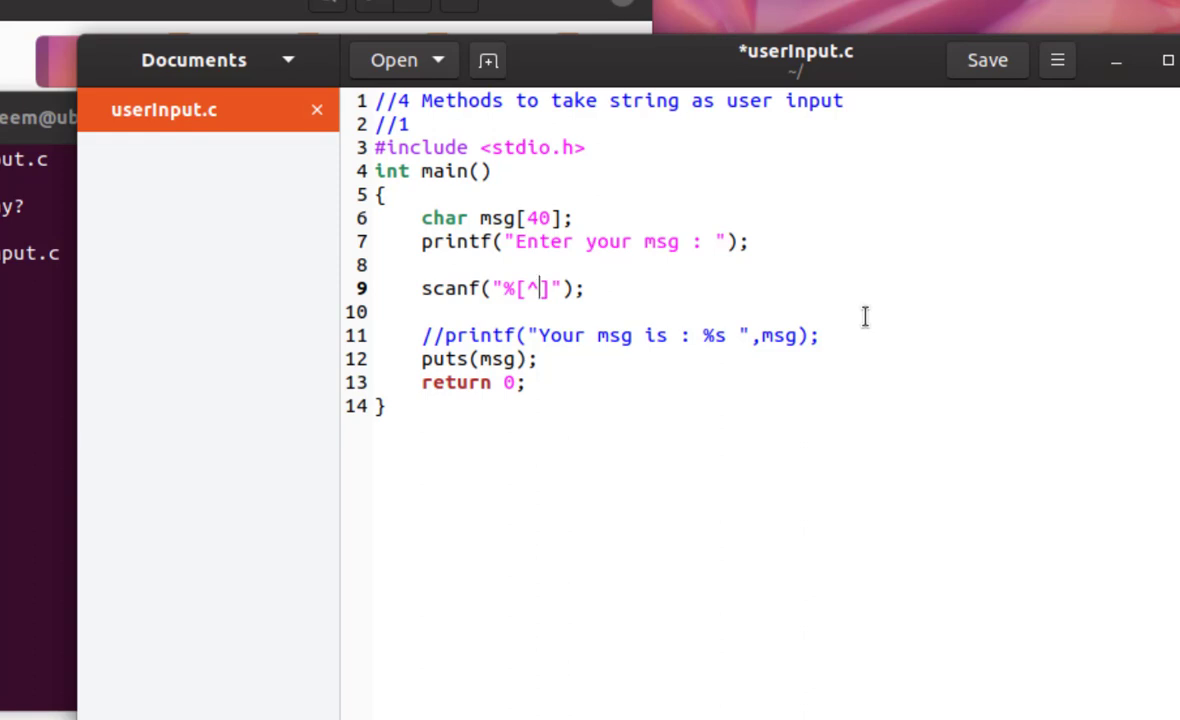
{"action": "type", "text": "\\"}
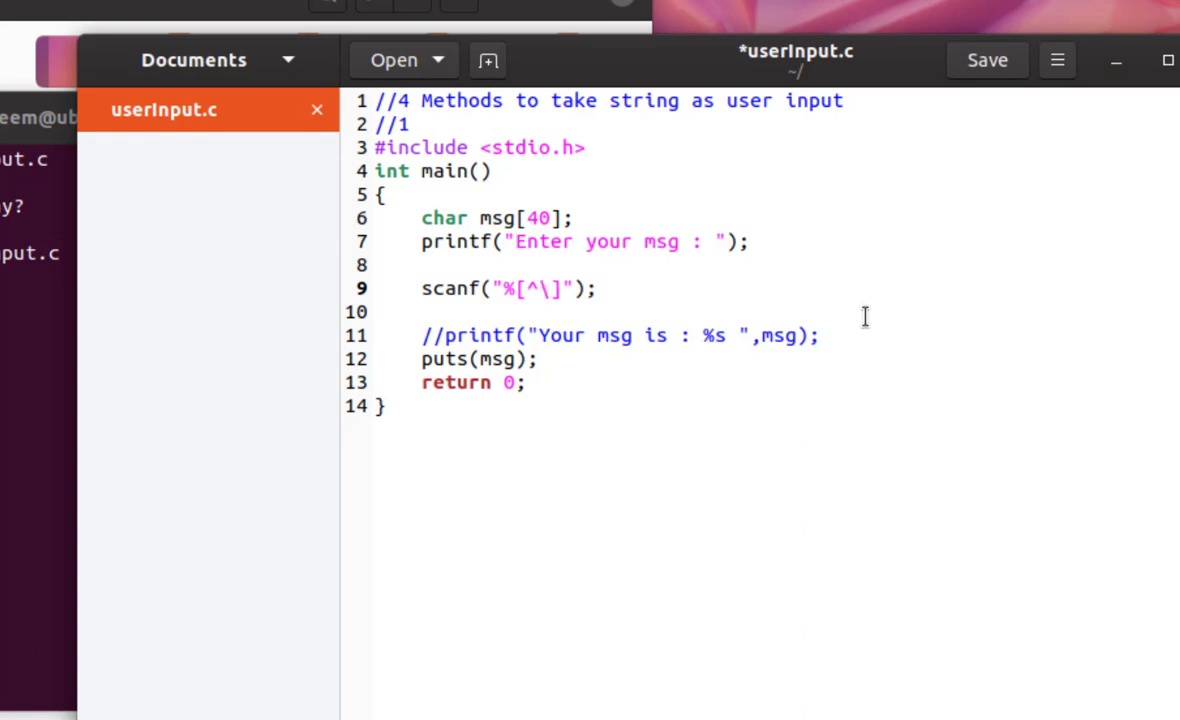
{"action": "type", "text": "n"}
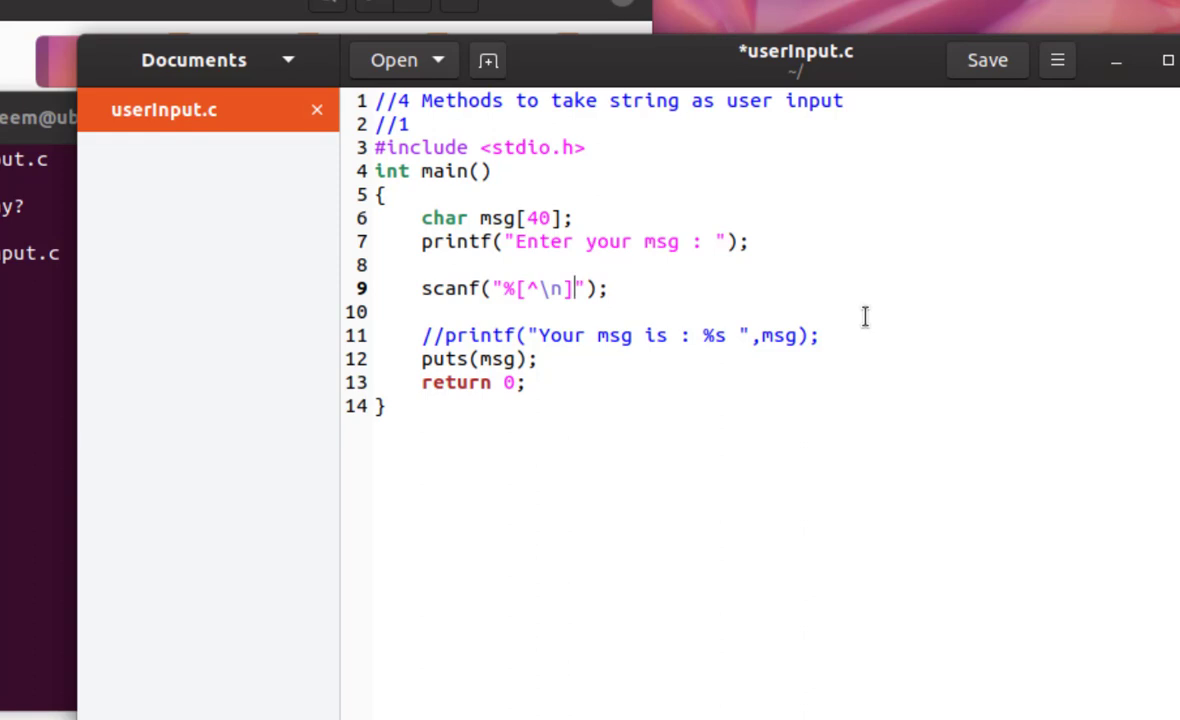
{"action": "type", "text": "%*"}
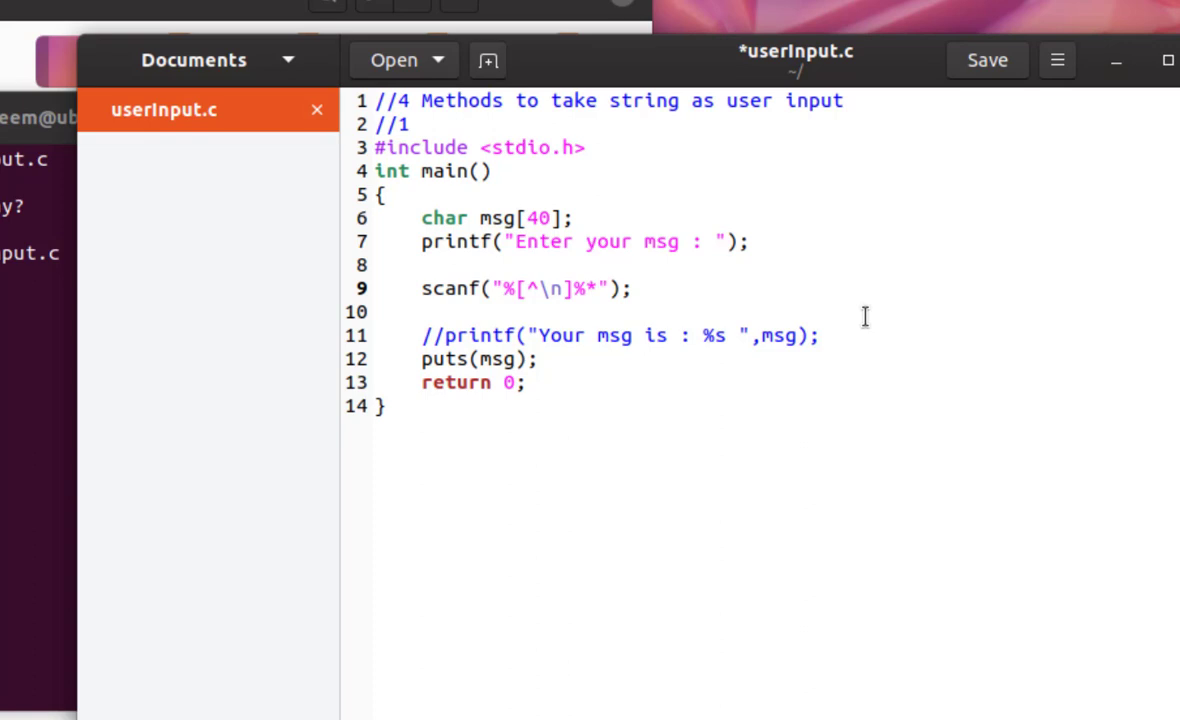
{"action": "type", "text": "c"}
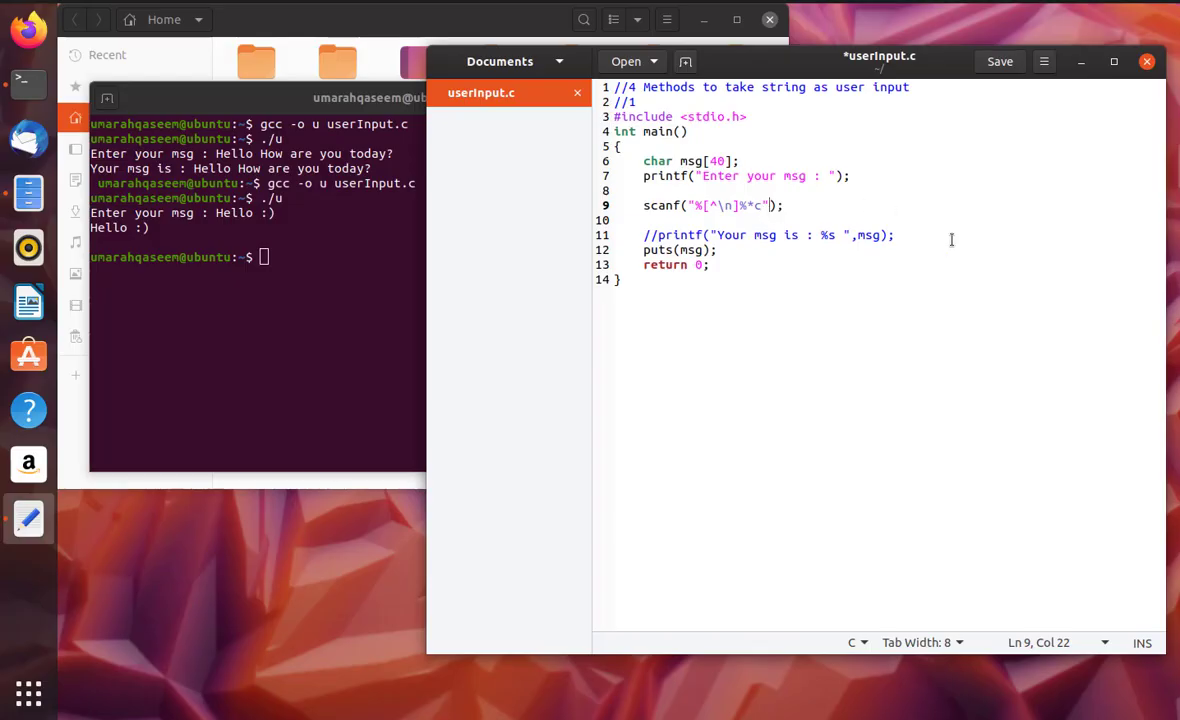
{"action": "mouse_move", "coordinate": [998, 264]}
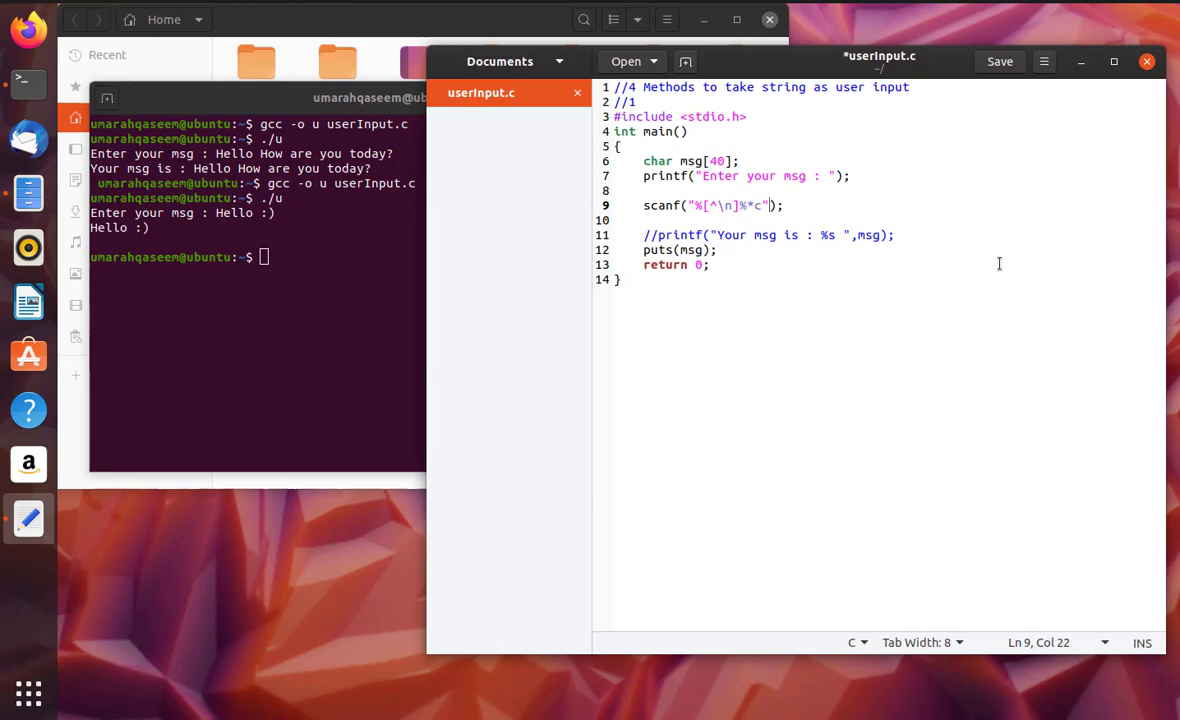
Add , msg to the scanf arguments and uncomment the printf line that shows the message
{"action": "type", "text": ","}
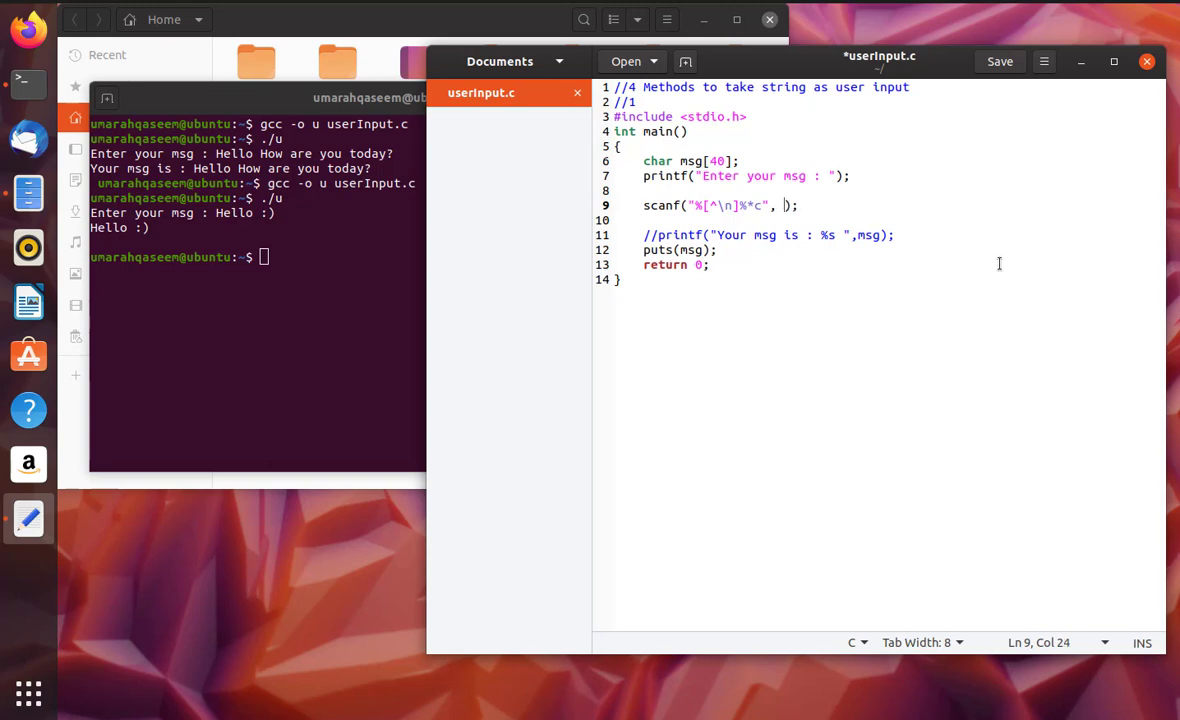
{"action": "type", "text": "msg"}
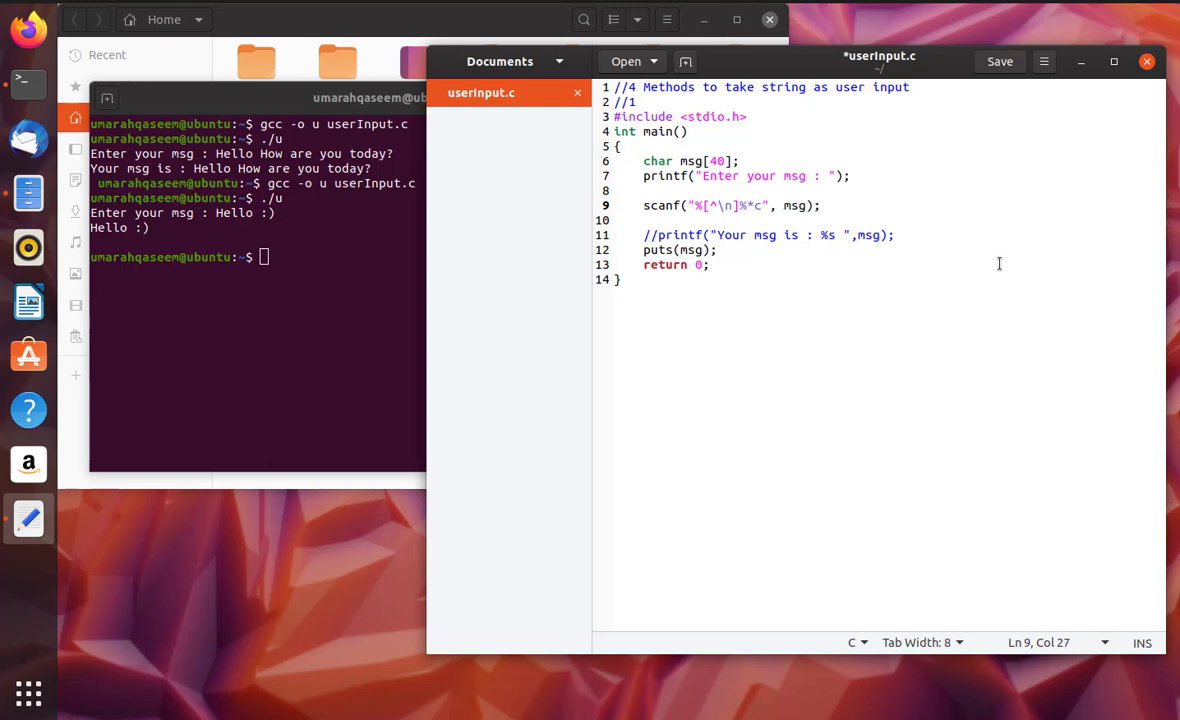
{"action": "left_click", "coordinate": [616, 220]}
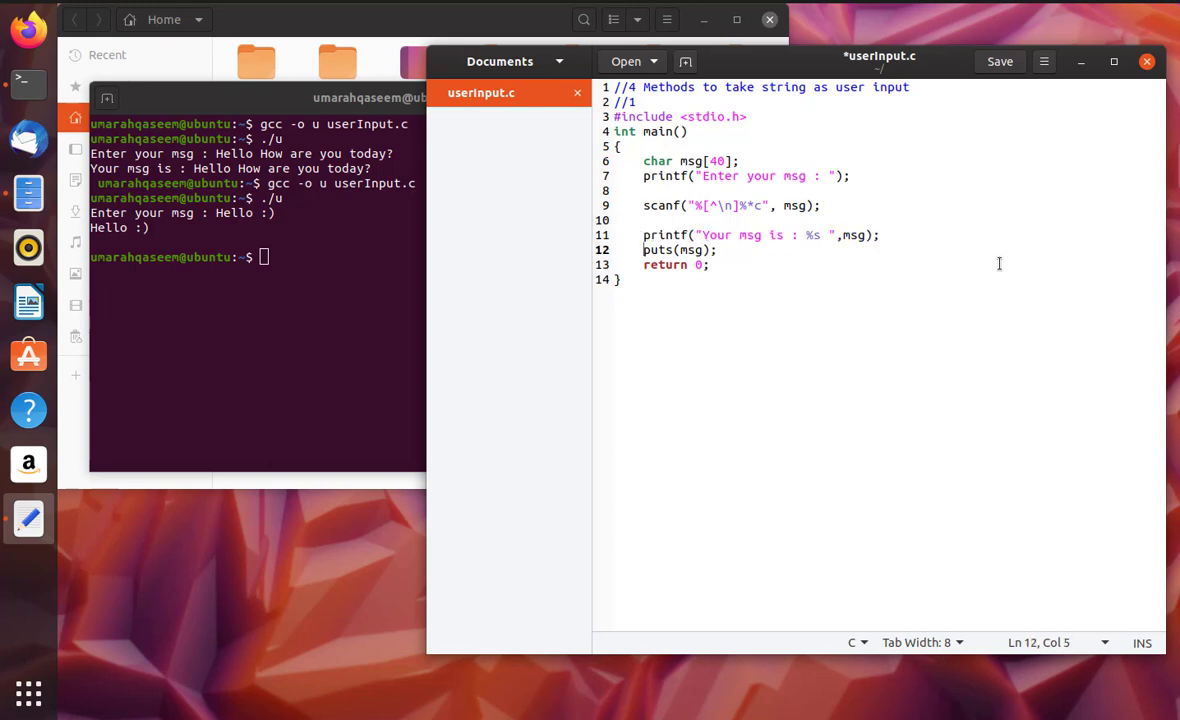
{"action": "type", "text": "//"}
{"action": "left_click", "coordinate": [258, 256]}
{"action": "type", "text": "gcc -o u userInput.c"}
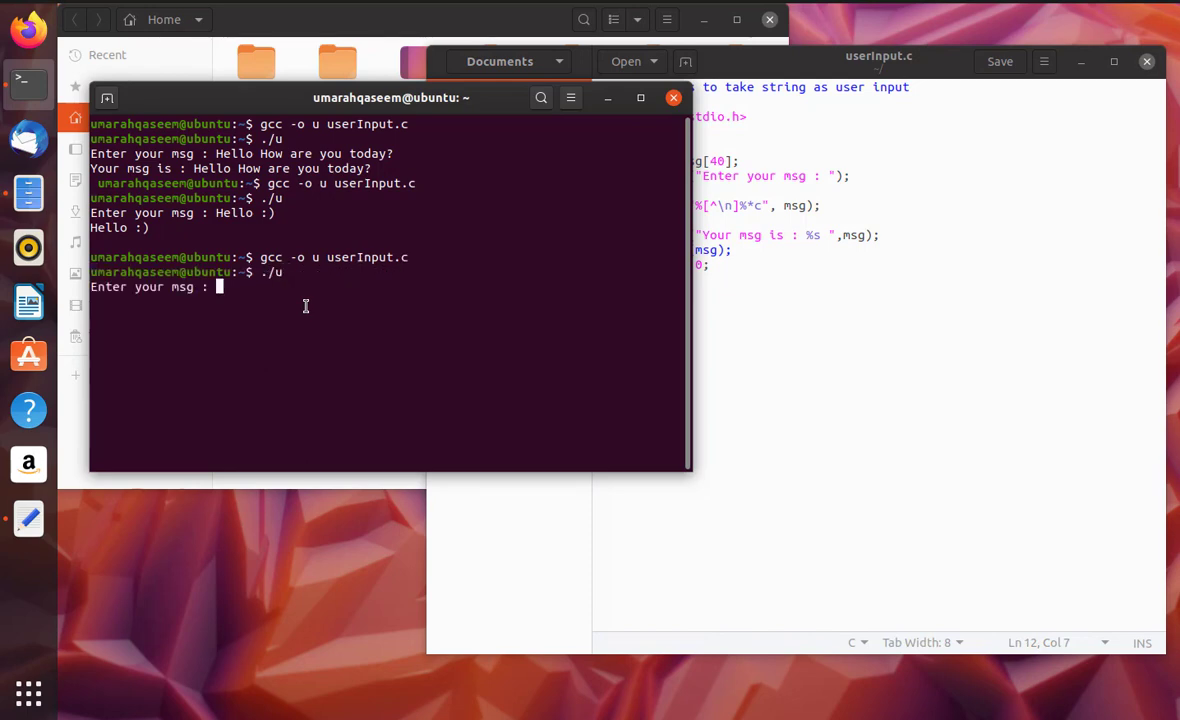
Enter 'Hello how are you?' so the rebuilt program prints 'Your msg is : Hello how are you?'
{"action": "type", "text": "H"}
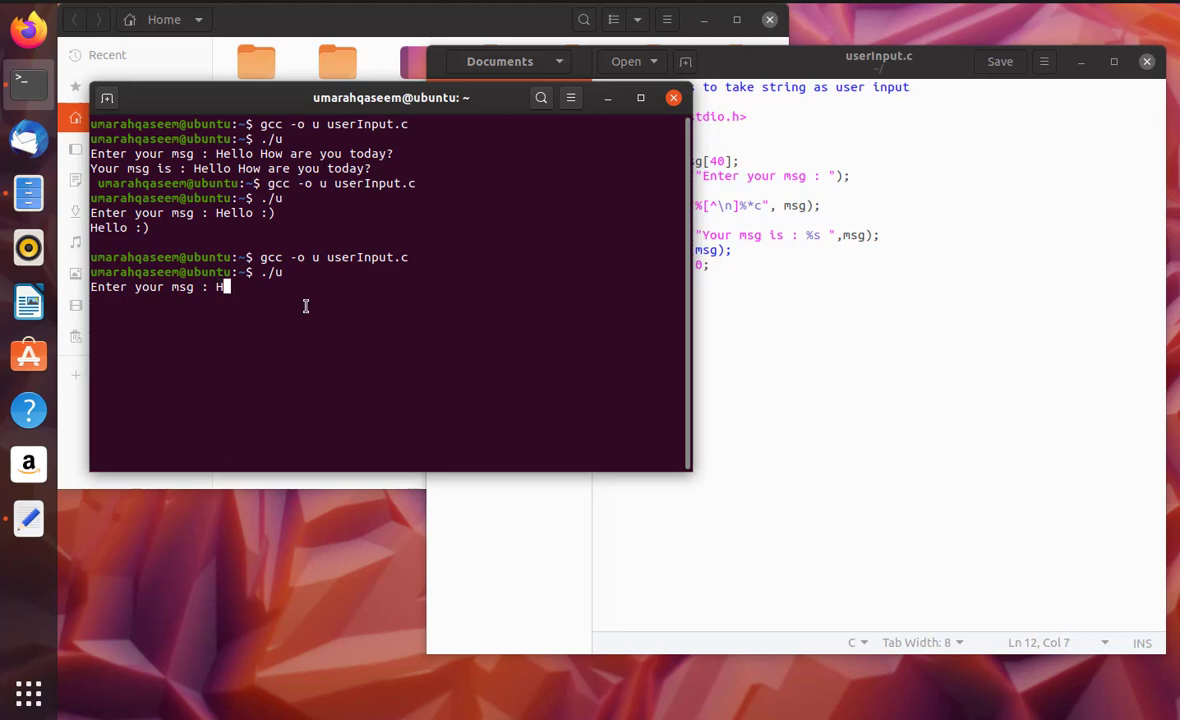
{"action": "type", "text": "ello"}
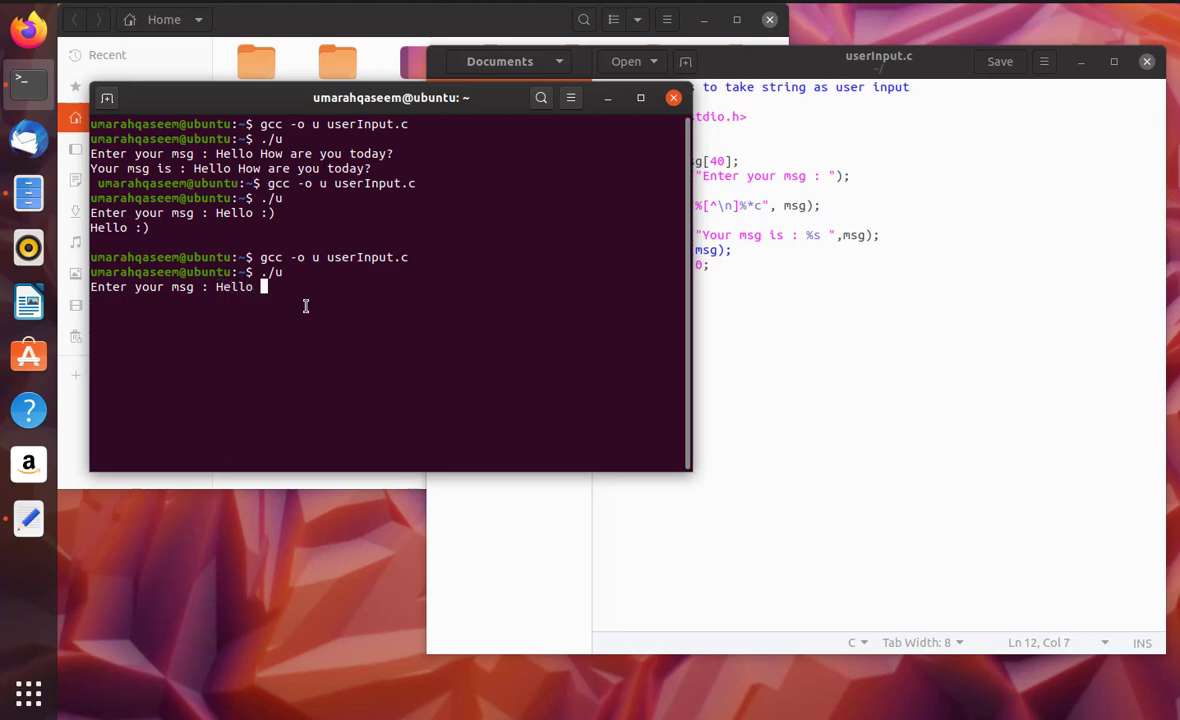
{"action": "type", "text": "how are y"}
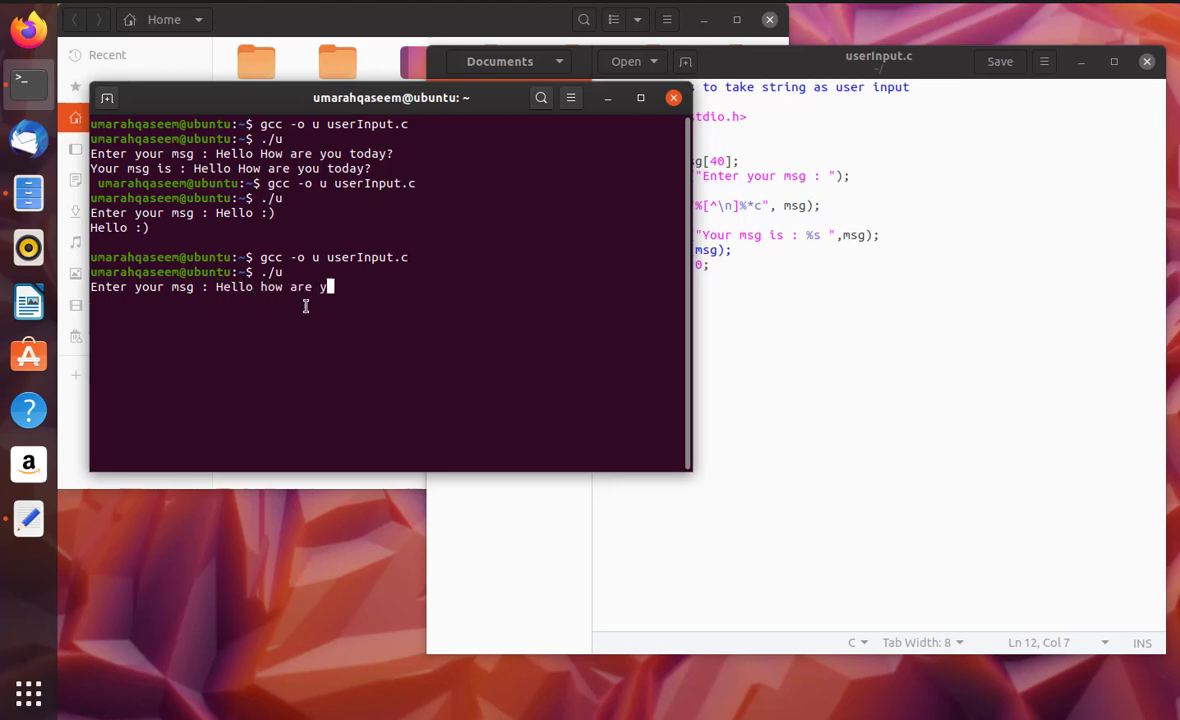
{"action": "key", "text": "Return"}
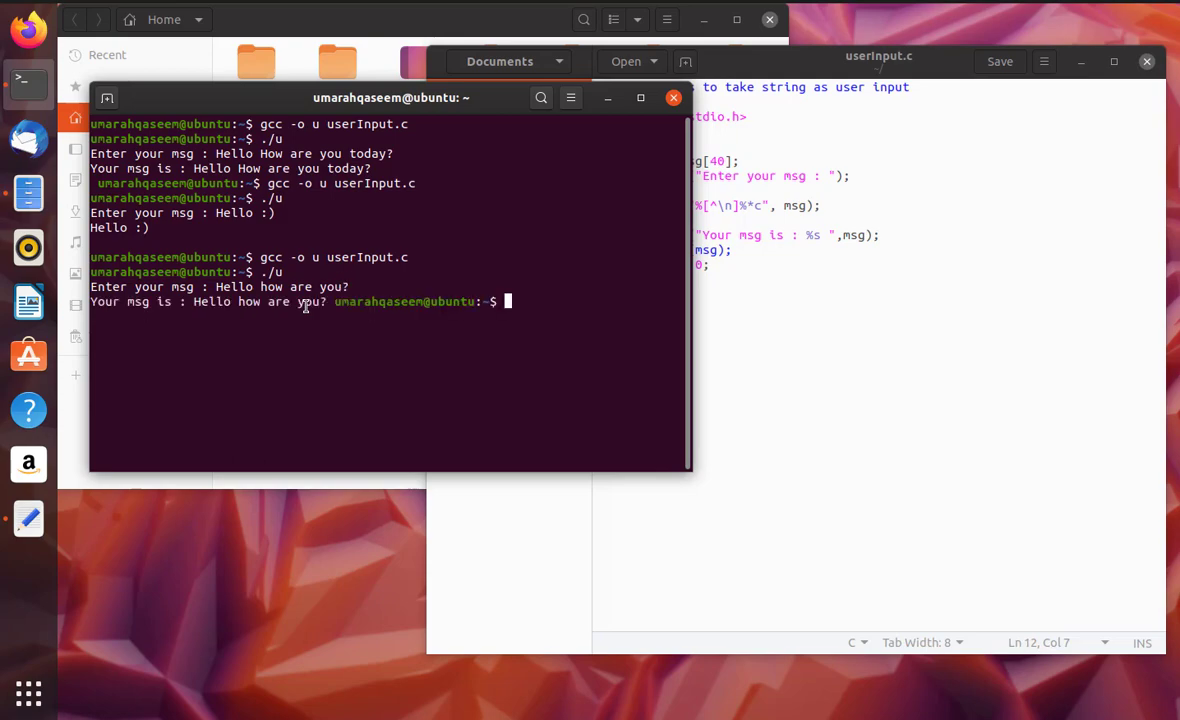
{"action": "mouse_move", "coordinate": [312, 316]}
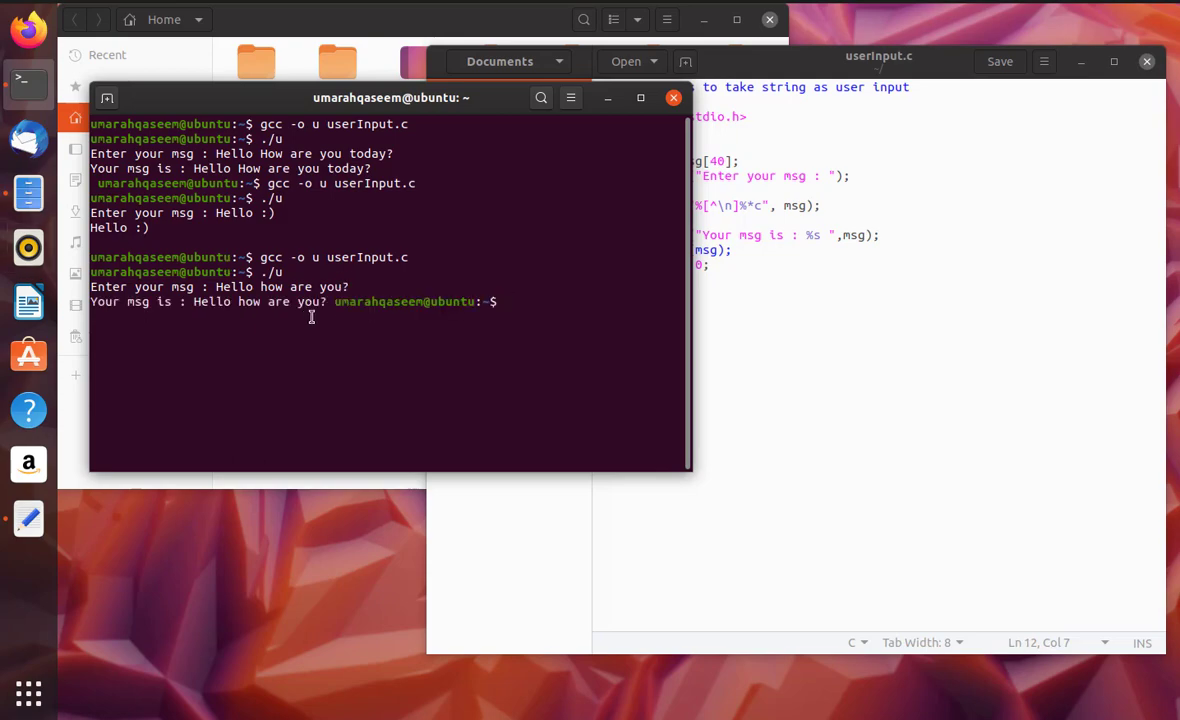